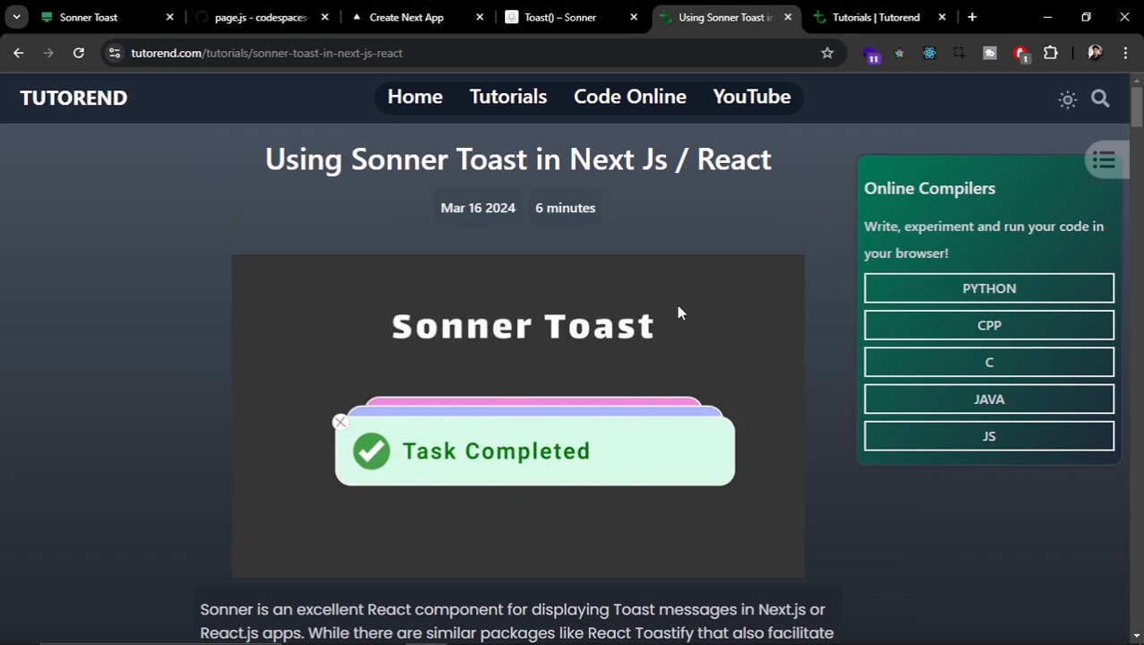
Browse the tutorials listing down to the Sonner toast tutorial
{"action": "left_click", "coordinate": [877, 18]}
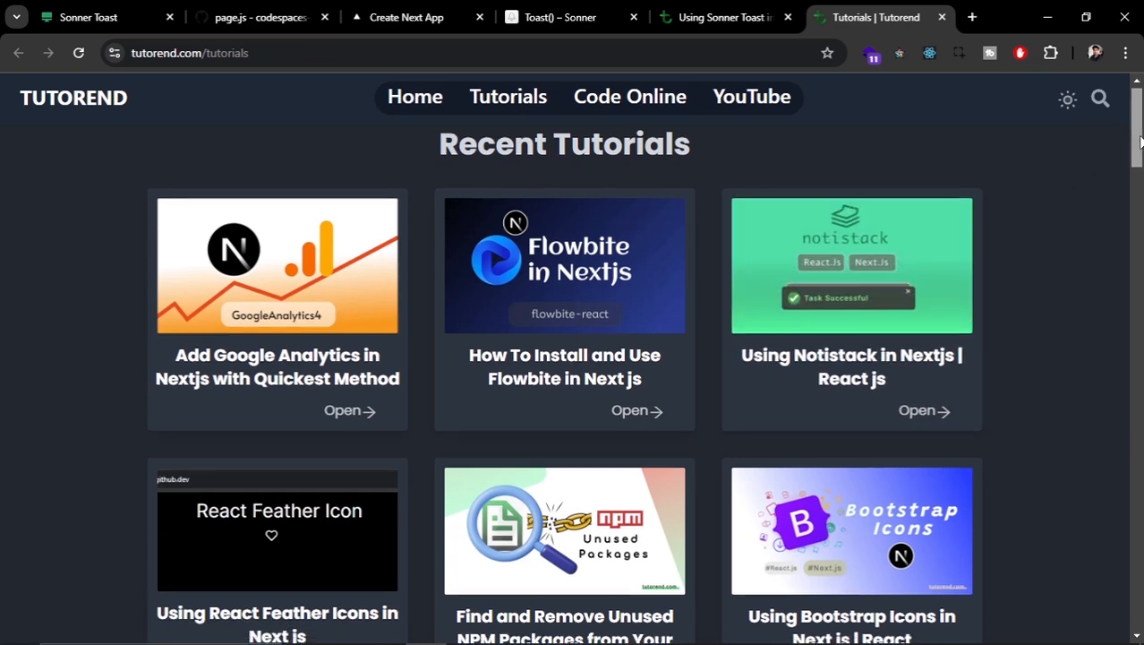
{"action": "scroll", "scroll_direction": "down", "scroll_amount": 3}
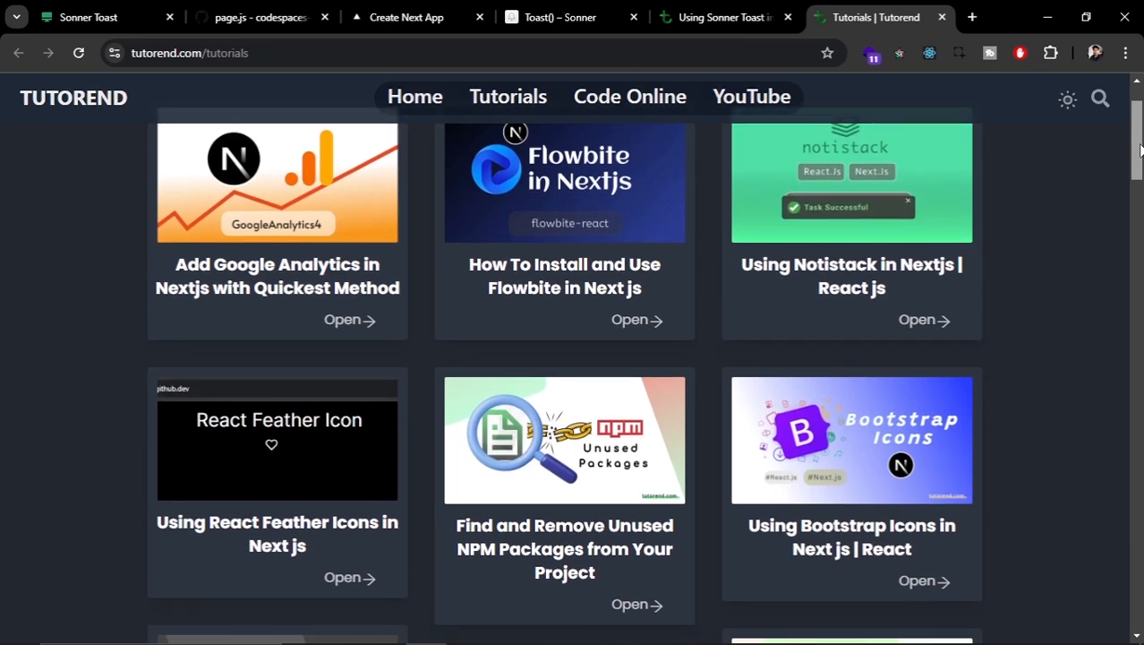
{"action": "scroll", "scroll_direction": "down", "scroll_amount": 3}
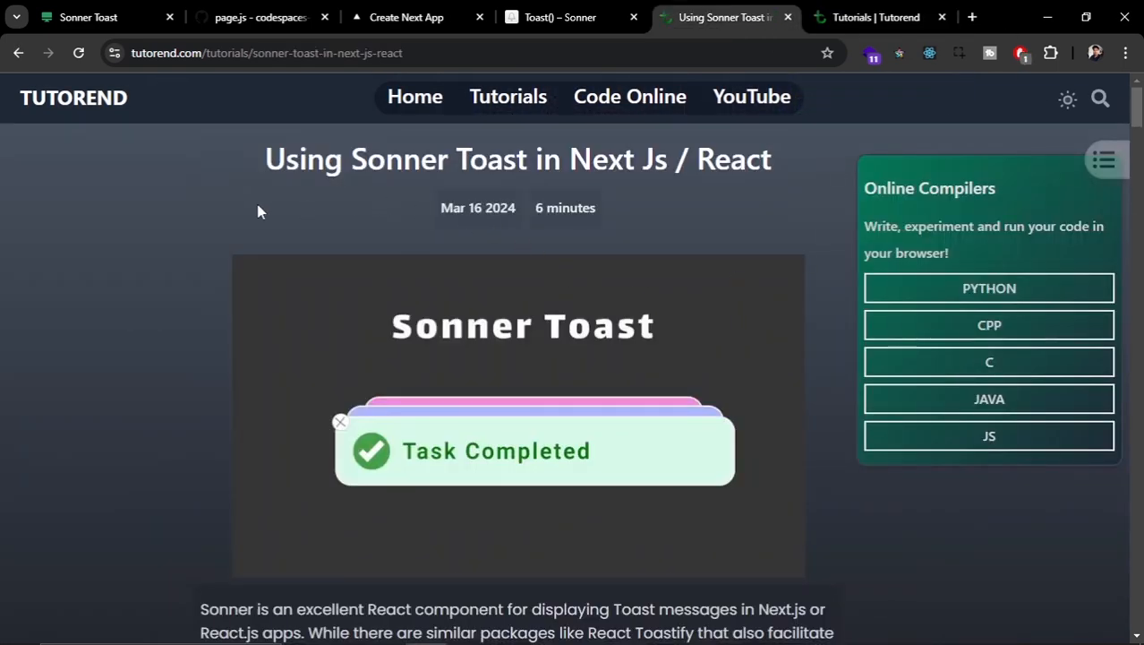
{"action": "scroll", "scroll_direction": "down", "scroll_amount": 3}
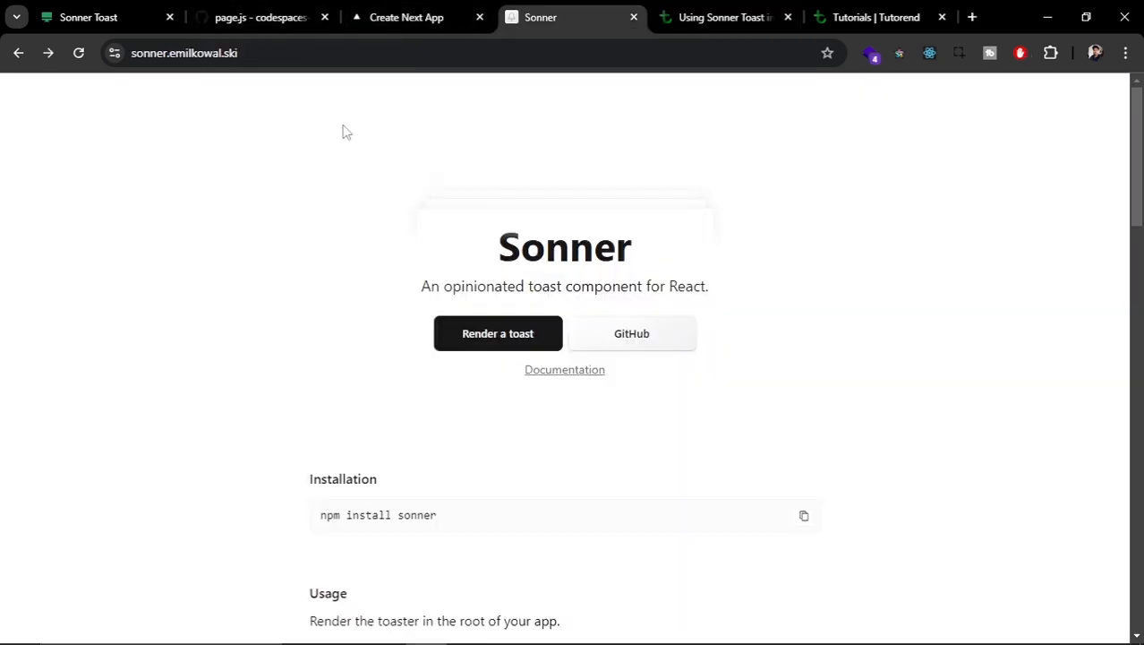
{"action": "mouse_move", "coordinate": [498, 279]}
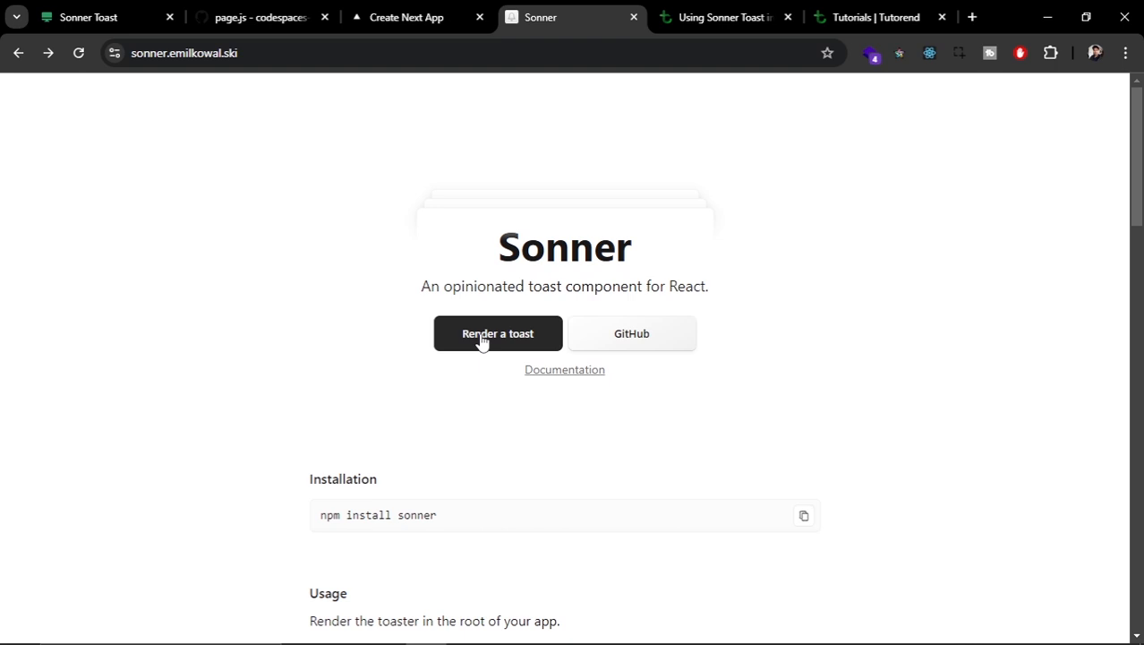
Render a couple of Sonner demo toasts, open the Documentation, and return to the tutorial tab
{"action": "left_click", "coordinate": [497, 333]}
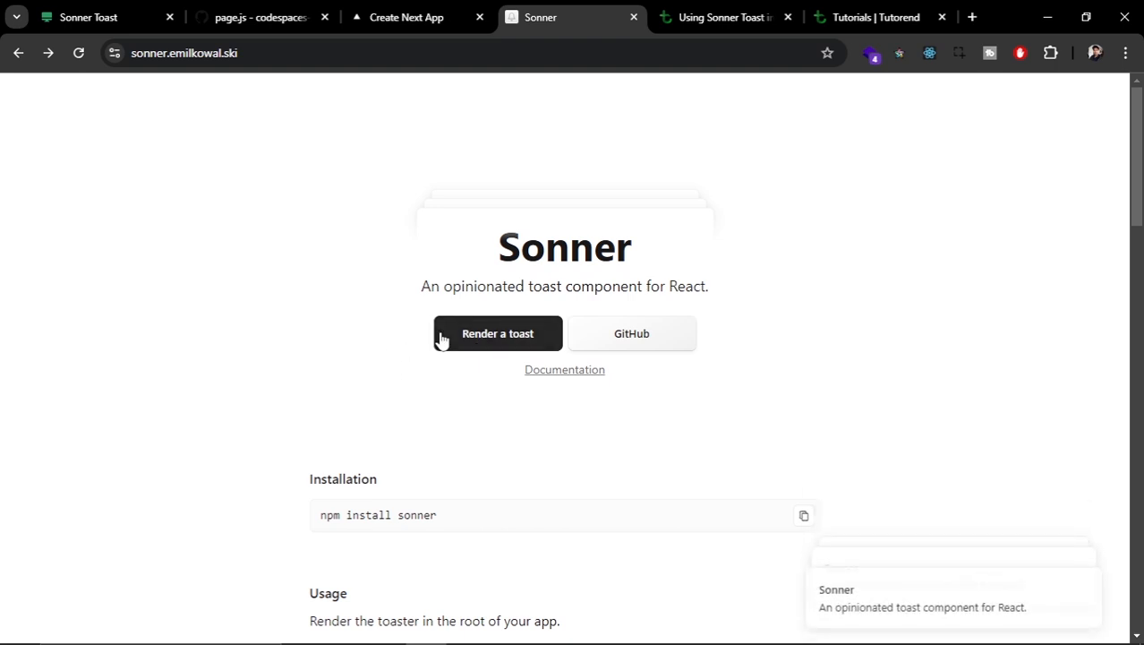
{"action": "left_click", "coordinate": [498, 333]}
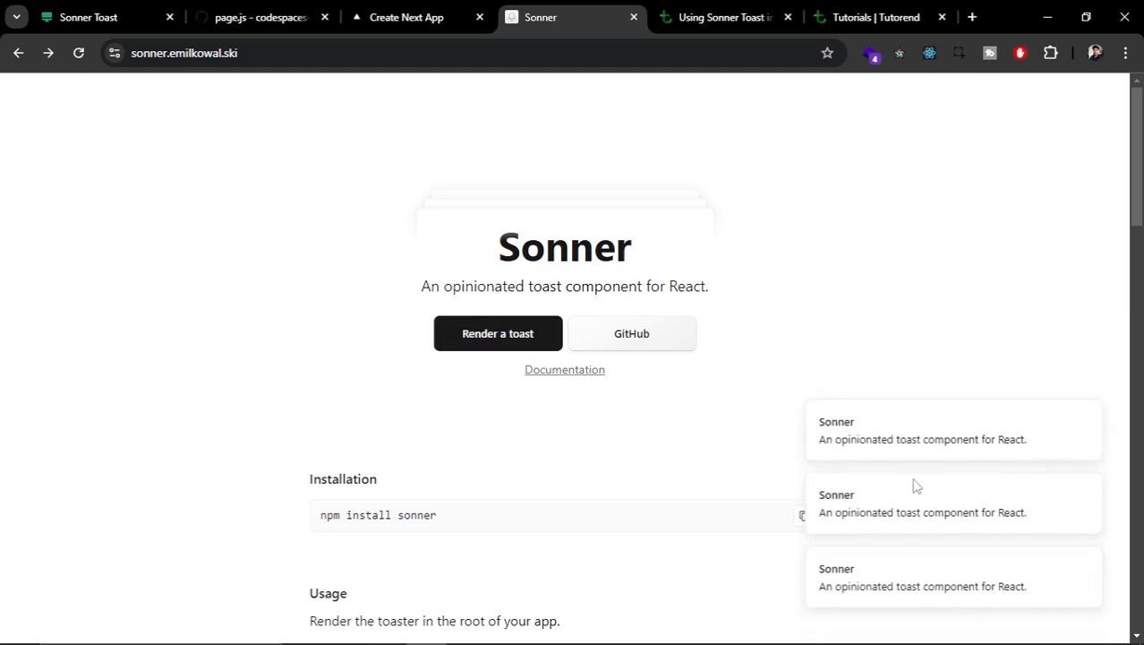
{"action": "mouse_move", "coordinate": [901, 583]}
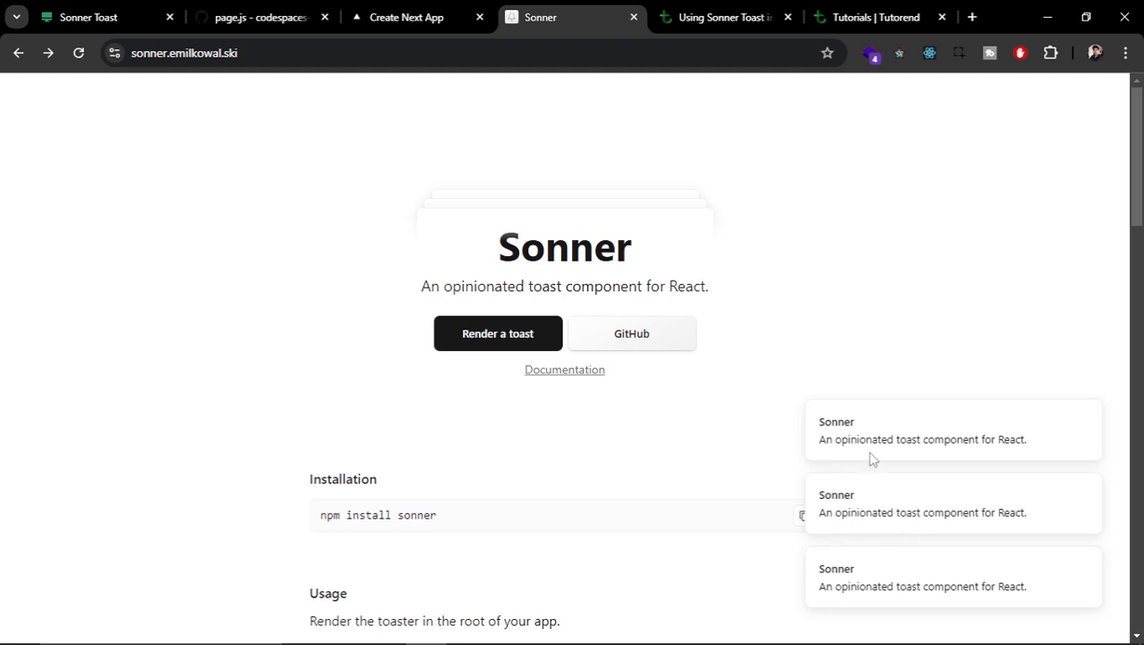
{"action": "mouse_move", "coordinate": [867, 462]}
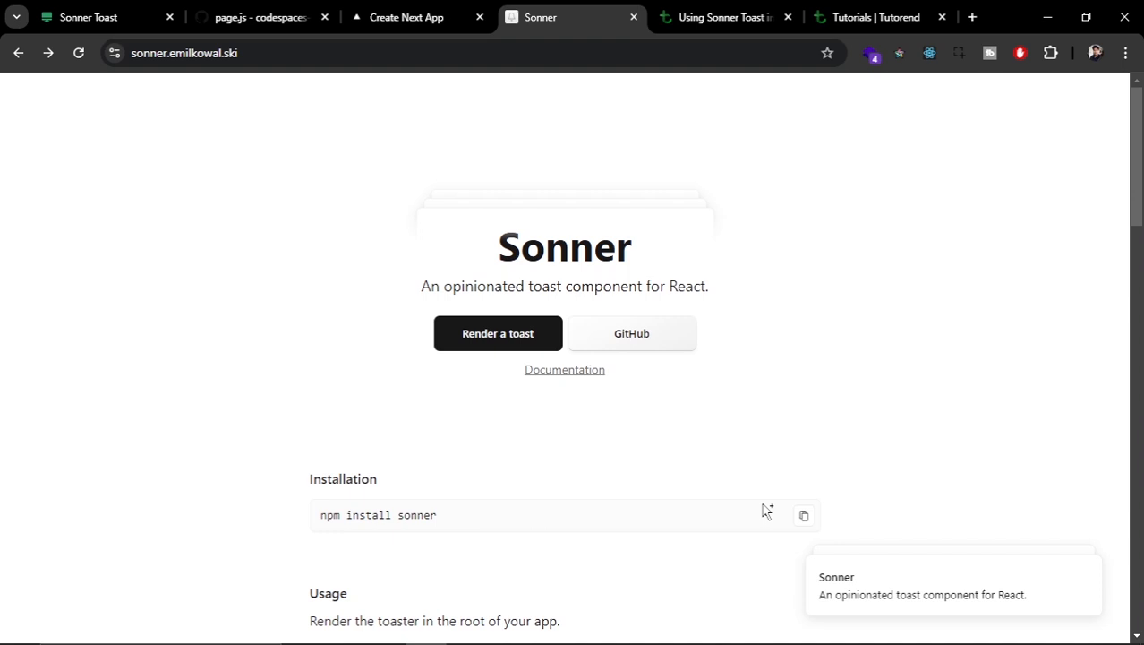
{"action": "left_click", "coordinate": [564, 369]}
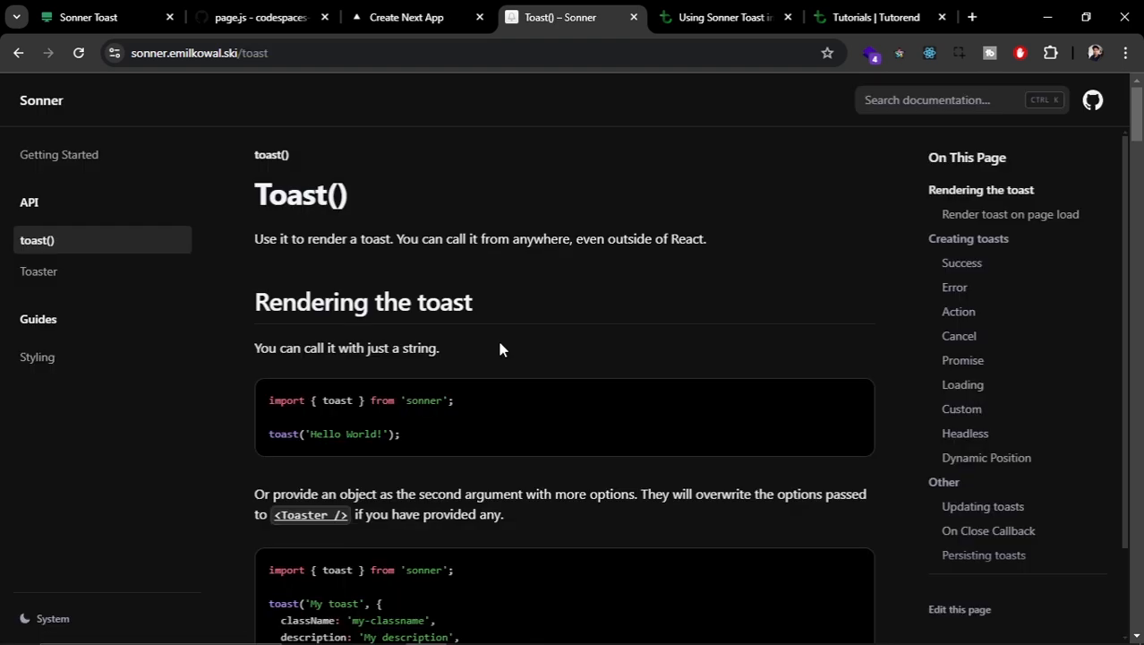
{"action": "left_click", "coordinate": [725, 16]}
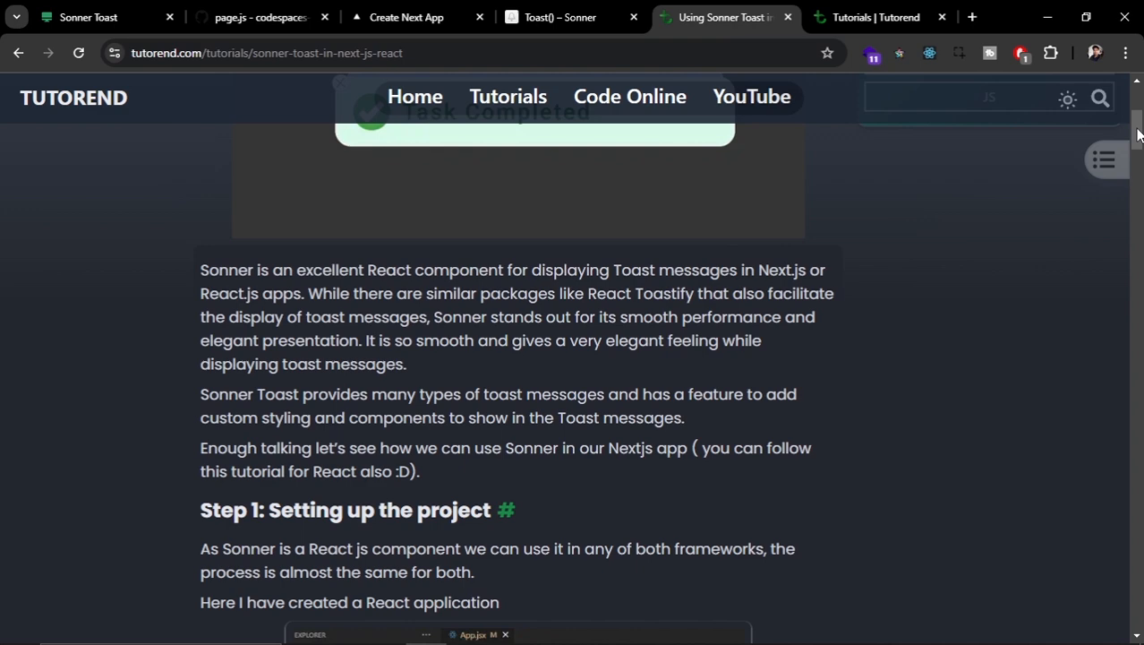
Scroll through the tutorial's Toaster, success and richColors sections, then switch to the page.js codespace
{"action": "scroll", "scroll_direction": "up", "scroll_amount": 3}
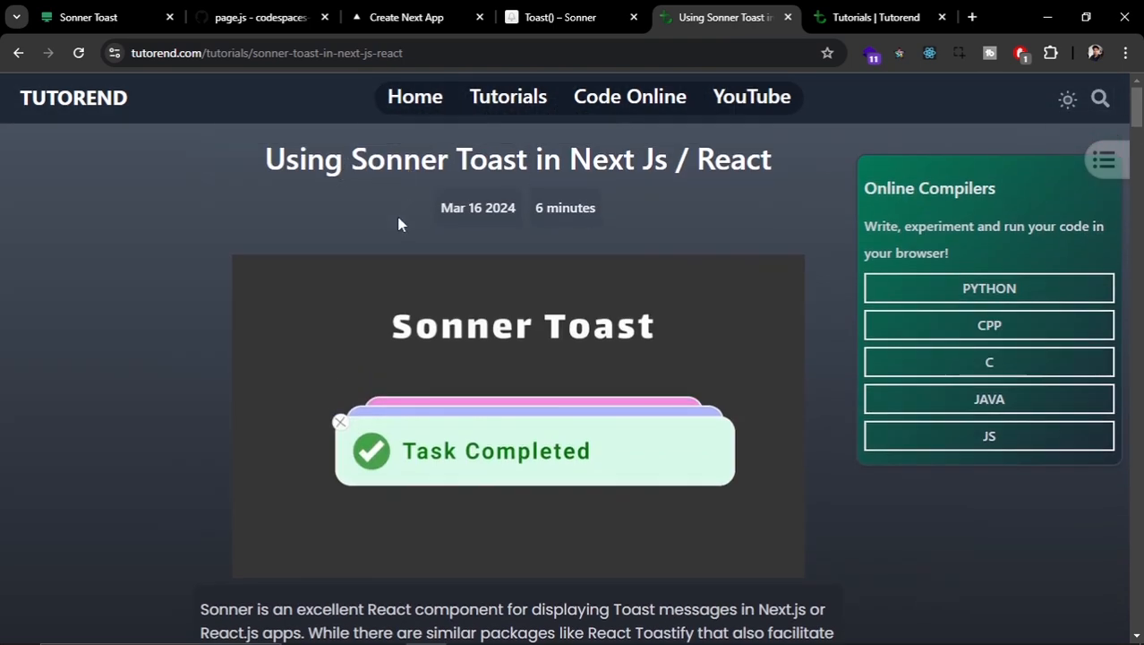
{"action": "scroll", "scroll_direction": "down", "scroll_amount": 3}
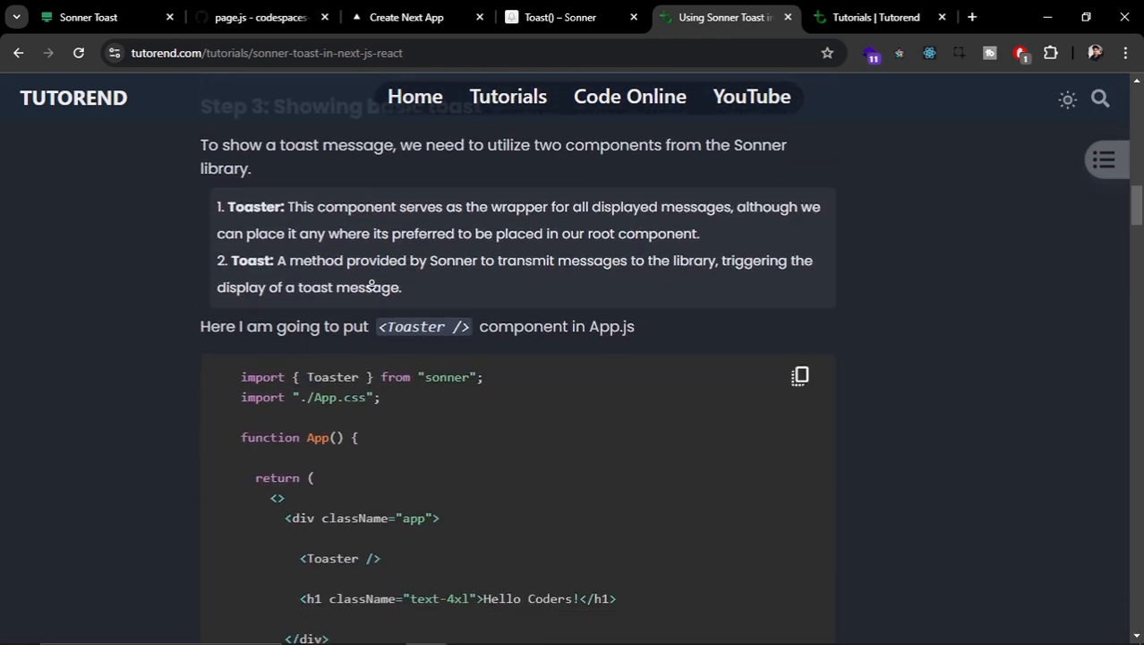
{"action": "scroll", "scroll_direction": "down", "scroll_amount": 3}
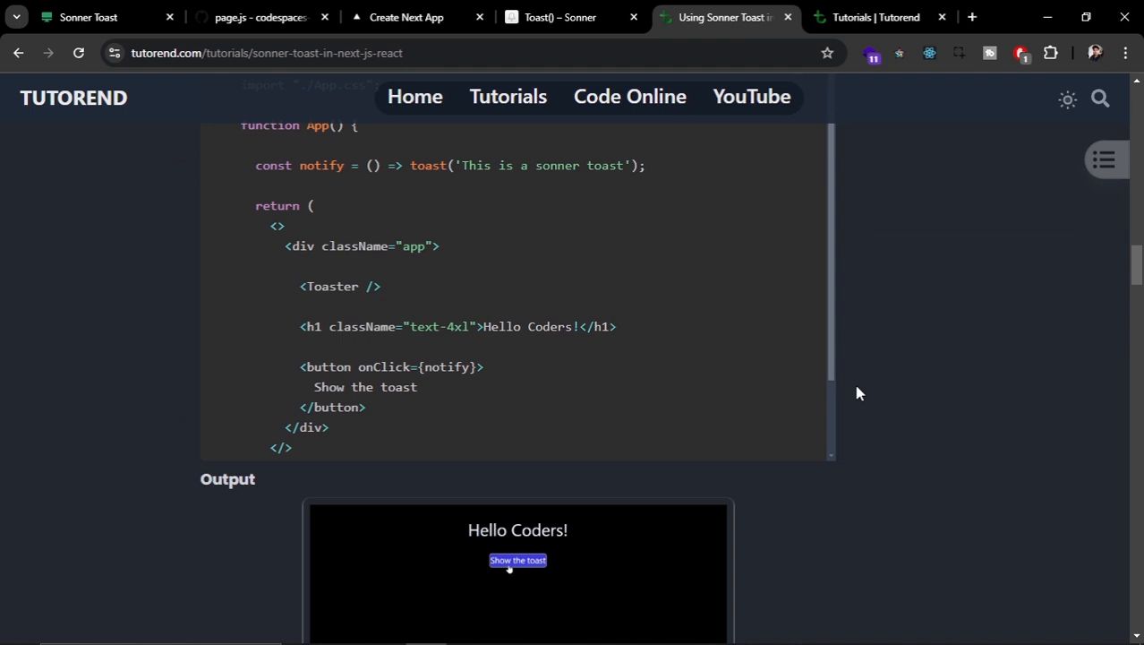
{"action": "left_click", "coordinate": [517, 559]}
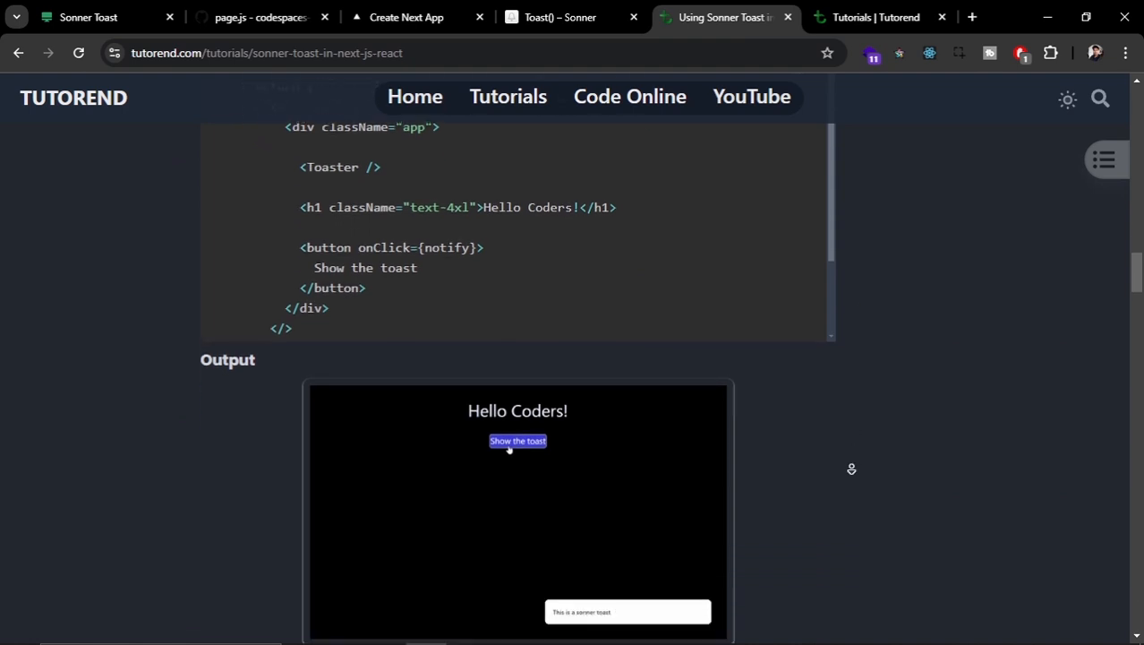
{"action": "scroll", "scroll_direction": "down", "scroll_amount": 3}
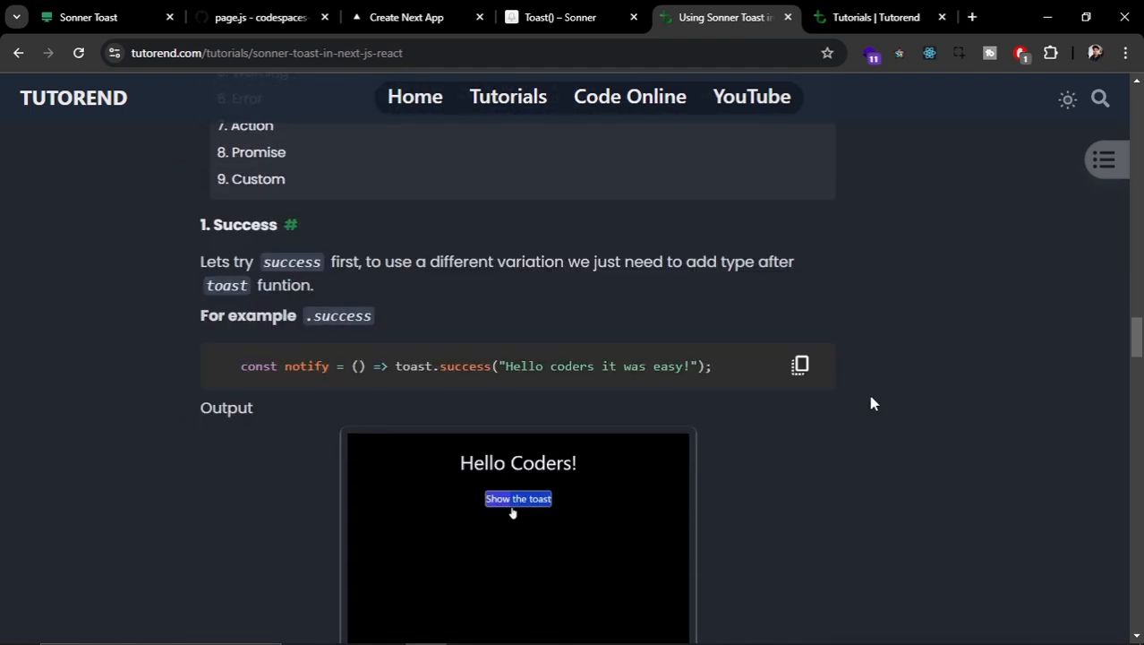
{"action": "scroll", "scroll_direction": "down", "scroll_amount": 3}
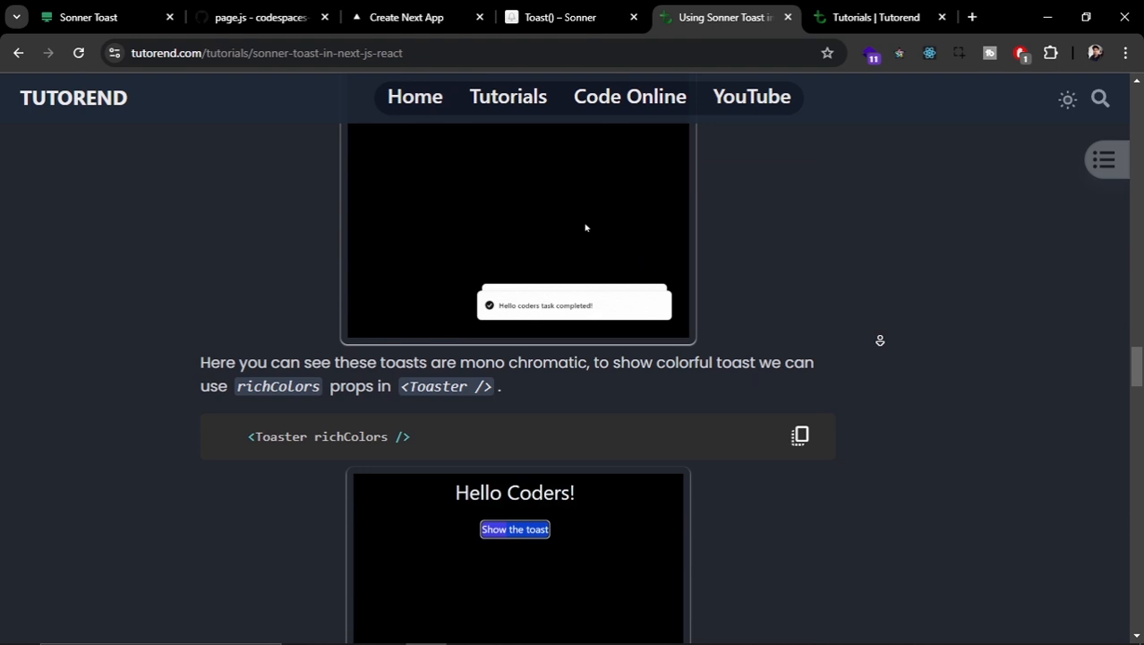
{"action": "left_click", "coordinate": [259, 18]}
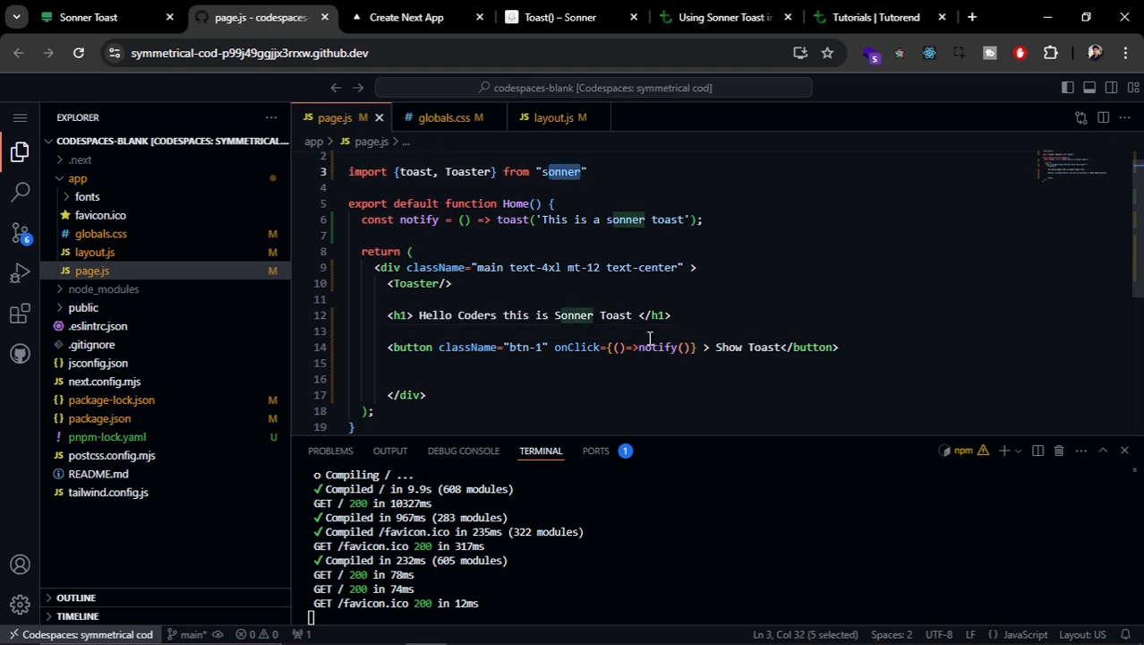
In Sonner's Getting Started guide, copy the npm install command for sonner
{"action": "left_click", "coordinate": [555, 18]}
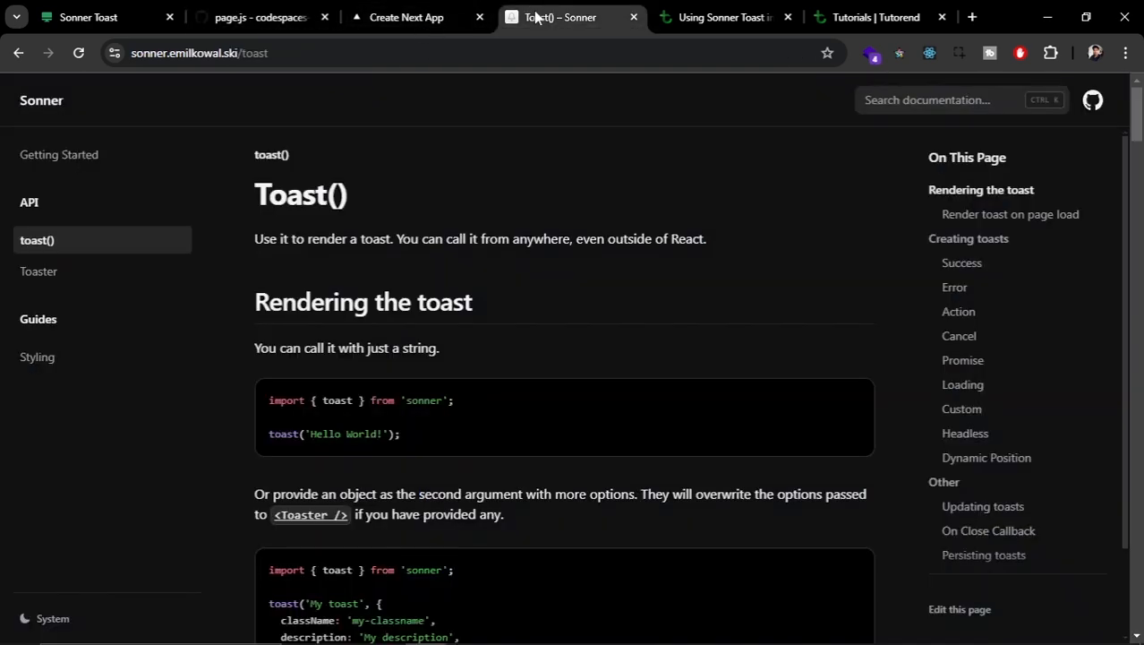
{"action": "left_click", "coordinate": [60, 154]}
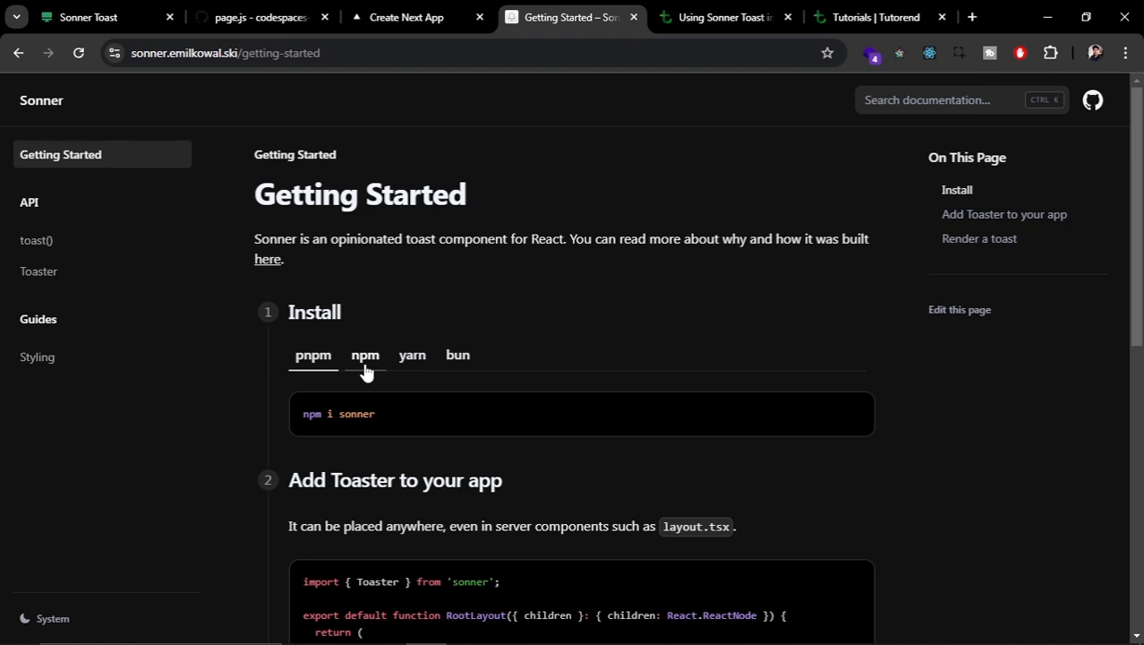
{"action": "left_click", "coordinate": [365, 354]}
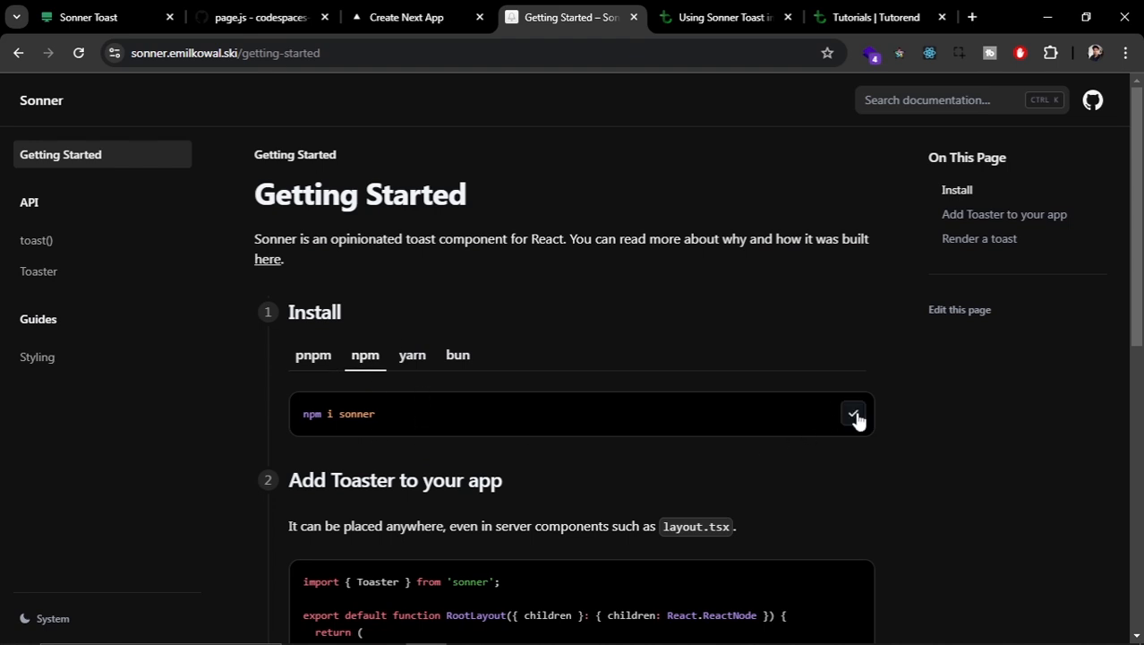
{"action": "left_click", "coordinate": [257, 18]}
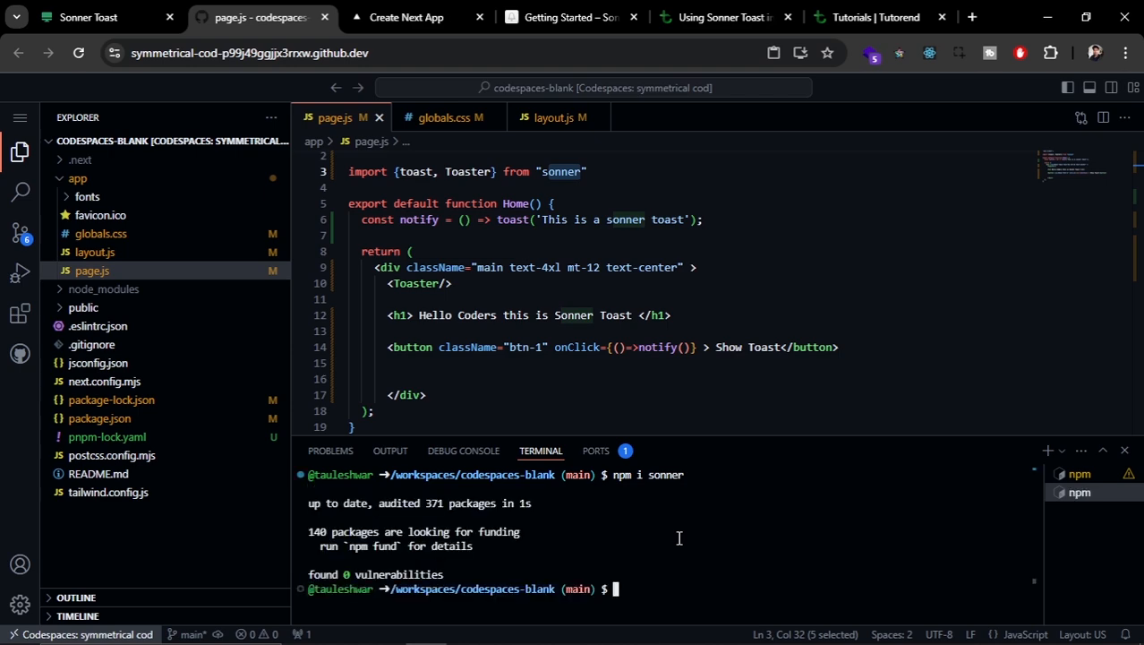
Scroll the Tutorend tutorial to 'Step 3: Showing basic toast', checking Getting Started briefly
{"action": "left_click", "coordinate": [726, 17]}
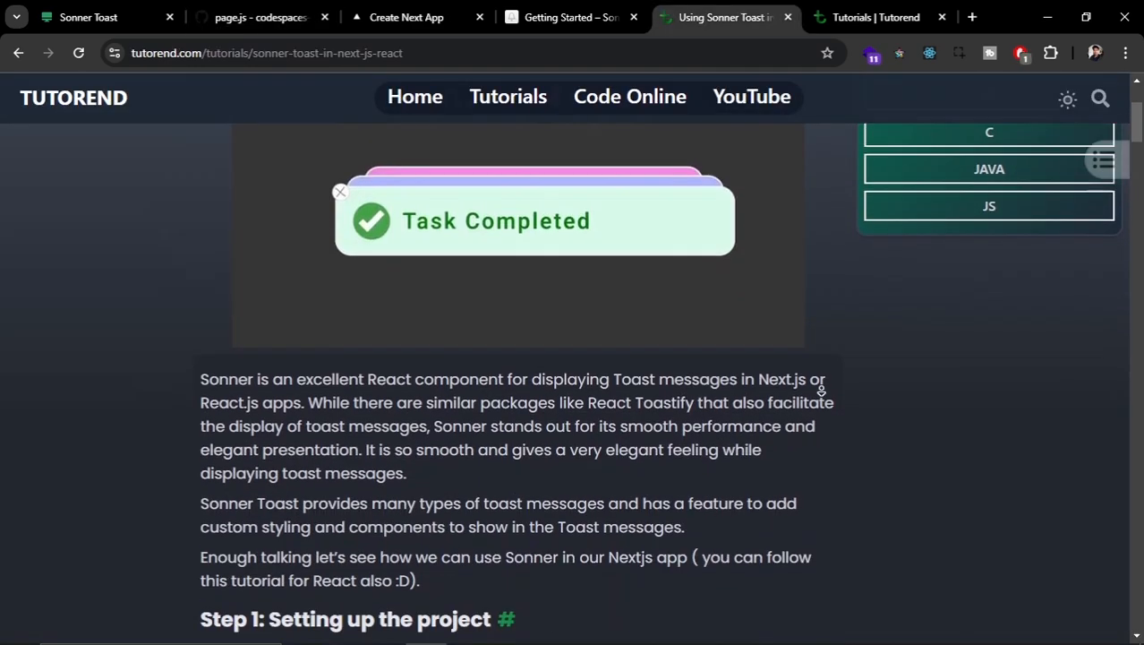
{"action": "scroll", "scroll_direction": "down", "scroll_amount": 3}
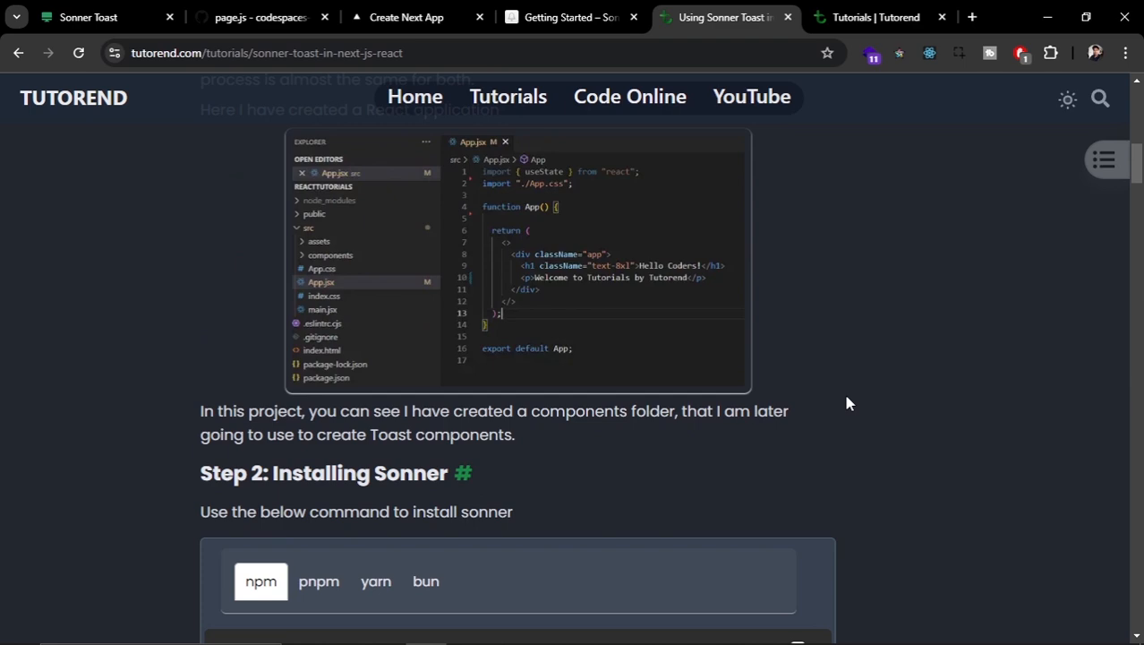
{"action": "scroll", "scroll_direction": "down", "scroll_amount": 3}
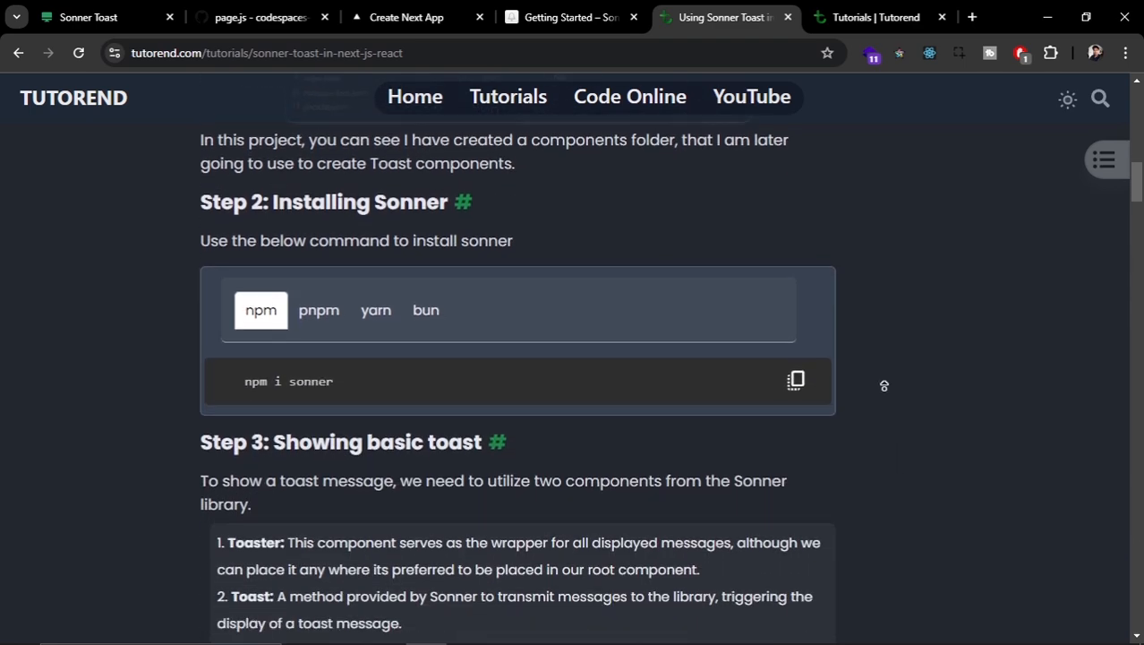
{"action": "left_click", "coordinate": [569, 16]}
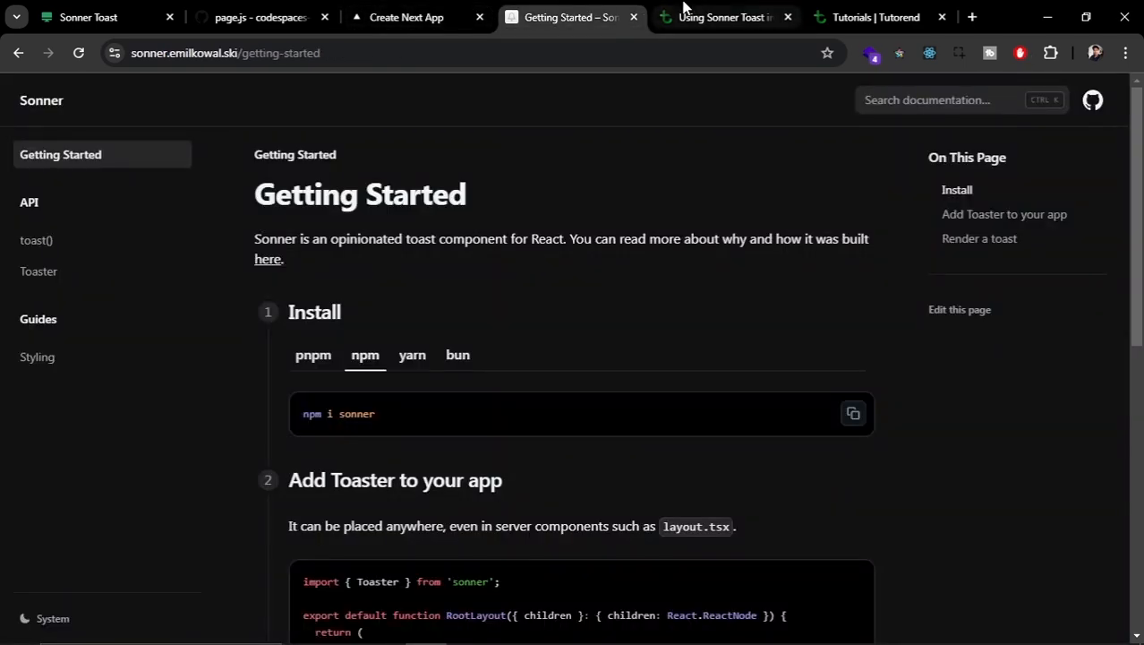
{"action": "left_click", "coordinate": [726, 17]}
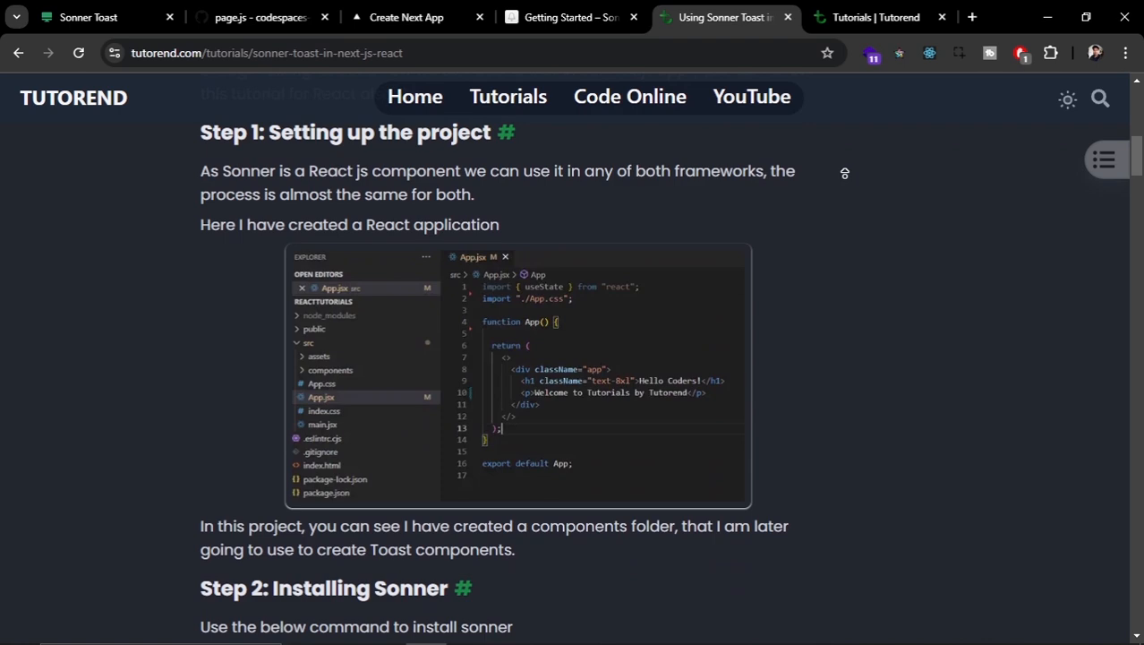
{"action": "scroll", "scroll_direction": "down", "scroll_amount": 3}
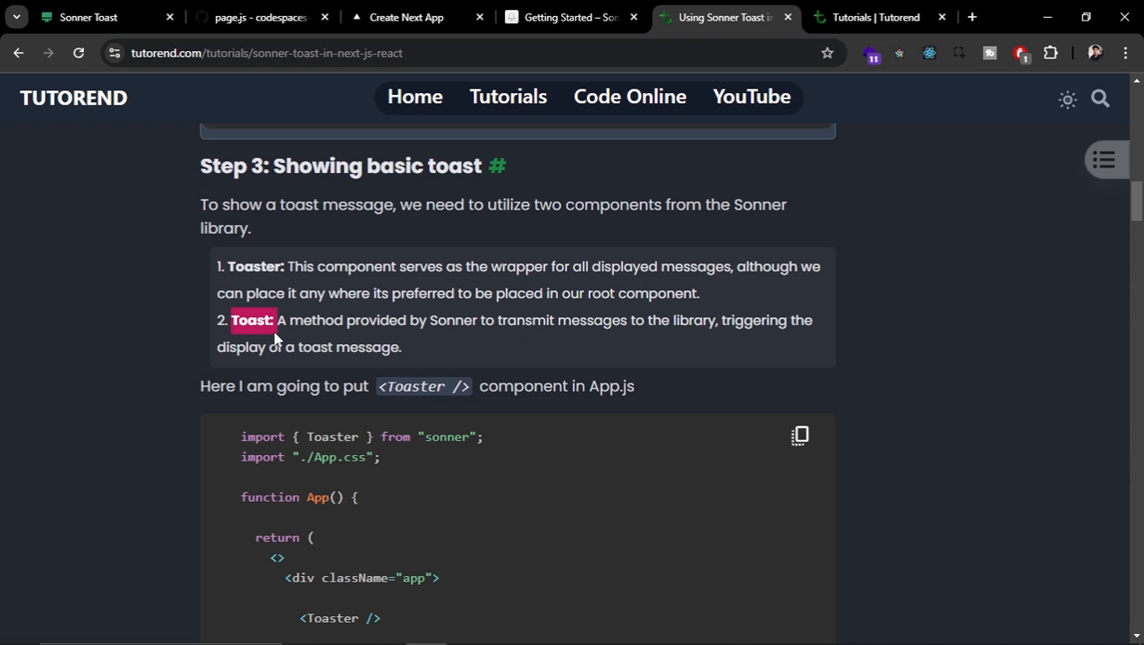
{"action": "mouse_move", "coordinate": [407, 18]}
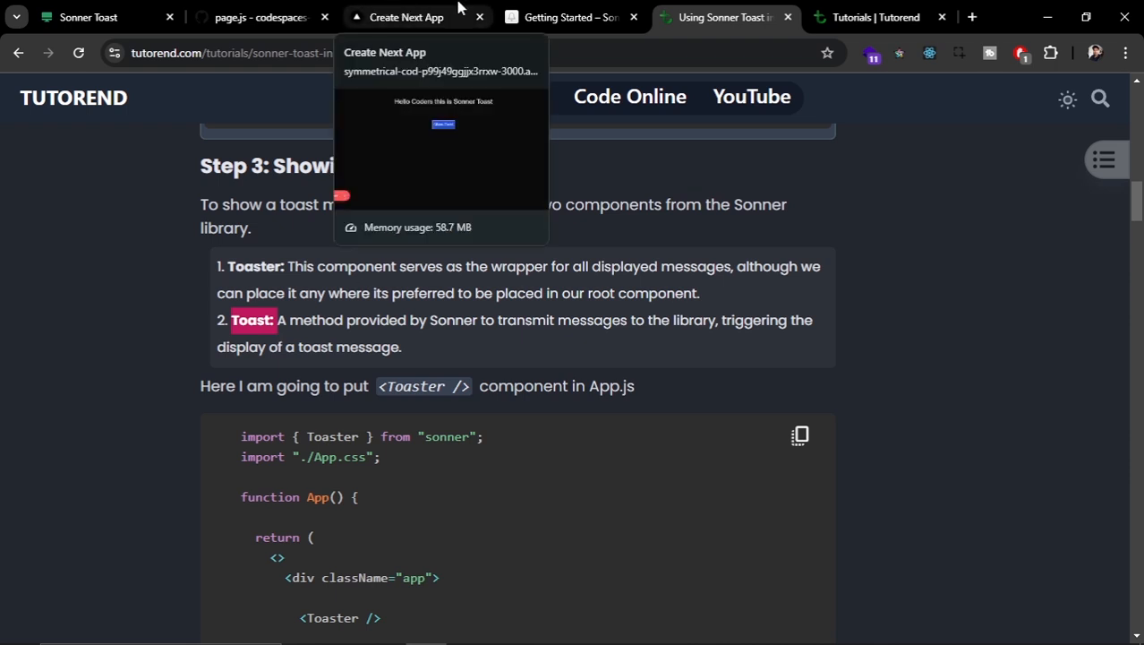
View Sonner's Toaster page and the toast() options example, then return to page.js in the codespace
{"action": "left_click", "coordinate": [569, 18]}
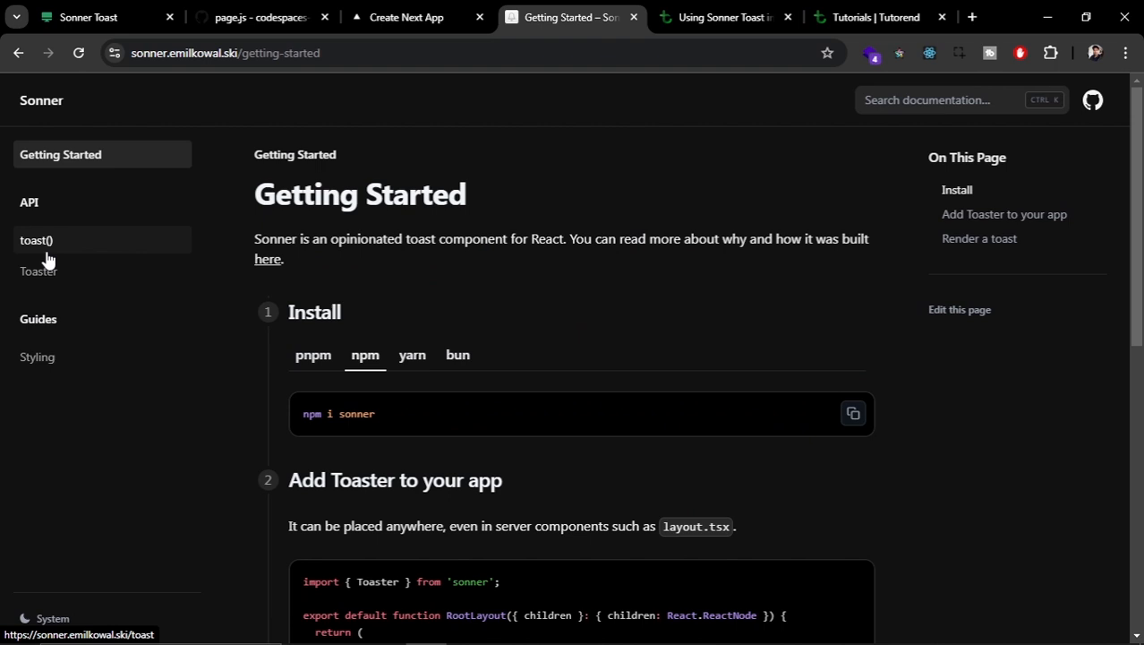
{"action": "left_click", "coordinate": [39, 271]}
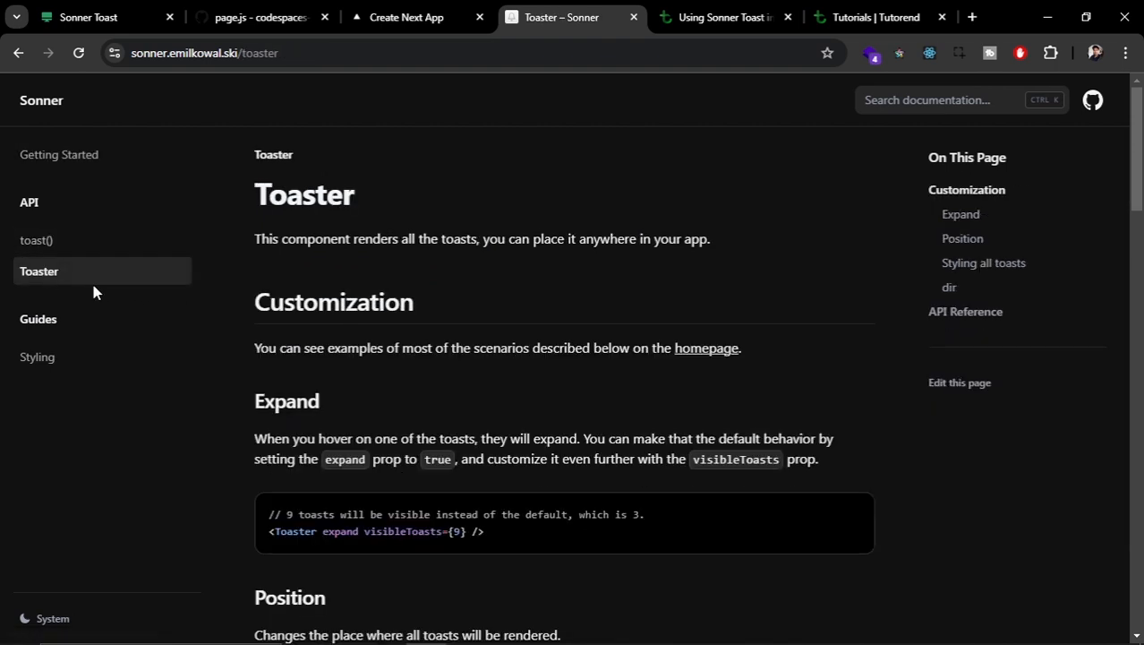
{"action": "mouse_move", "coordinate": [290, 534]}
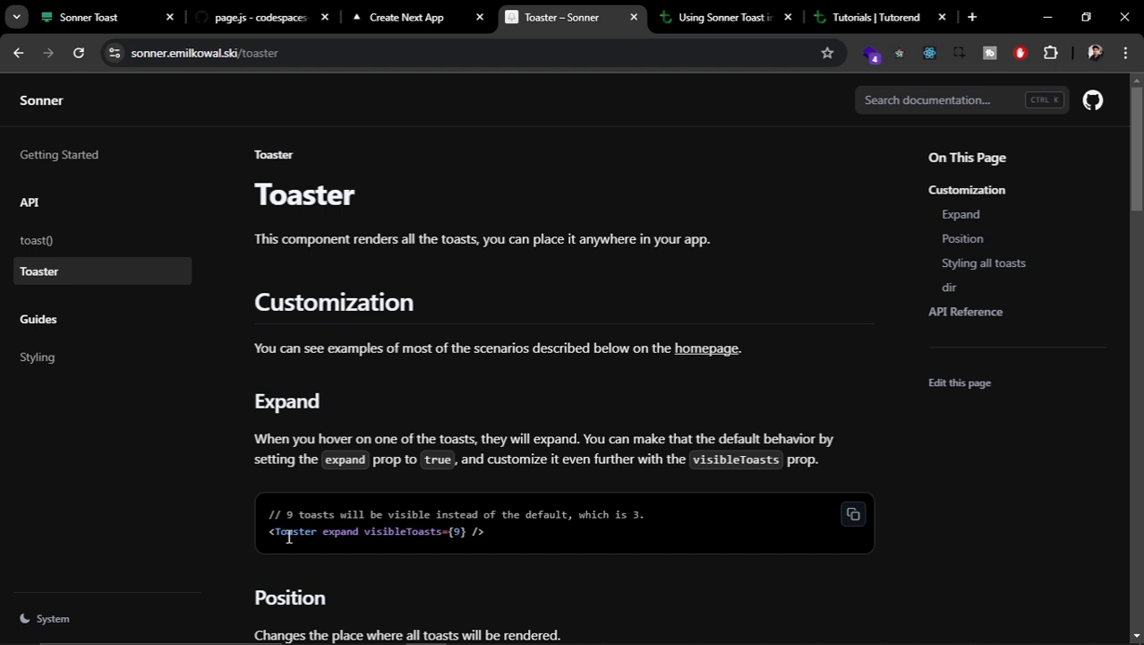
{"action": "left_click", "coordinate": [36, 240]}
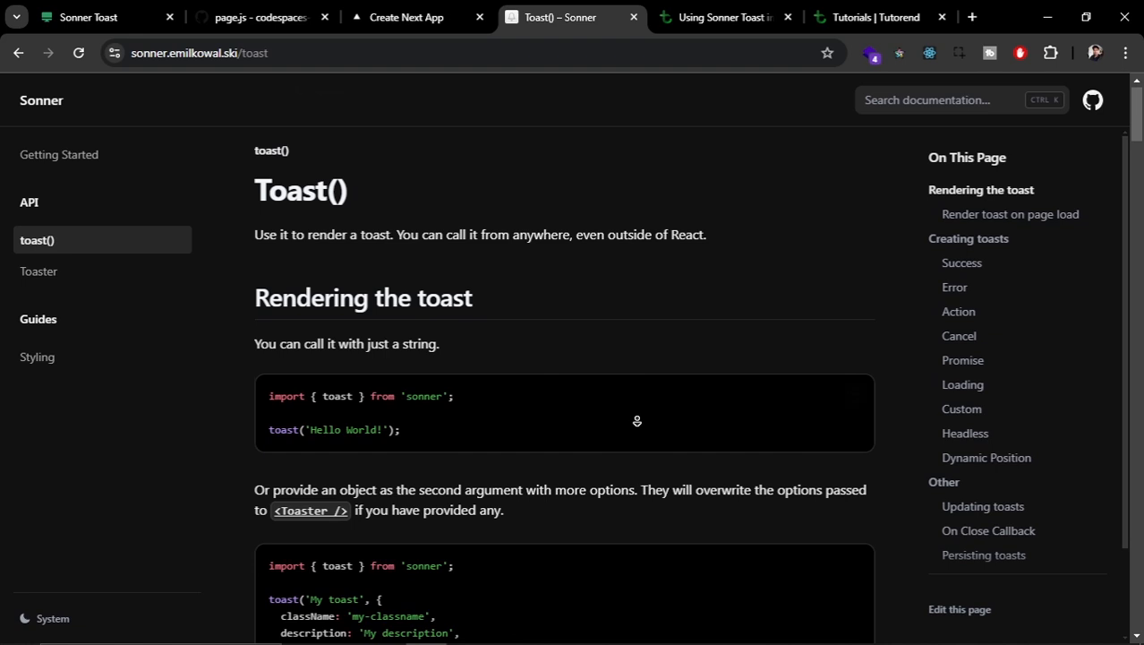
{"action": "scroll", "scroll_direction": "down", "scroll_amount": 3}
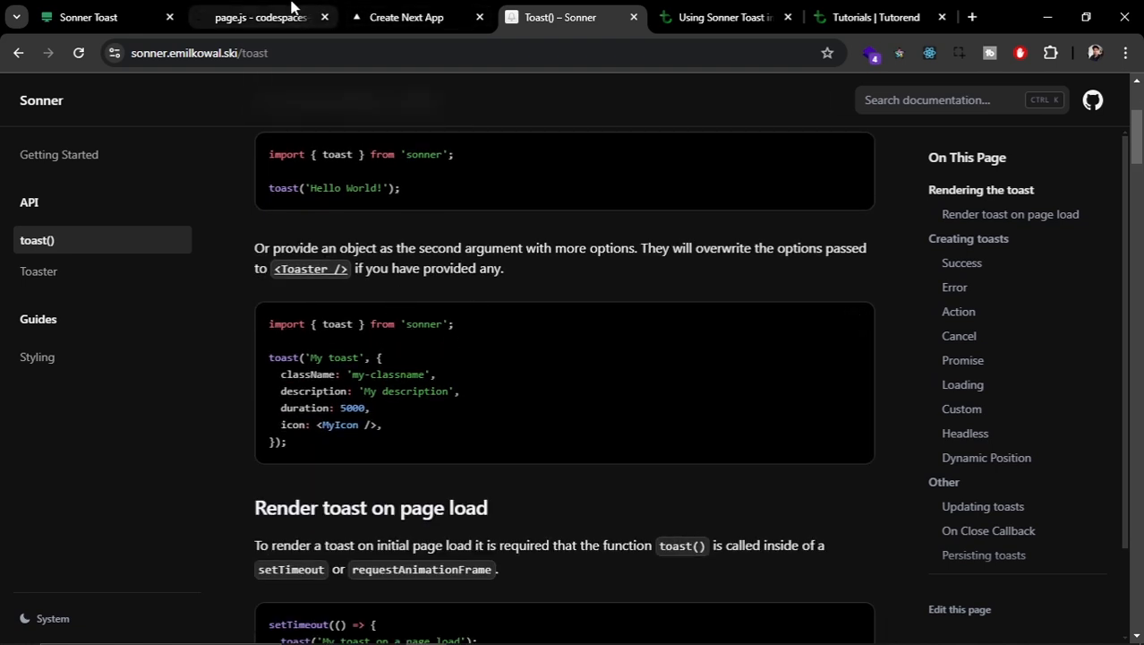
{"action": "left_click", "coordinate": [258, 18]}
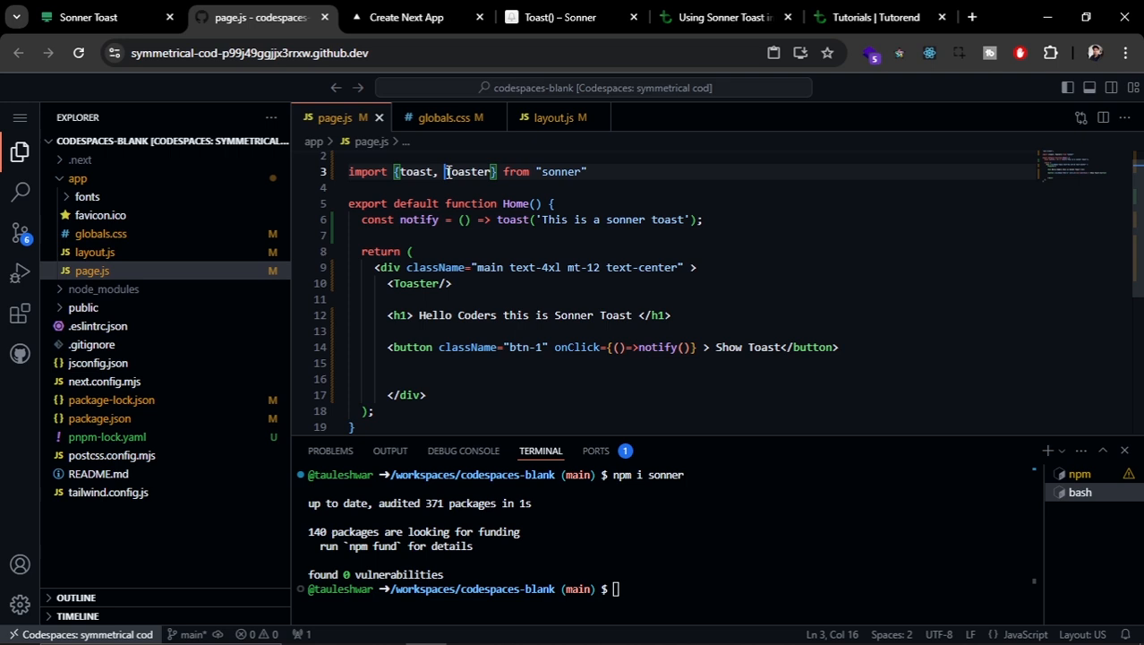
Move the Toaster import and <Toaster/> element from page.js into layout.js above the children
{"action": "double_click", "coordinate": [469, 172]}
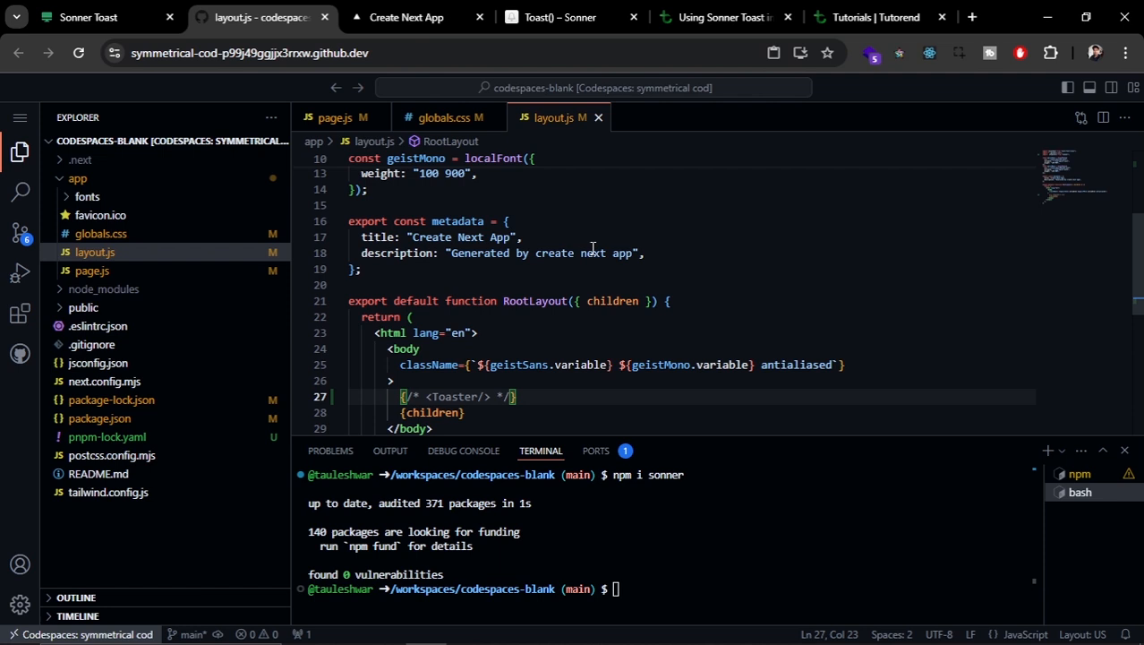
{"action": "mouse_move", "coordinate": [530, 176]}
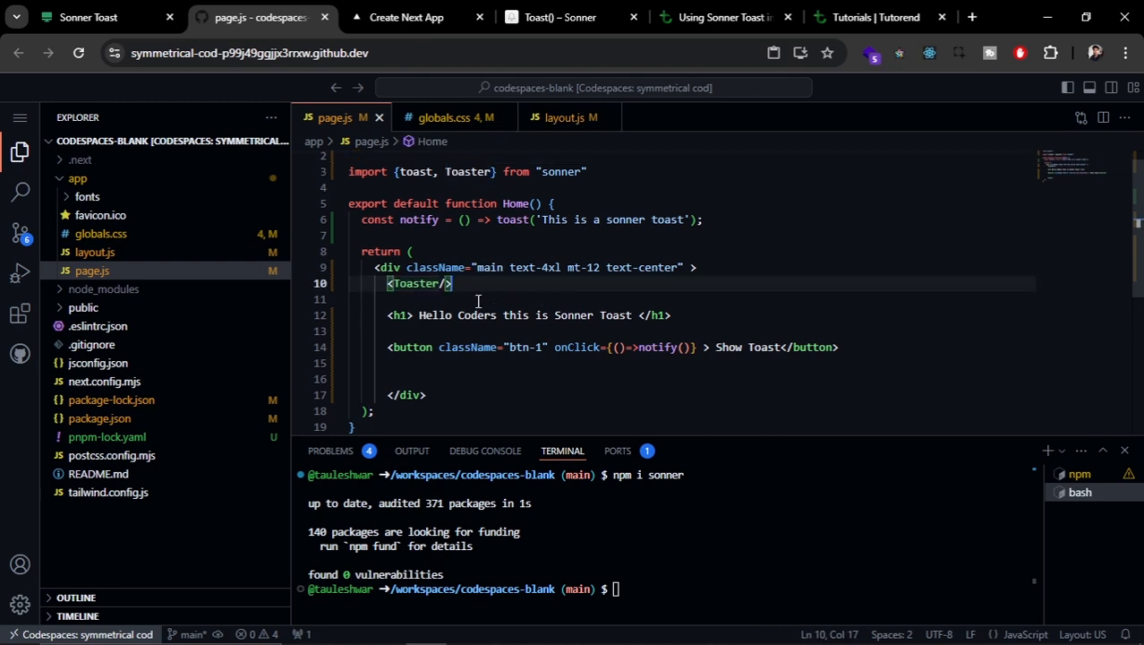
{"action": "left_click", "coordinate": [564, 118]}
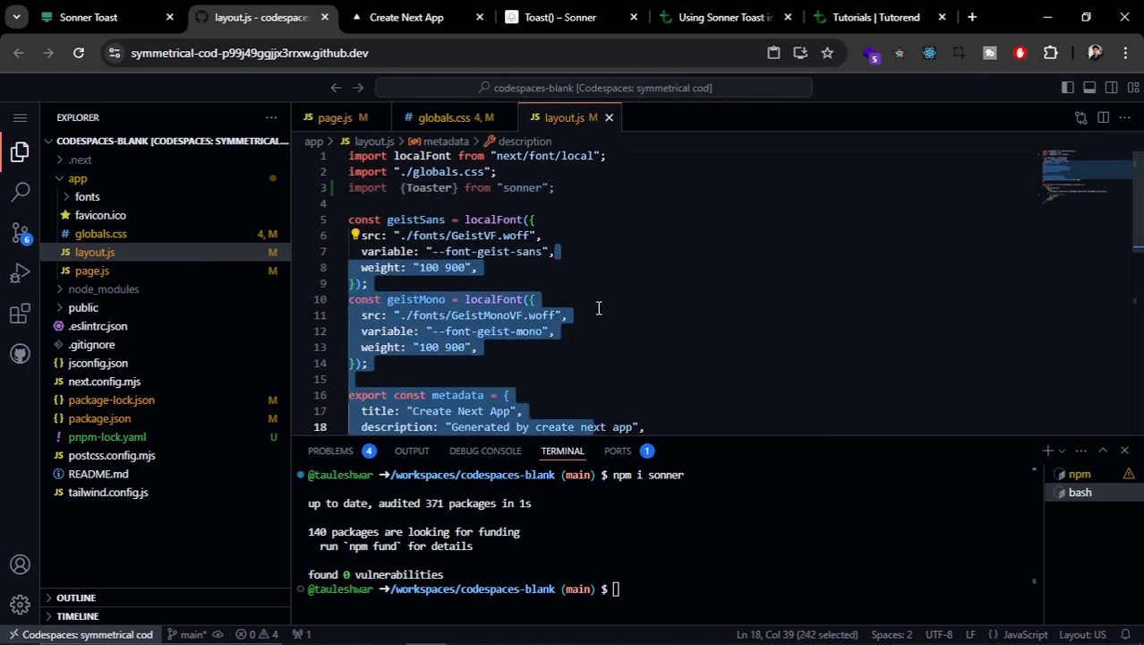
{"action": "left_click", "coordinate": [573, 315]}
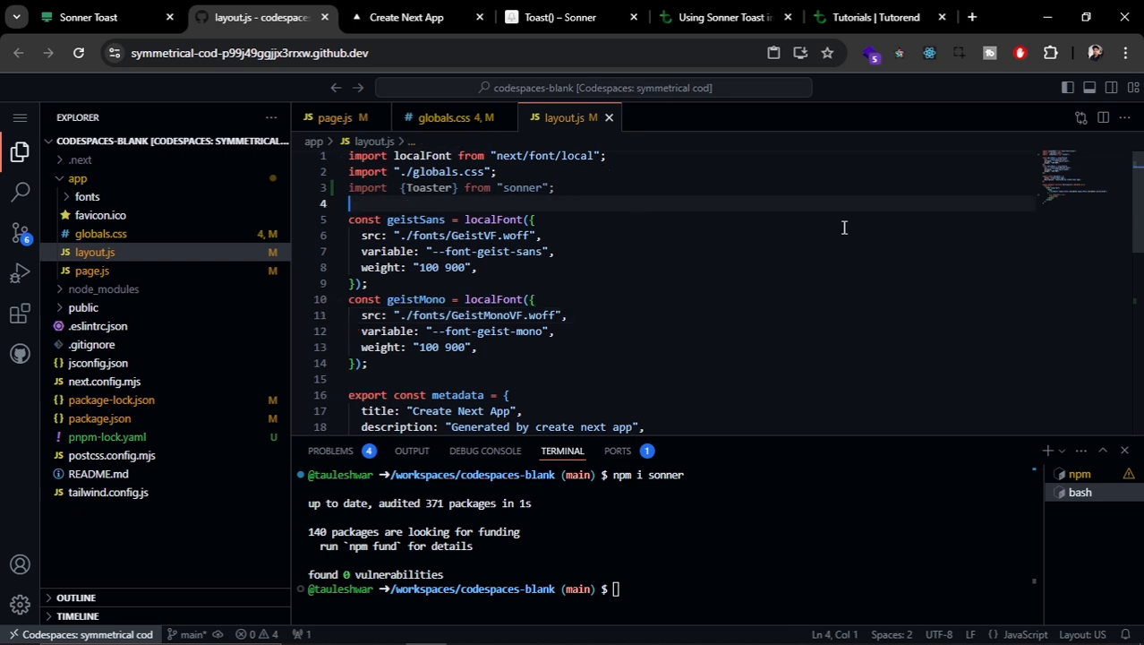
{"action": "scroll", "scroll_direction": "down", "scroll_amount": 3}
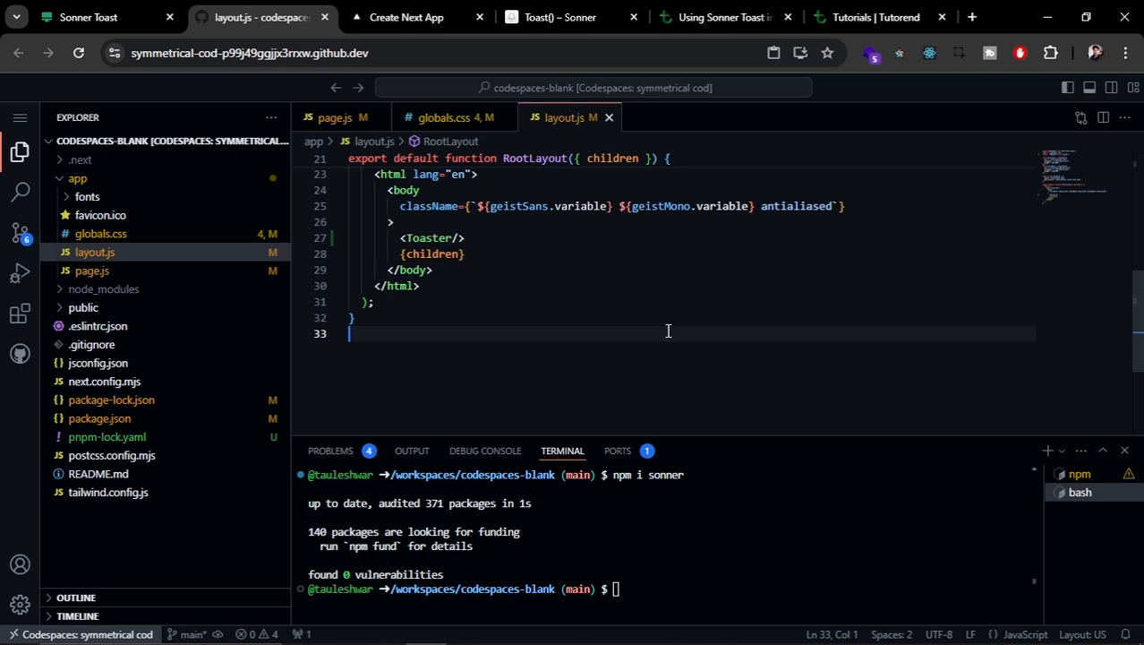
{"action": "left_click", "coordinate": [337, 118]}
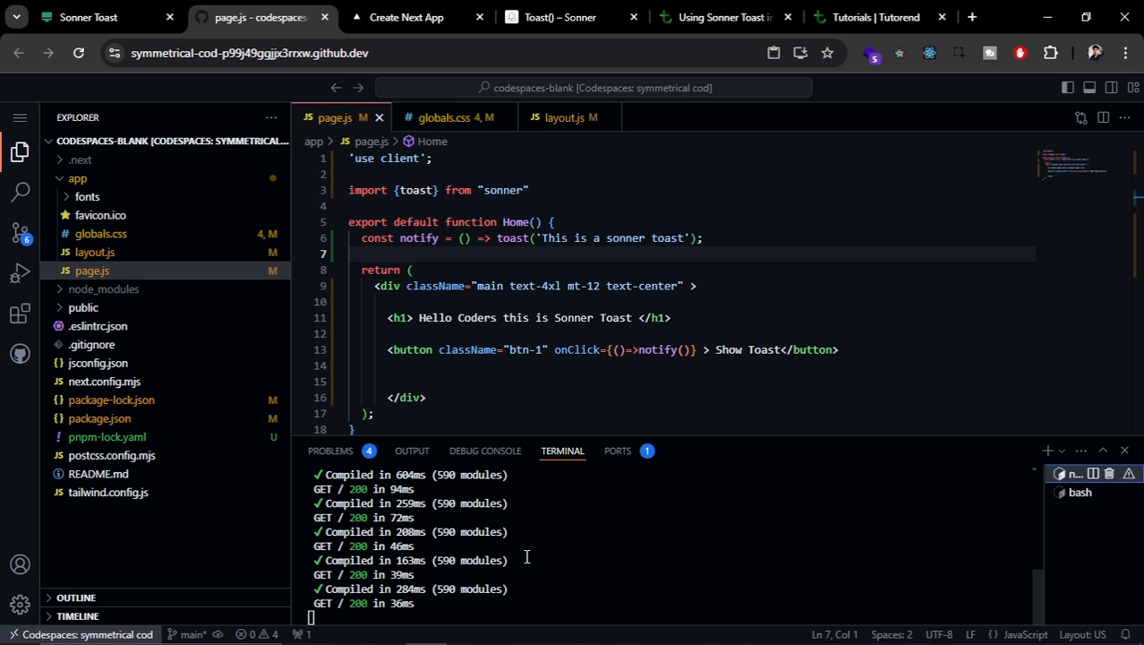
Reload the running app and trigger the 'This is a sonner toast' toast twice
{"action": "left_click", "coordinate": [406, 18]}
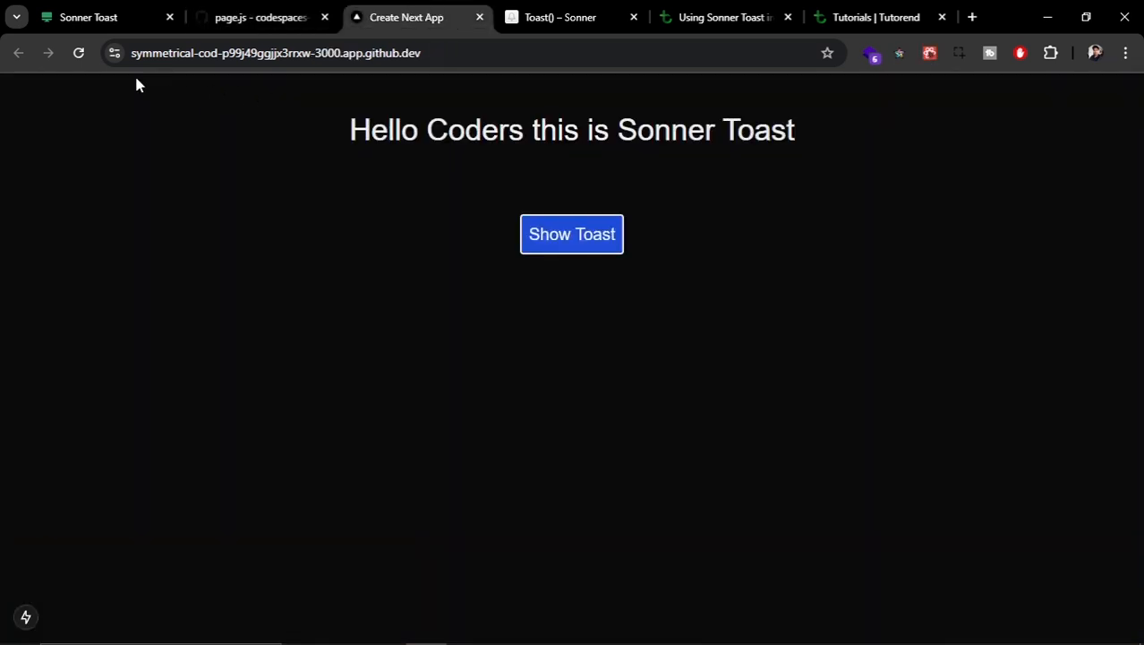
{"action": "left_click", "coordinate": [79, 54]}
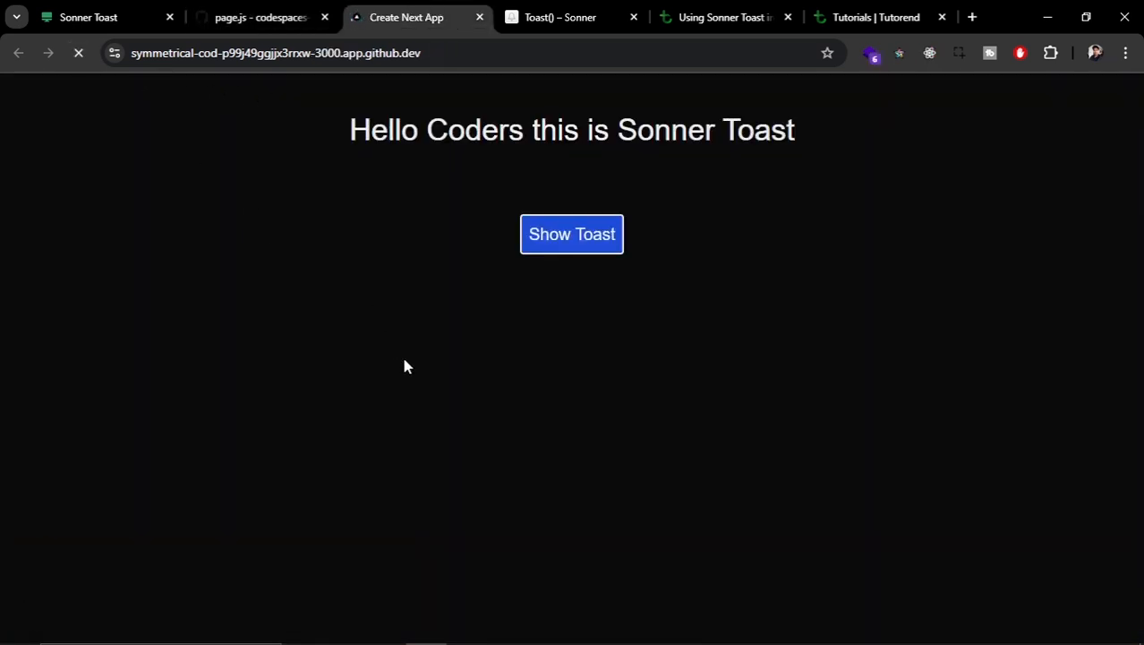
{"action": "left_click", "coordinate": [571, 233]}
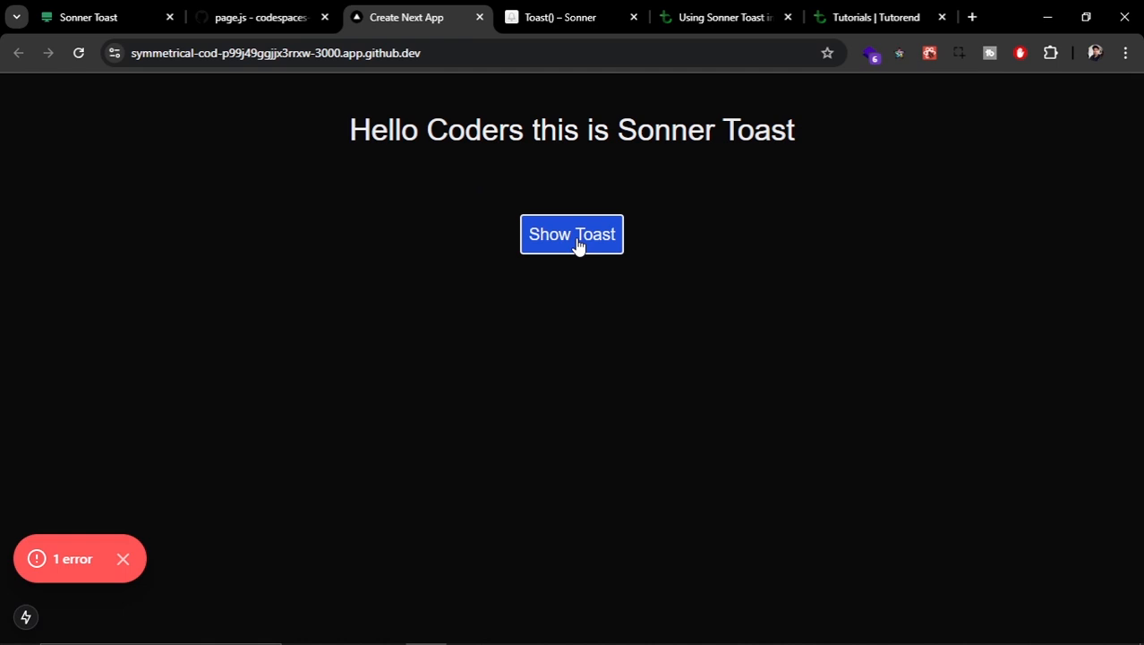
{"action": "left_click", "coordinate": [571, 232]}
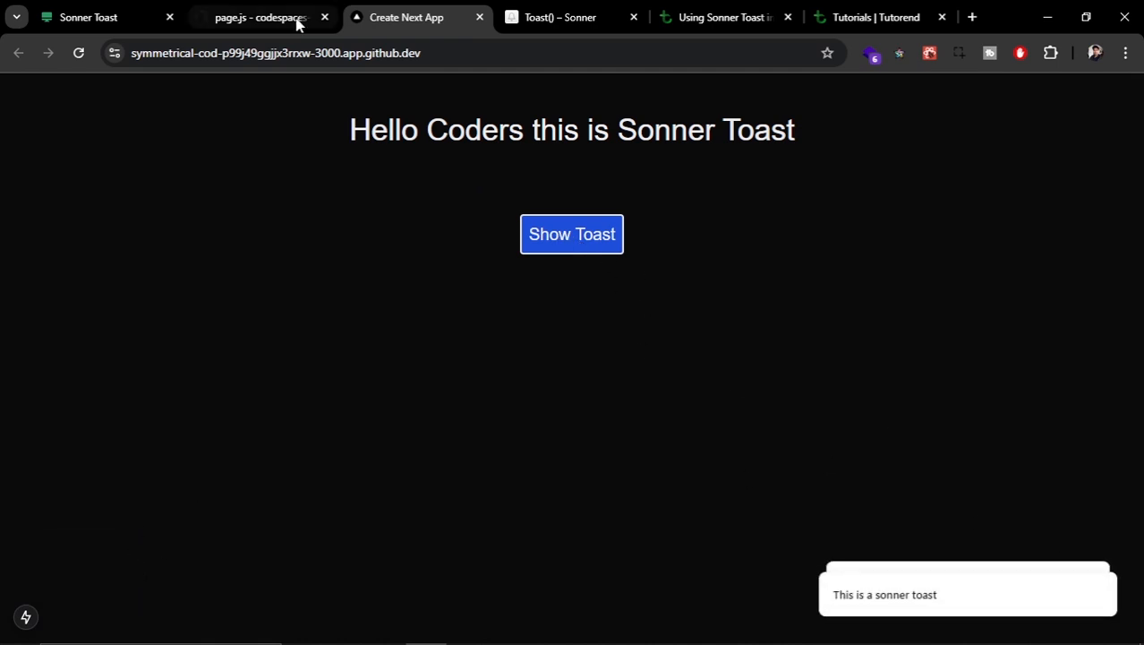
Check the notify function in page.js and trigger the toast once more
{"action": "left_click", "coordinate": [259, 18]}
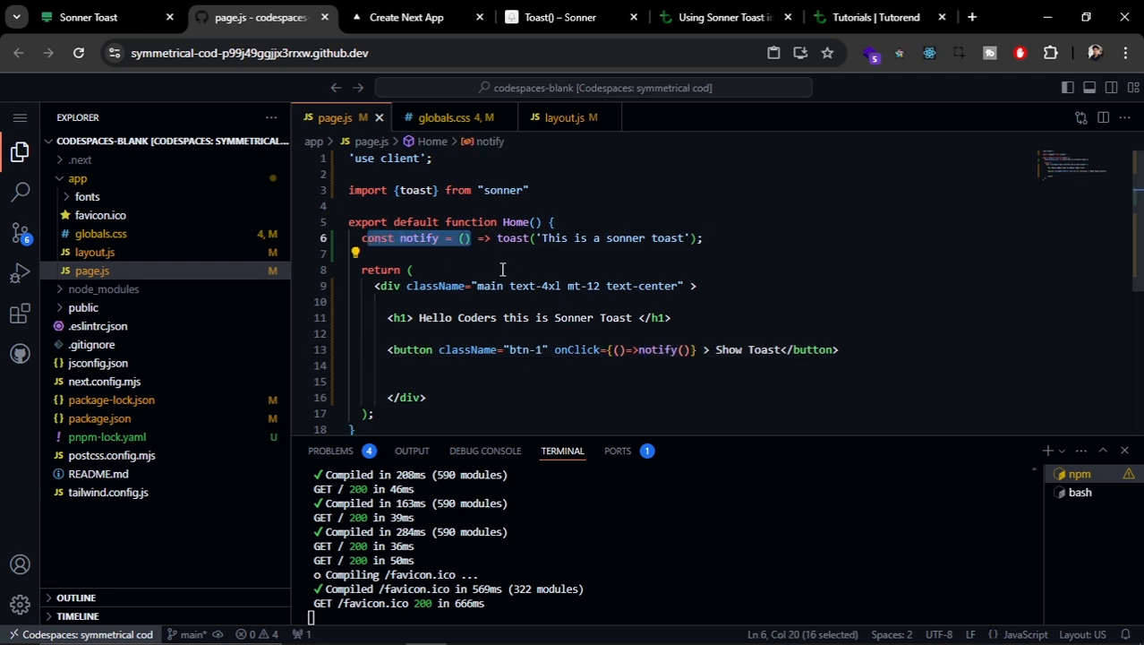
{"action": "double_click", "coordinate": [513, 237]}
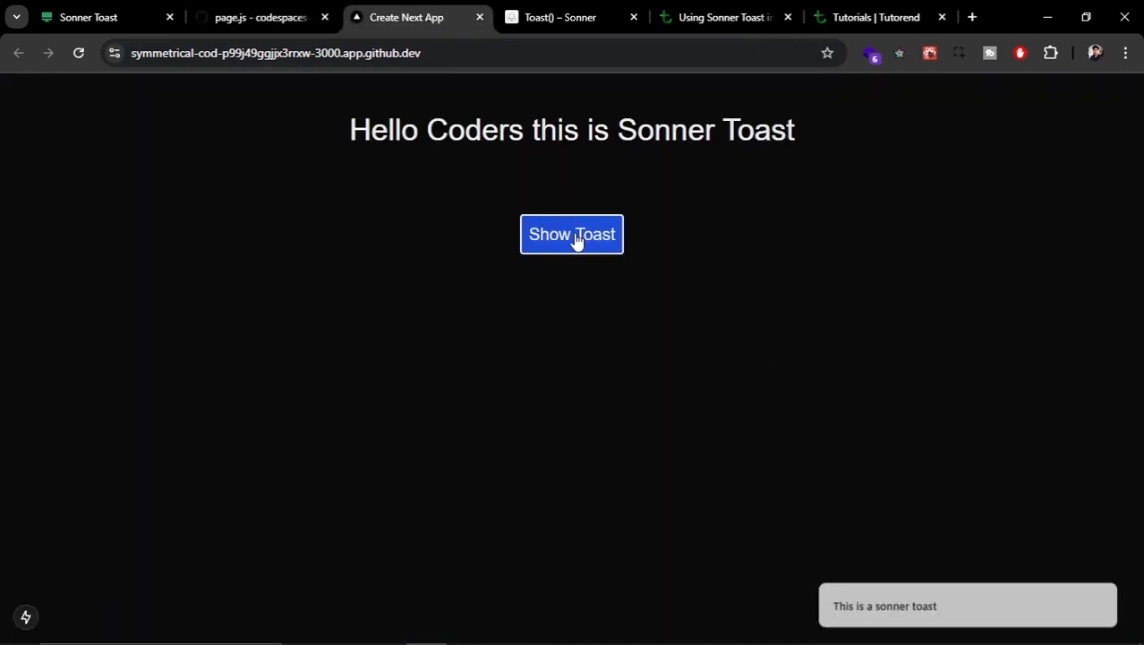
{"action": "left_click", "coordinate": [571, 233]}
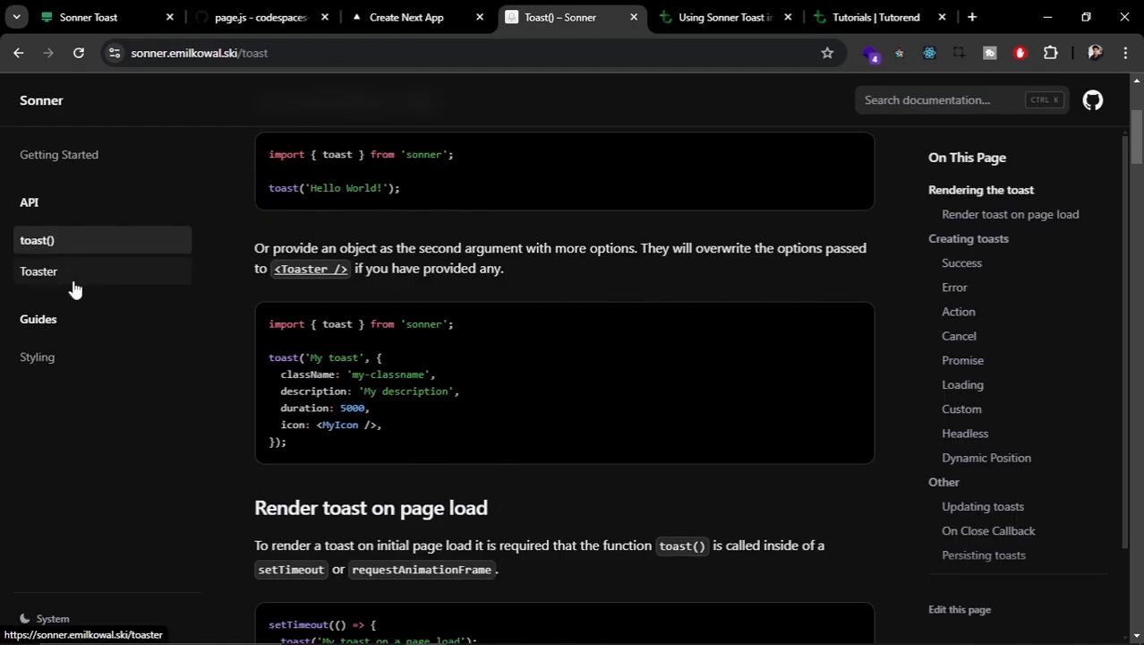
Scroll through Sonner's Toaster API reference and fire a demo toast
{"action": "left_click", "coordinate": [39, 272]}
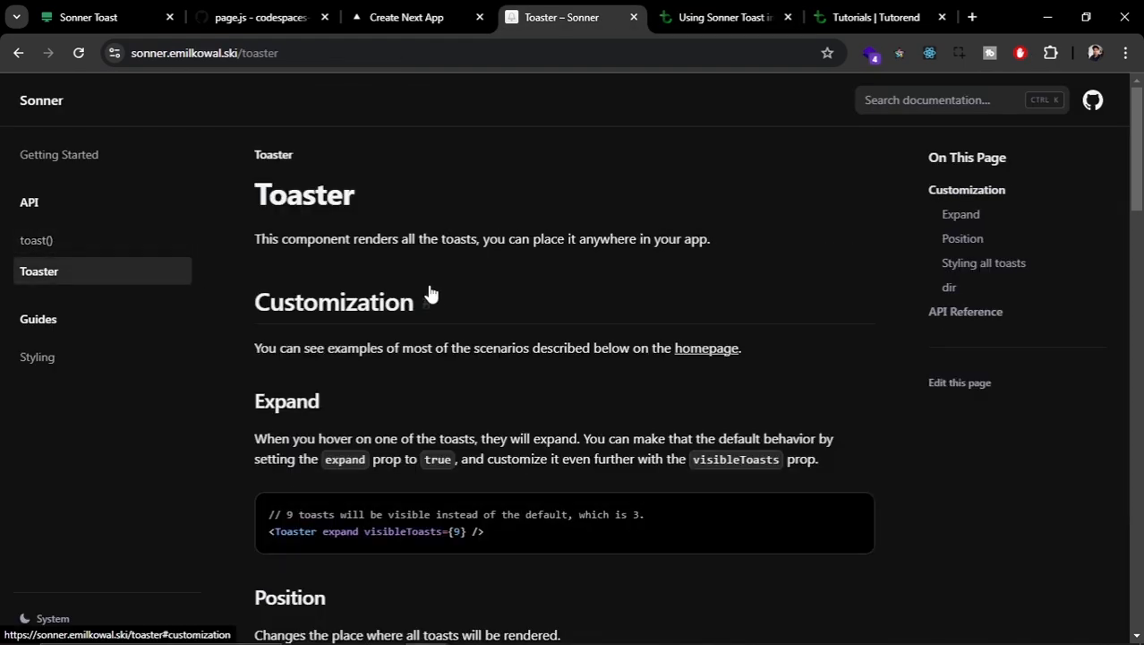
{"action": "scroll", "scroll_direction": "down", "scroll_amount": 3}
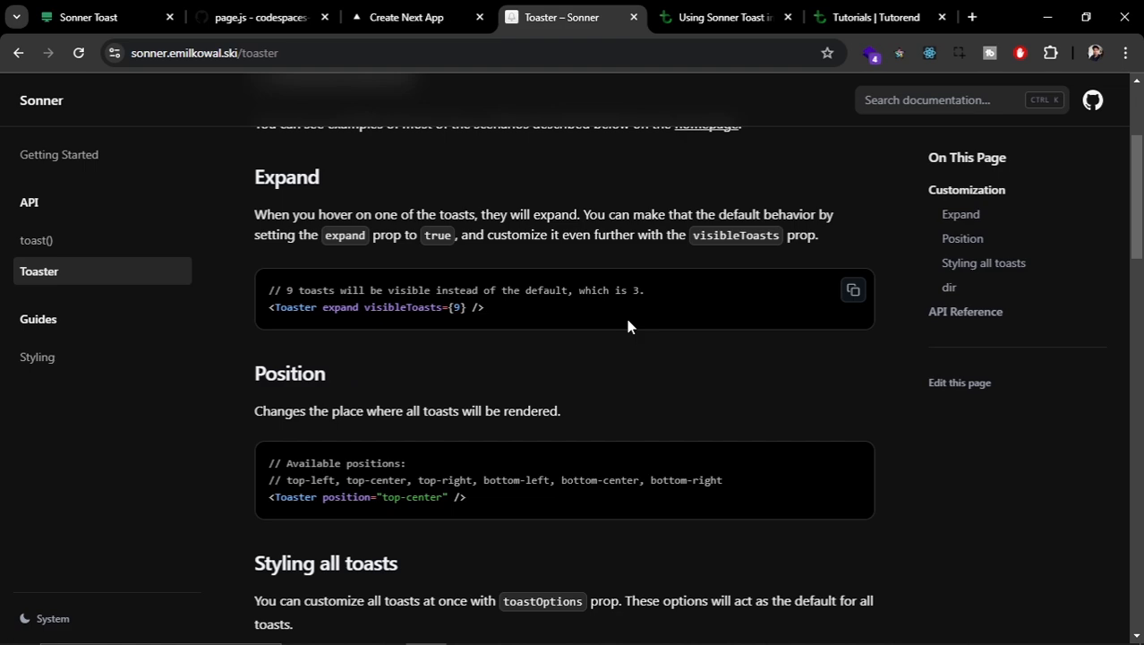
{"action": "scroll", "scroll_direction": "down", "scroll_amount": 3}
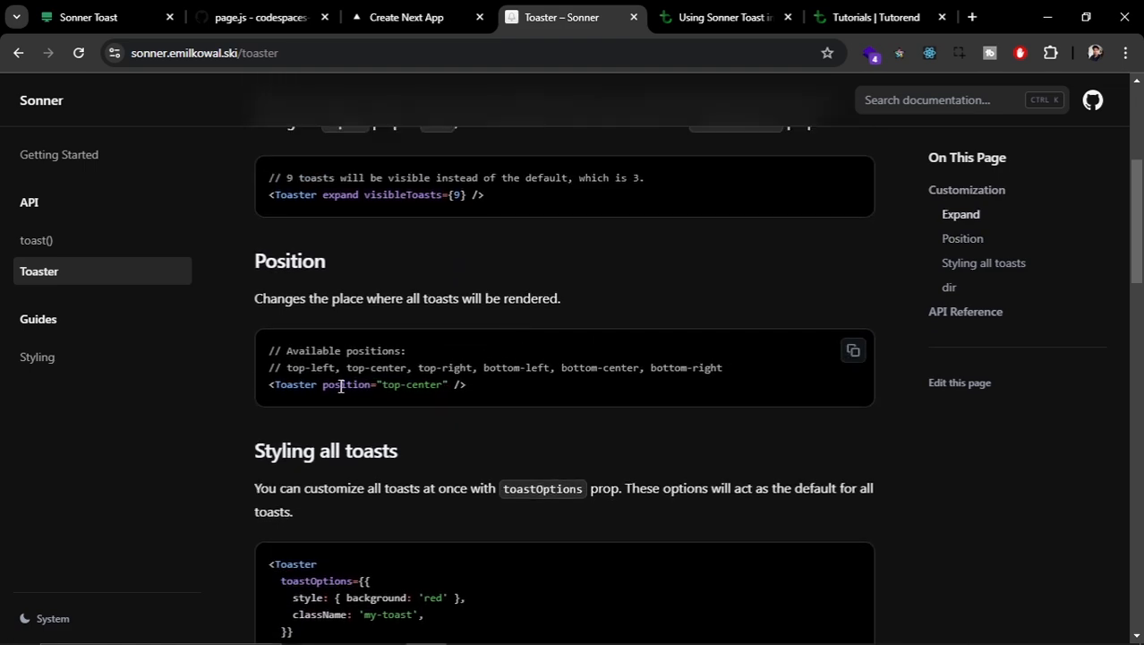
{"action": "scroll", "scroll_direction": "down", "scroll_amount": 3}
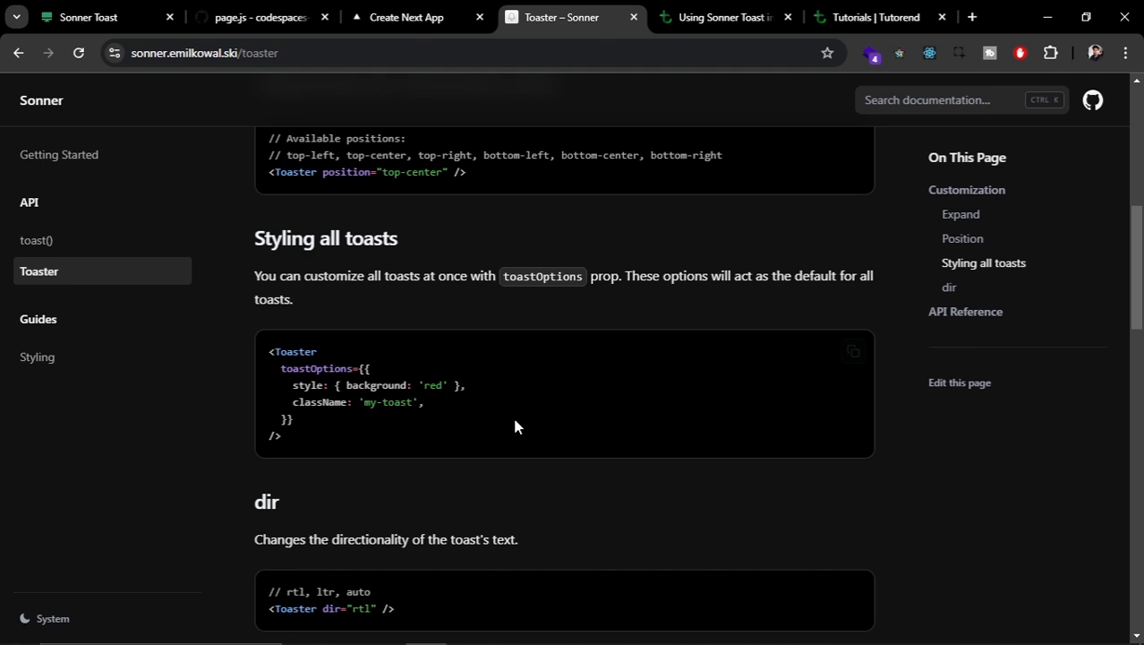
{"action": "mouse_move", "coordinate": [255, 244]}
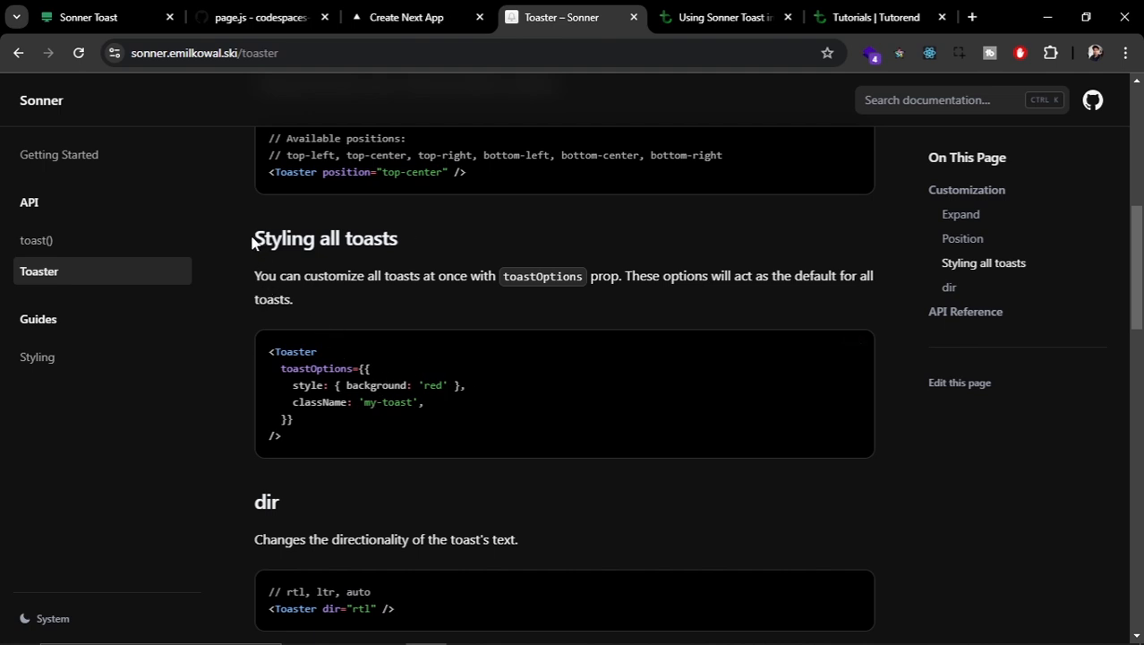
{"action": "mouse_move", "coordinate": [265, 362]}
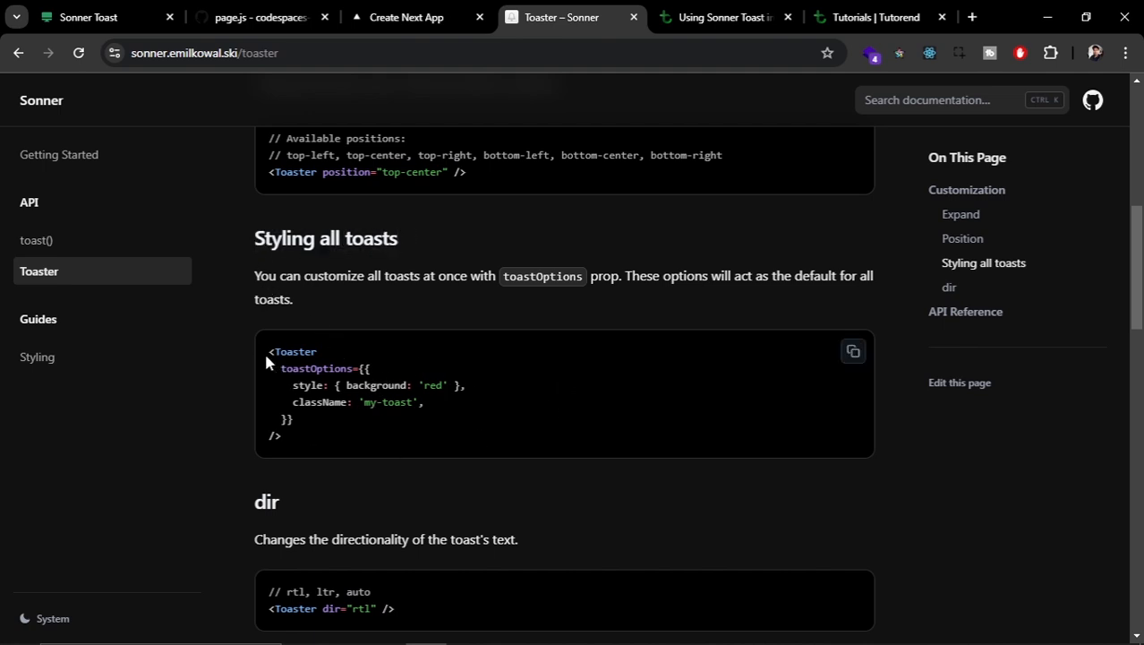
{"action": "scroll", "scroll_direction": "down", "scroll_amount": 3}
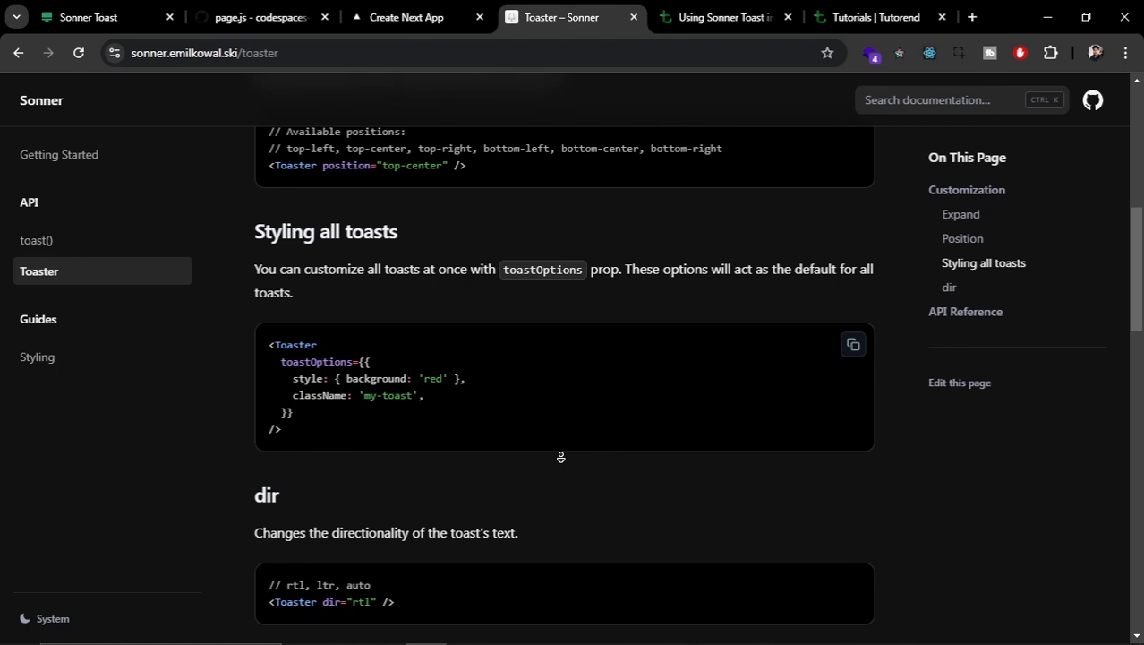
{"action": "scroll", "scroll_direction": "down", "scroll_amount": 3}
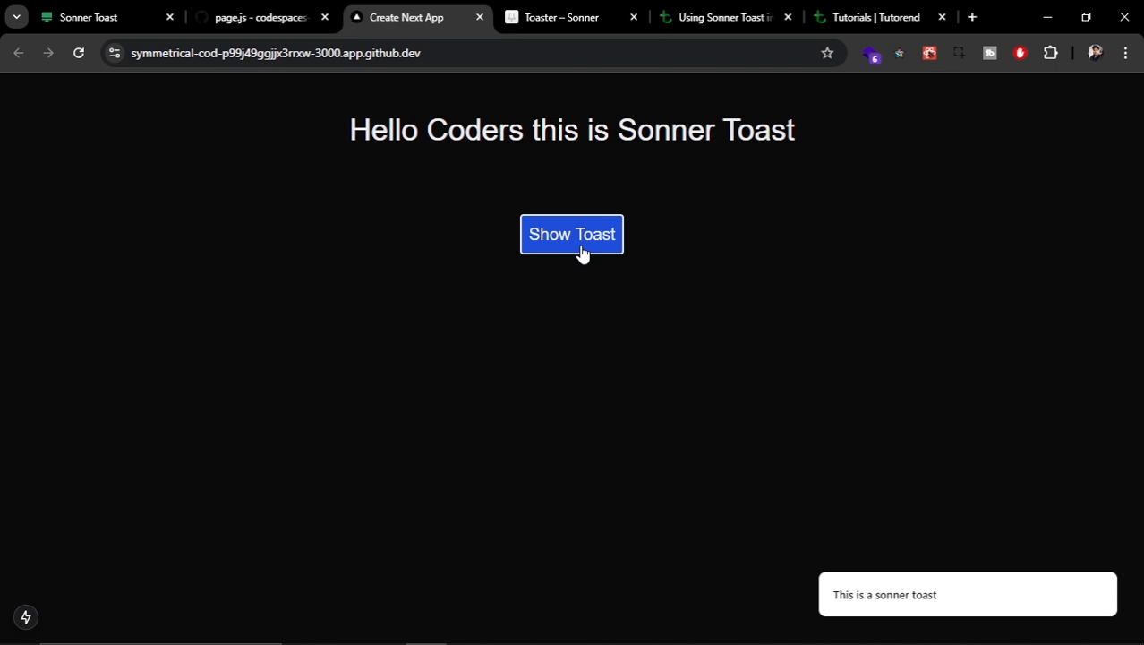
{"action": "left_click", "coordinate": [571, 233]}
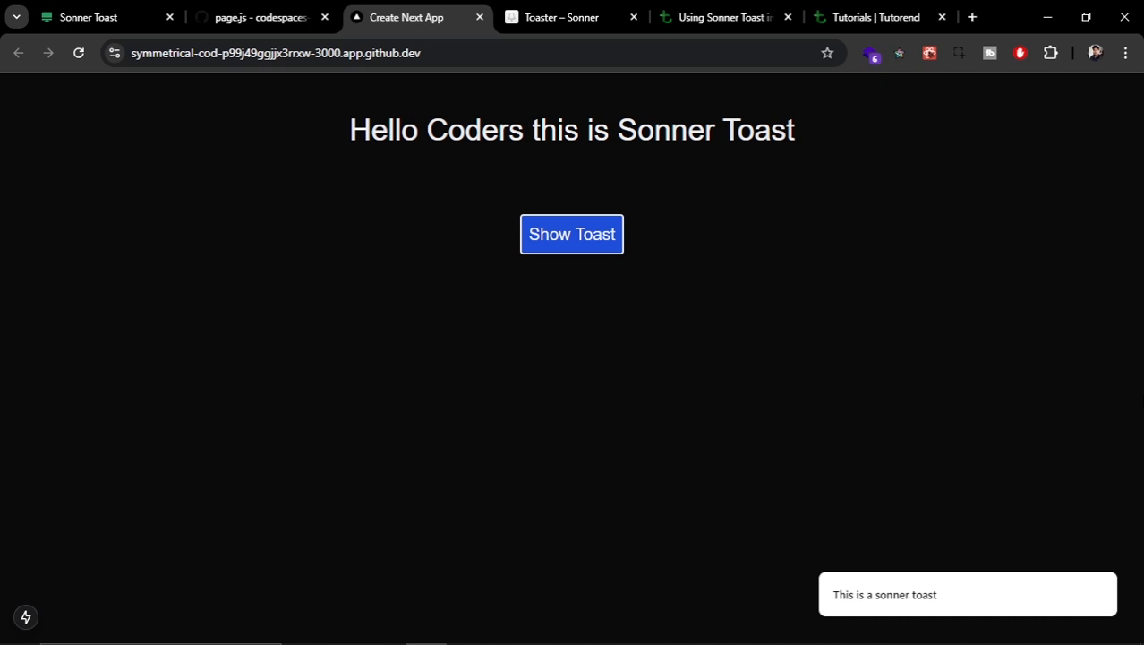
Open the toast() reference and scroll to the Success and Error creation examples
{"action": "left_click", "coordinate": [562, 17]}
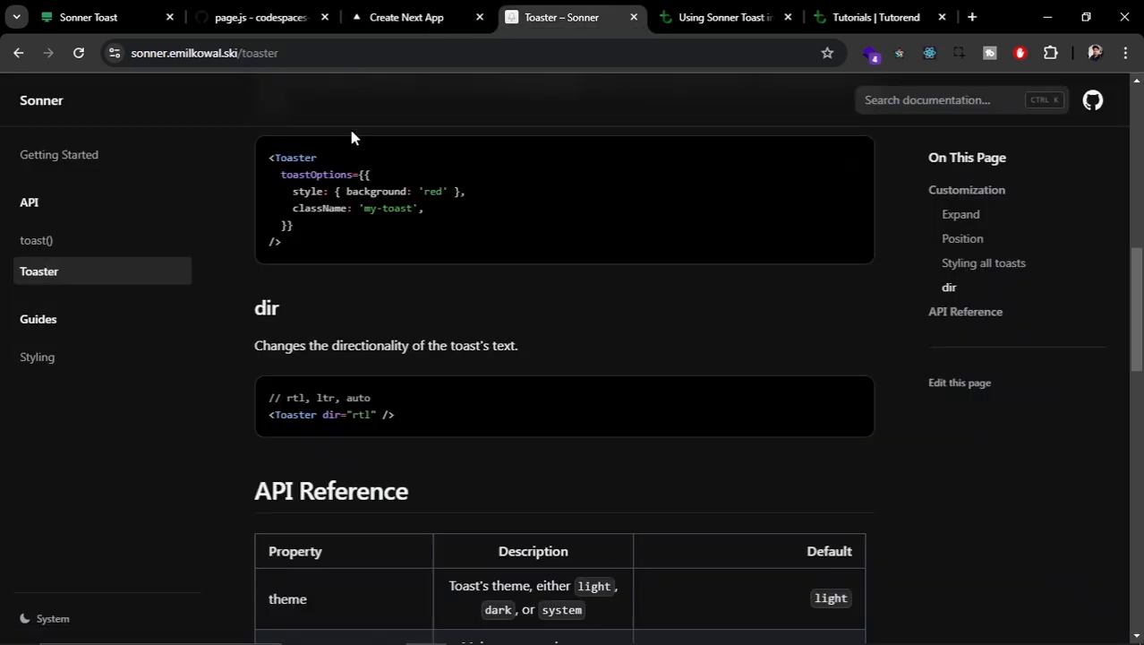
{"action": "scroll", "scroll_direction": "down", "scroll_amount": 3}
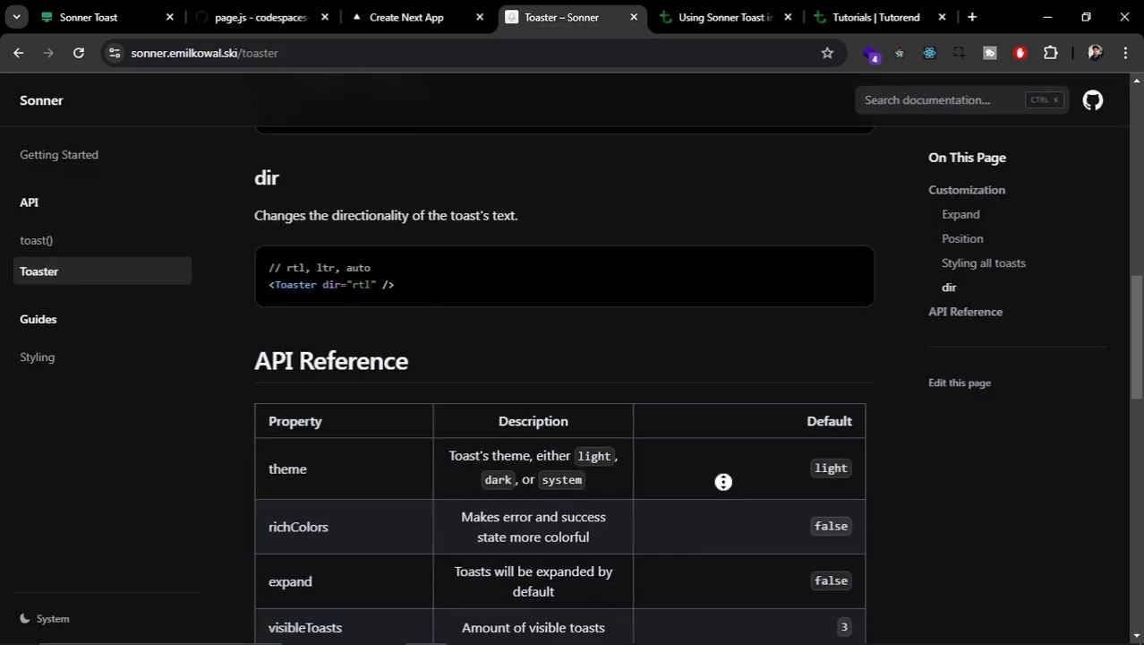
{"action": "left_click", "coordinate": [36, 240]}
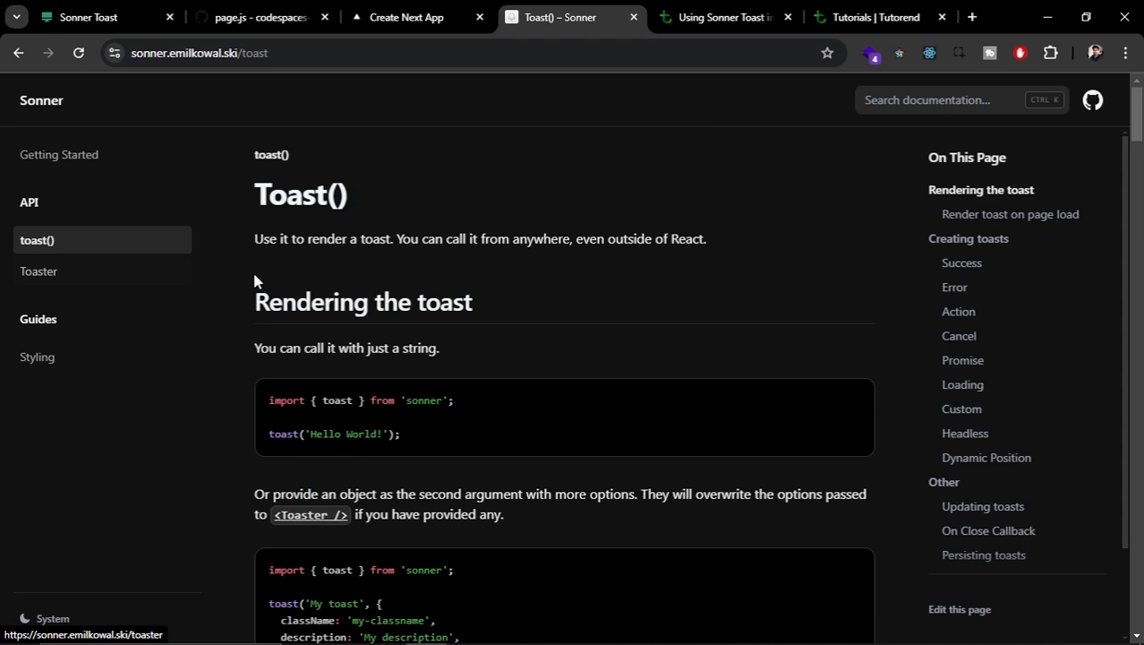
{"action": "scroll", "scroll_direction": "down", "scroll_amount": 3}
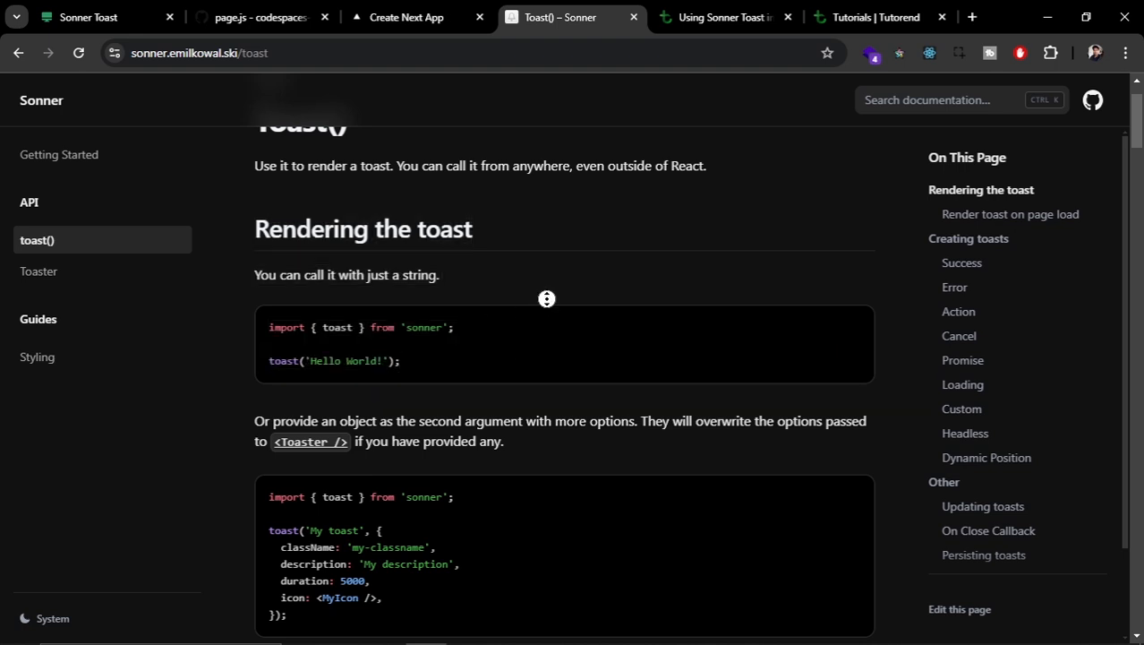
{"action": "scroll", "scroll_direction": "down", "scroll_amount": 3}
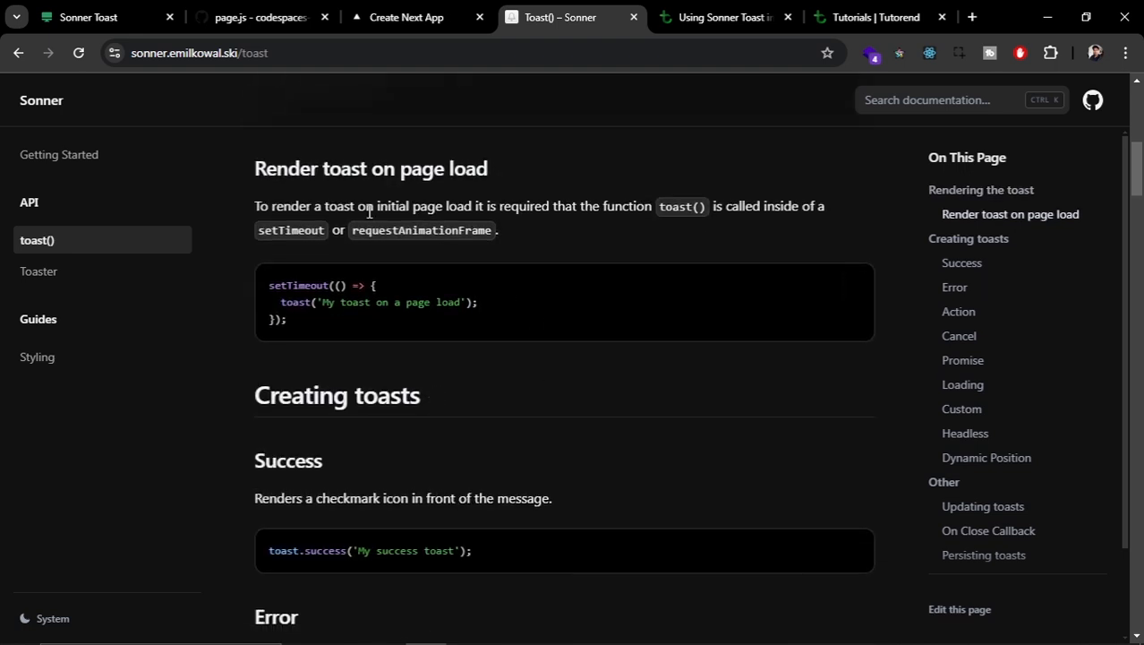
{"action": "scroll", "scroll_direction": "down", "scroll_amount": 3}
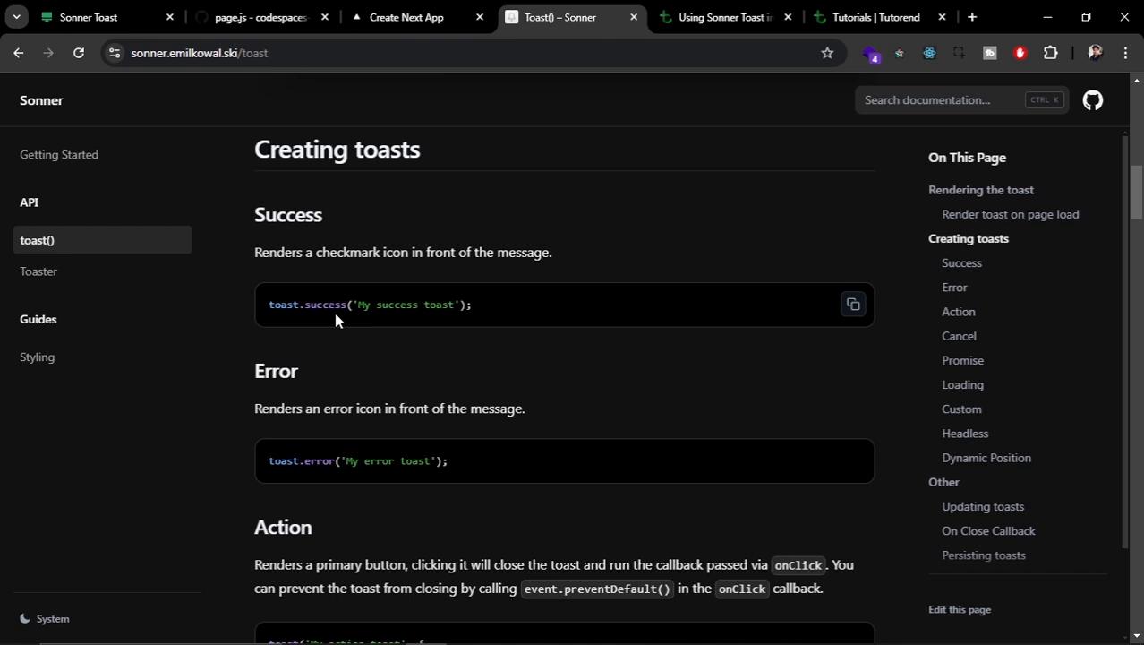
{"action": "mouse_move", "coordinate": [546, 436]}
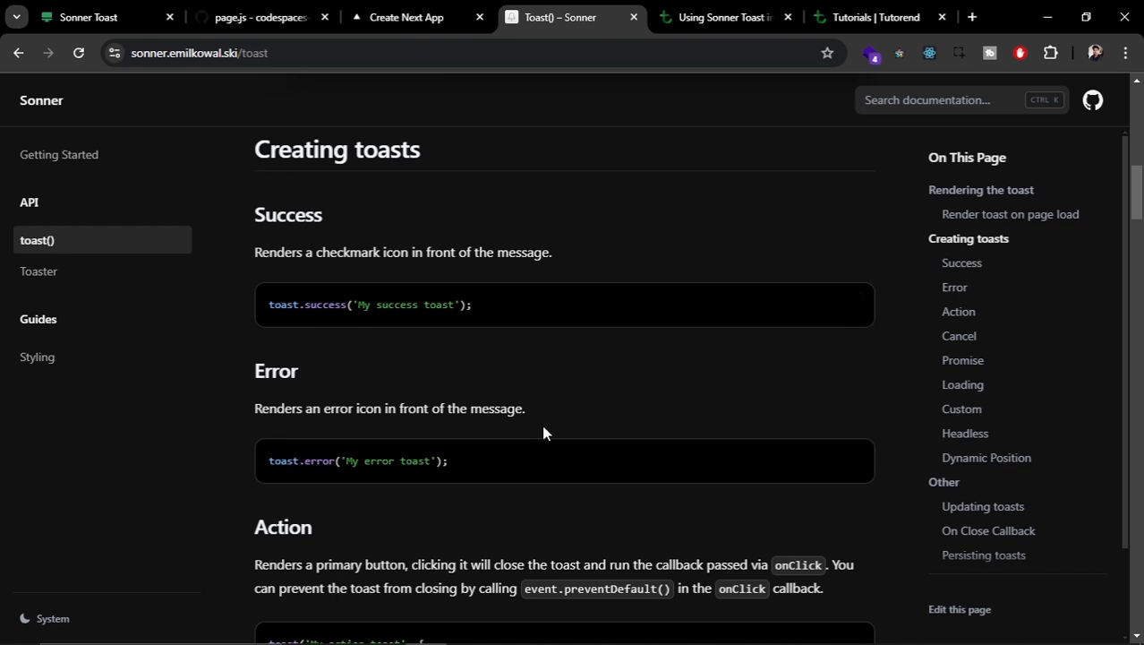
{"action": "scroll", "scroll_direction": "down", "scroll_amount": 3}
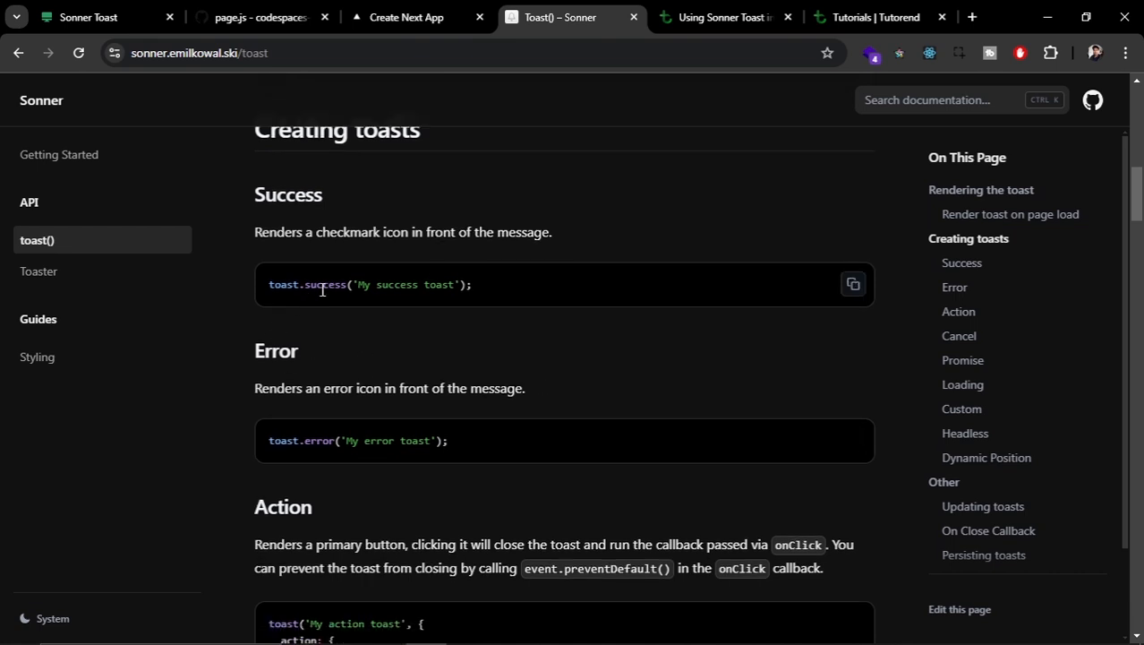
Change notify to toast.success and confirm Show Toast stacks checkmark success toasts in the app
{"action": "left_click", "coordinate": [258, 18]}
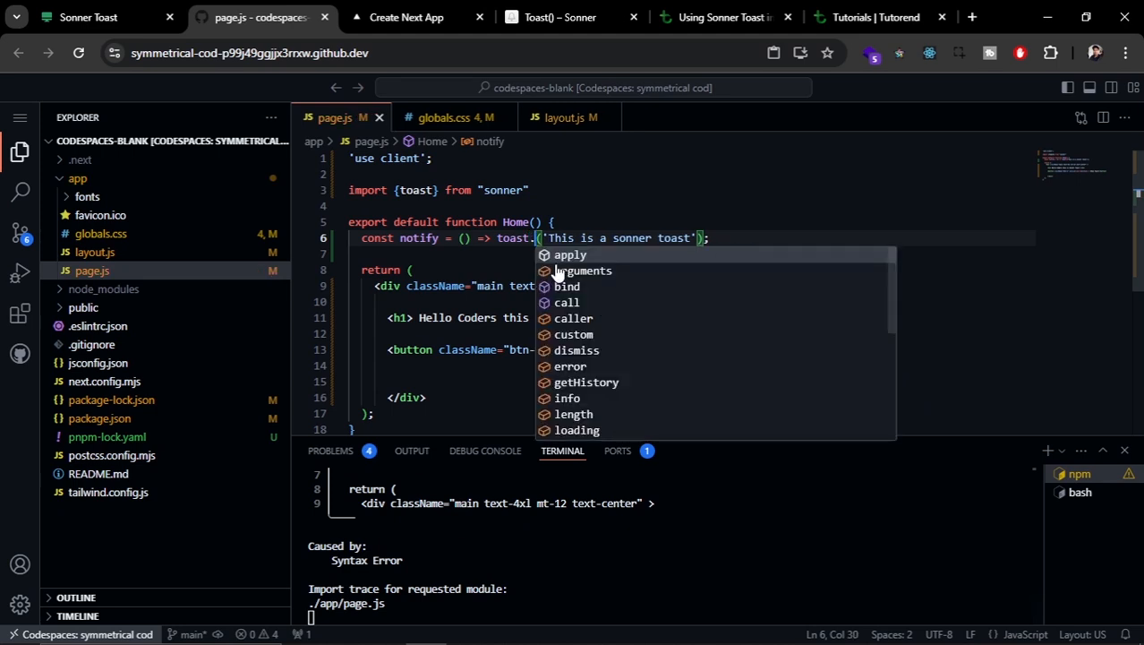
{"action": "type", "text": "success"}
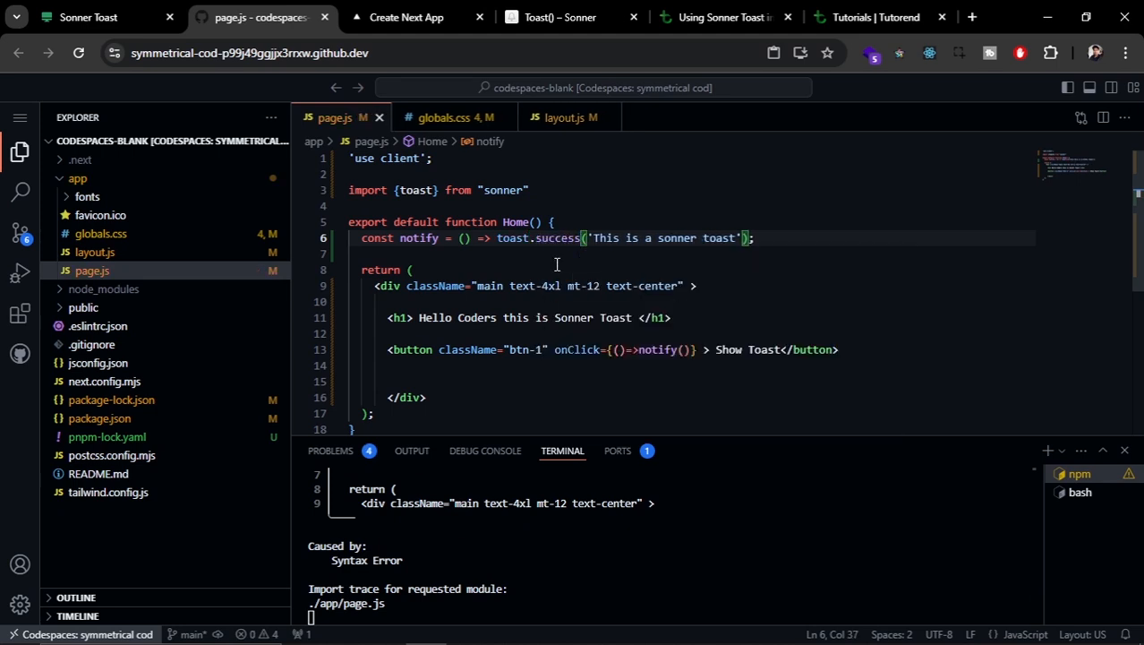
{"action": "left_click", "coordinate": [405, 18]}
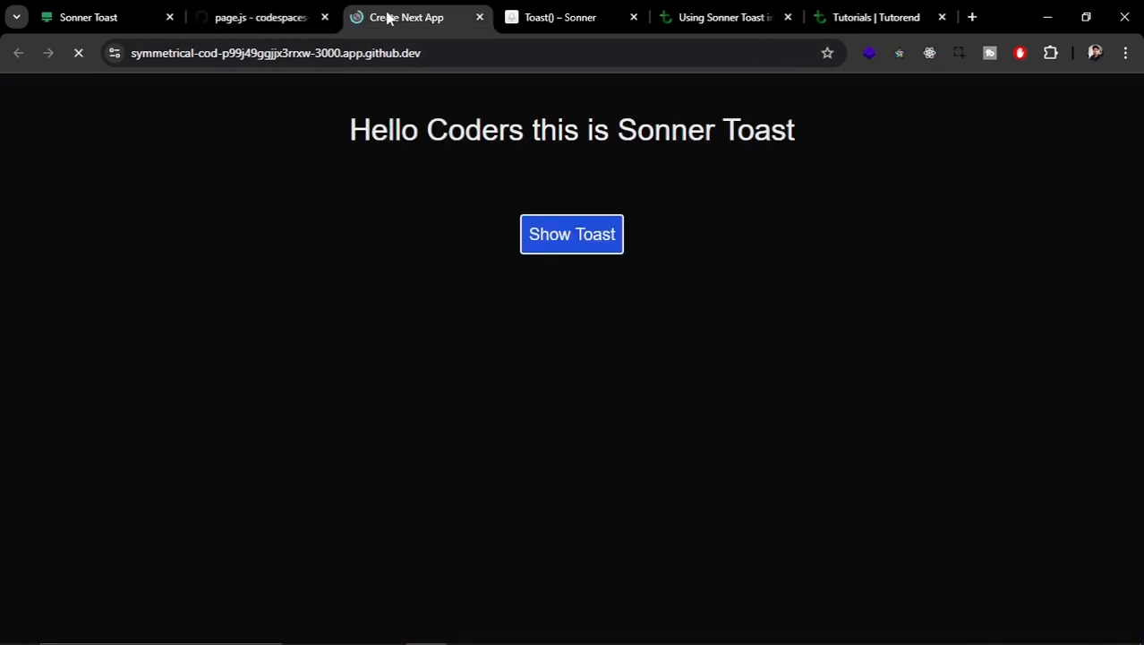
{"action": "left_click", "coordinate": [572, 233]}
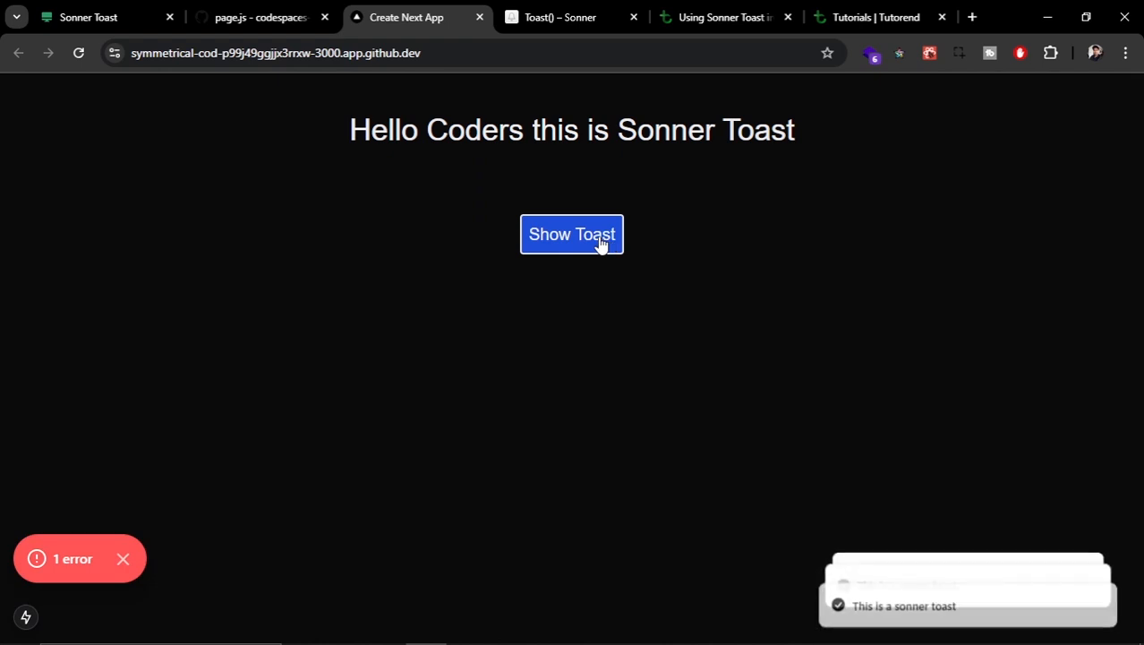
{"action": "left_click", "coordinate": [571, 233]}
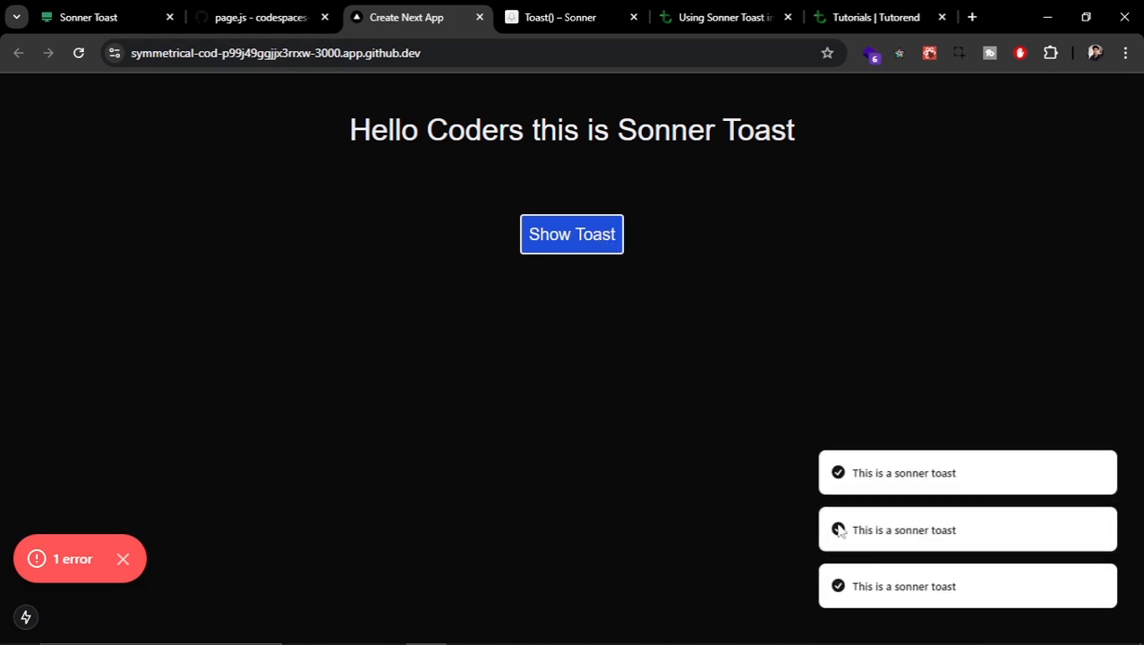
{"action": "mouse_move", "coordinate": [598, 312]}
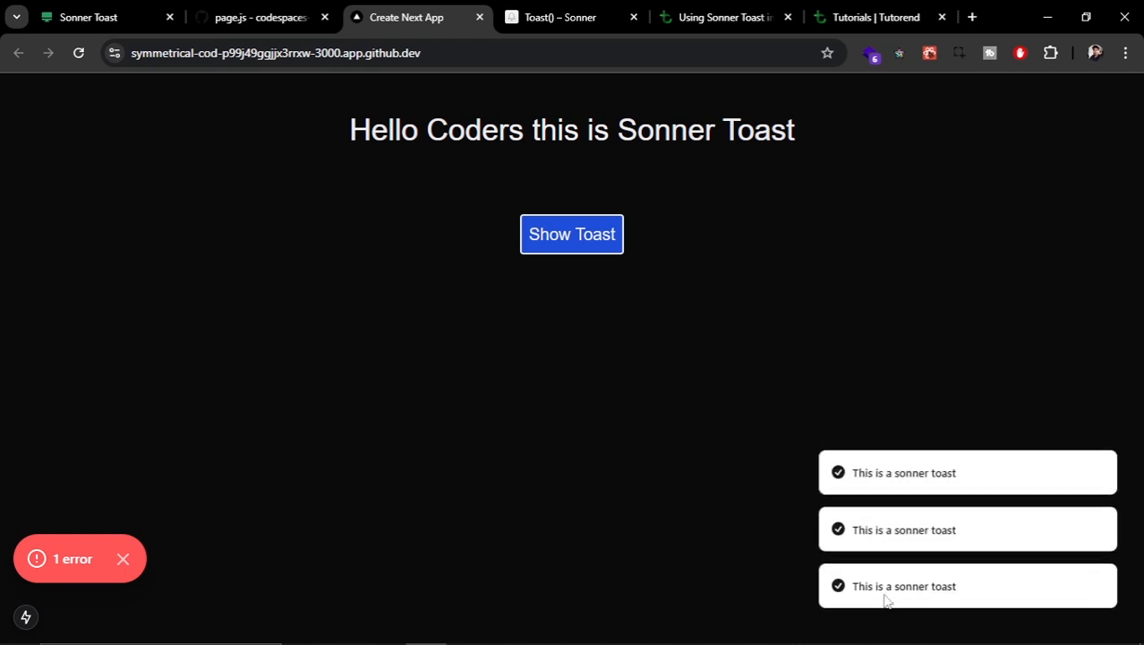
{"action": "left_click", "coordinate": [258, 18]}
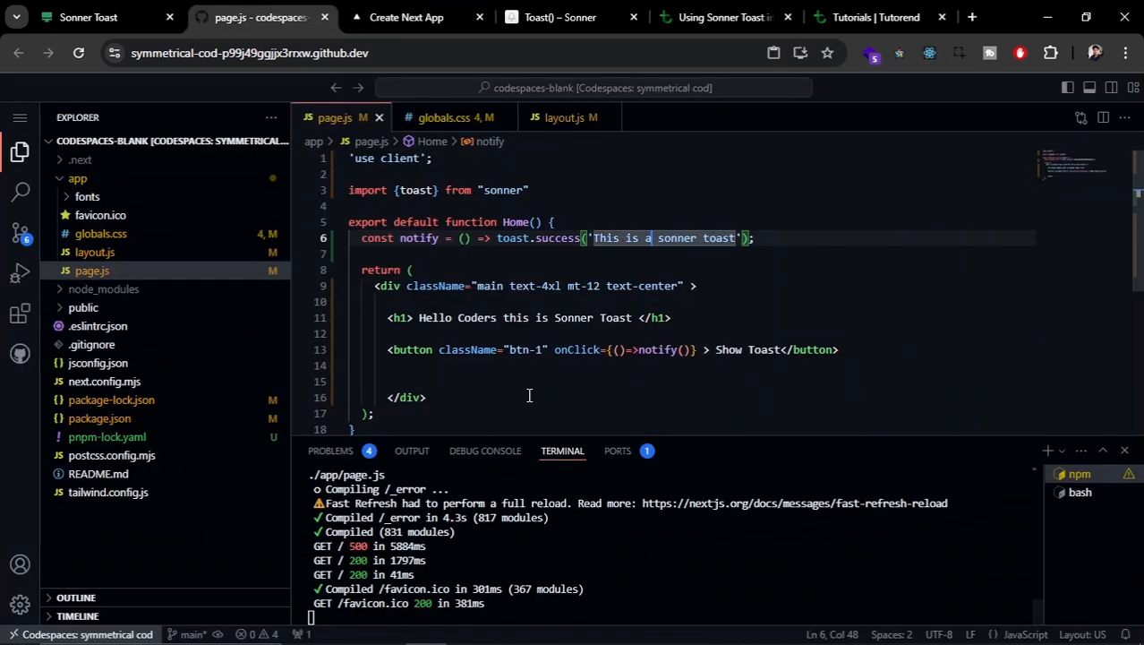
{"action": "mouse_move", "coordinate": [527, 366]}
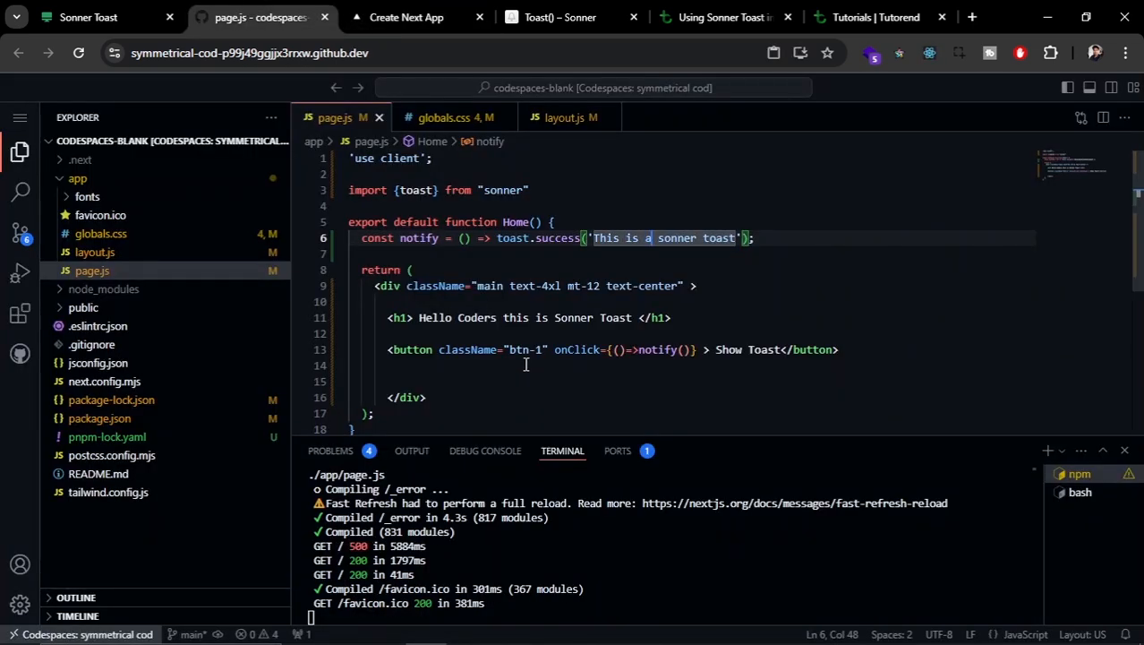
Select the richColors property in Sonner's Toaster API reference, then return to page.js
{"action": "left_click", "coordinate": [724, 18]}
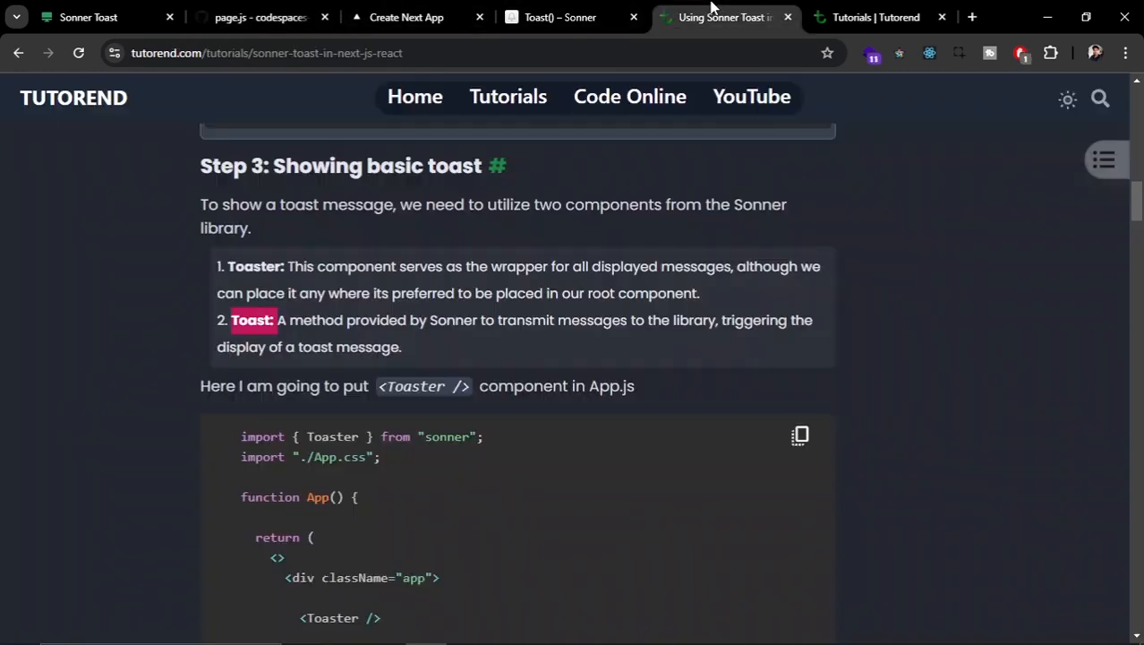
{"action": "left_click", "coordinate": [558, 18]}
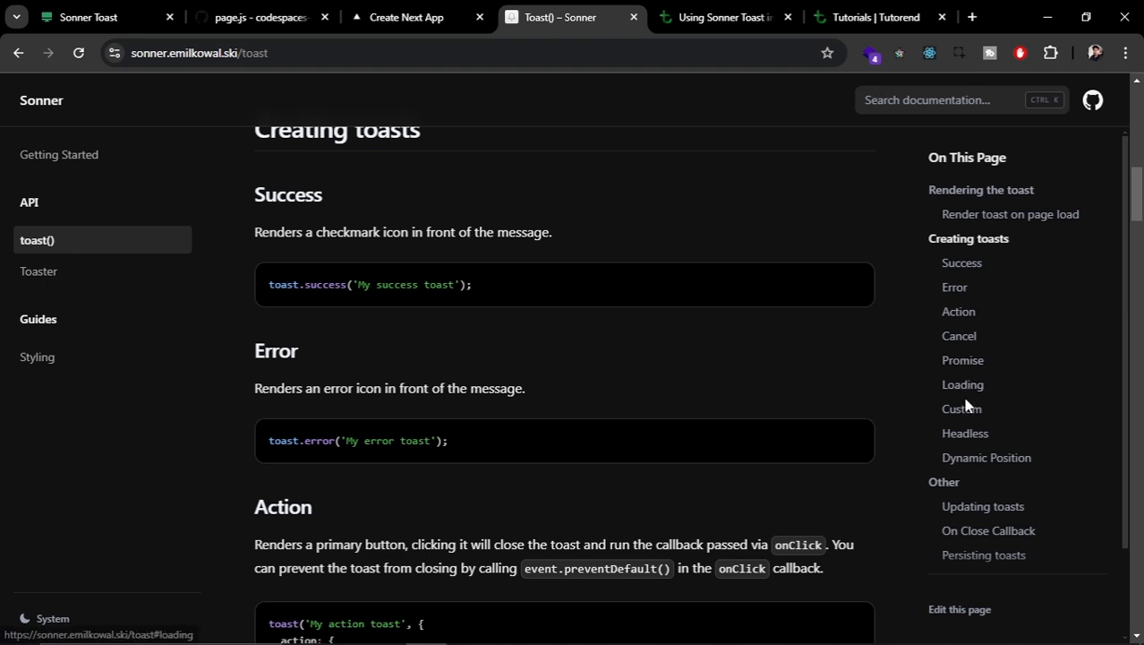
{"action": "left_click", "coordinate": [40, 272]}
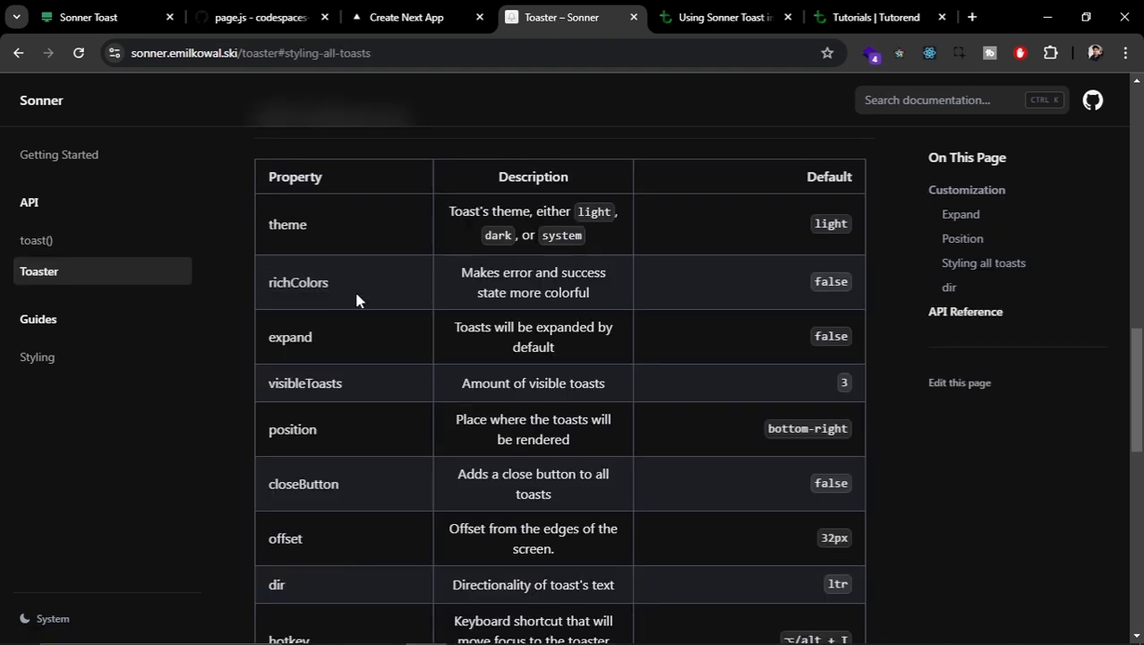
{"action": "double_click", "coordinate": [298, 283]}
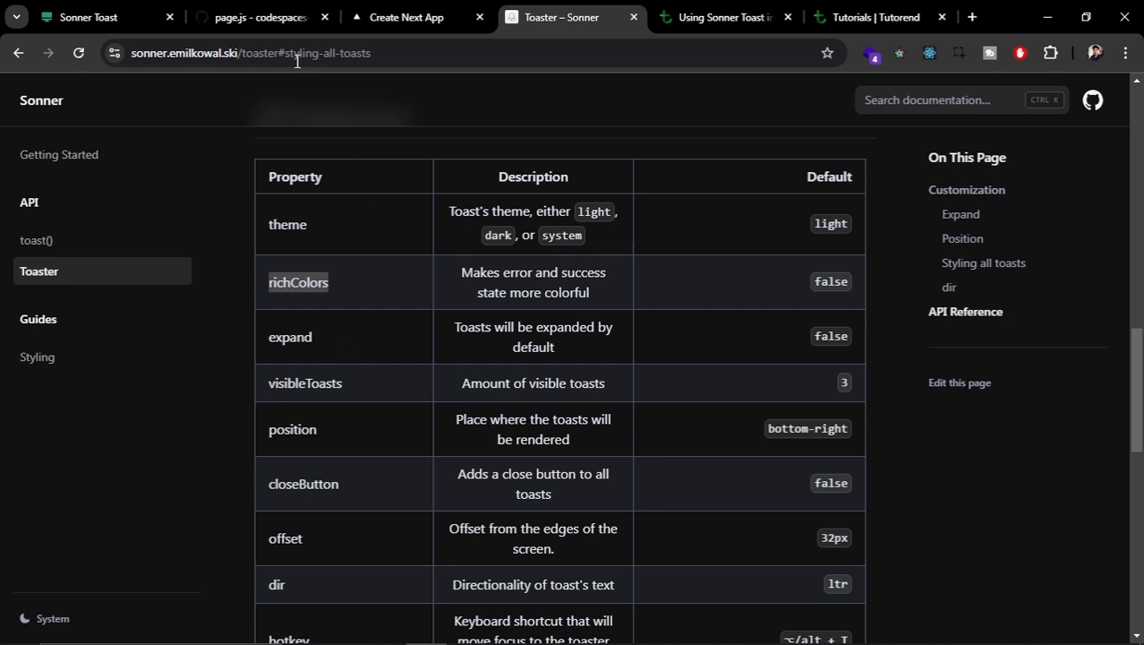
{"action": "left_click", "coordinate": [258, 18]}
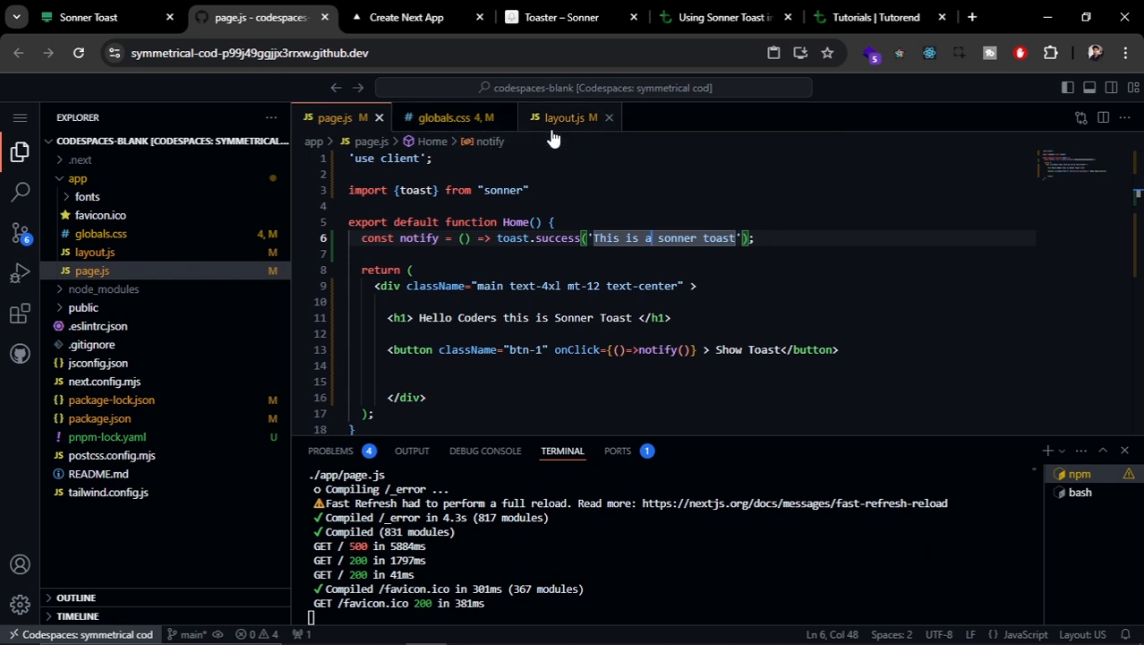
Add richColors="true" to the Toaster component in layout.js
{"action": "left_click", "coordinate": [564, 118]}
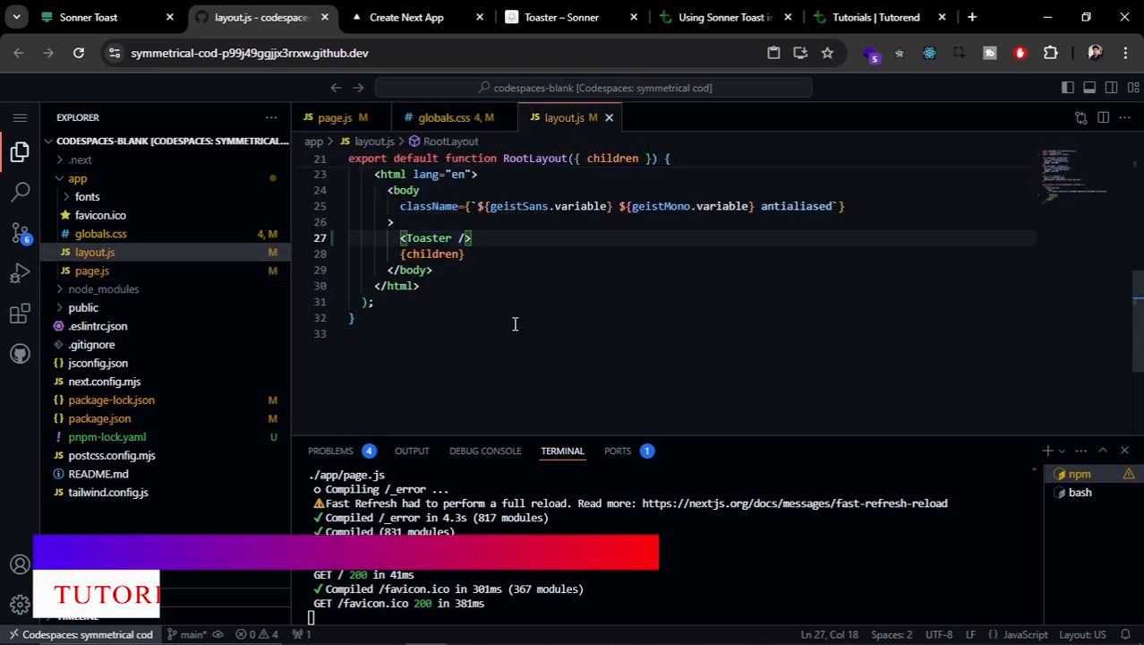
{"action": "type", "text": "richColors"}
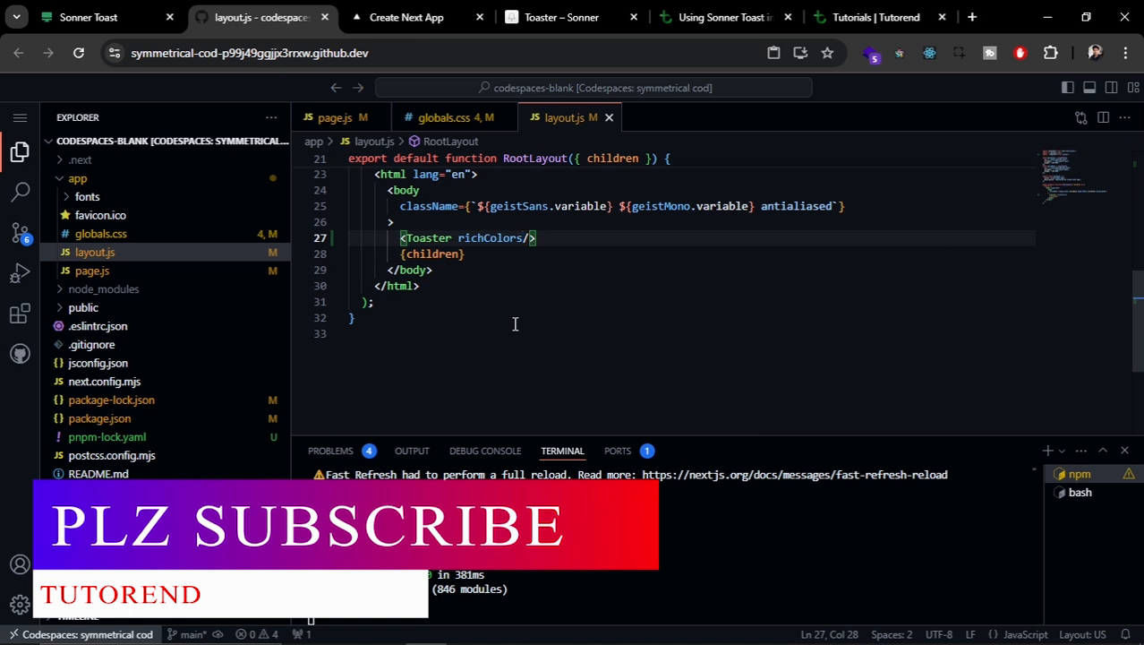
{"action": "type", "text": "=\"true\""}
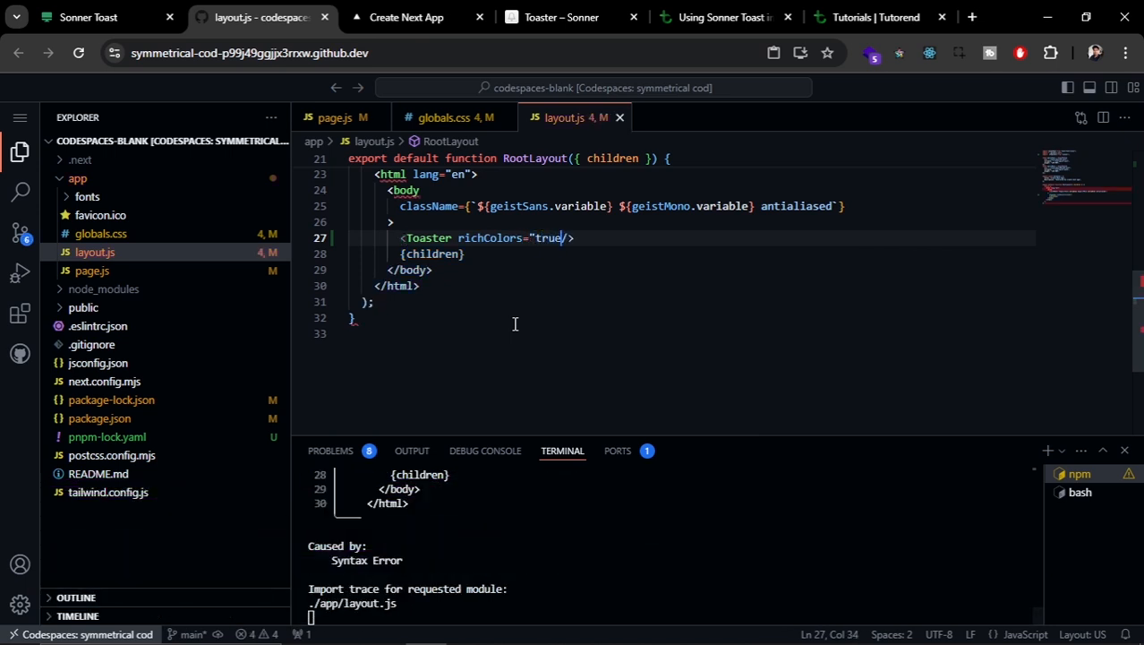
Verify in the running app that Show Toast now stacks green-tinted success toasts
{"action": "left_click", "coordinate": [404, 18]}
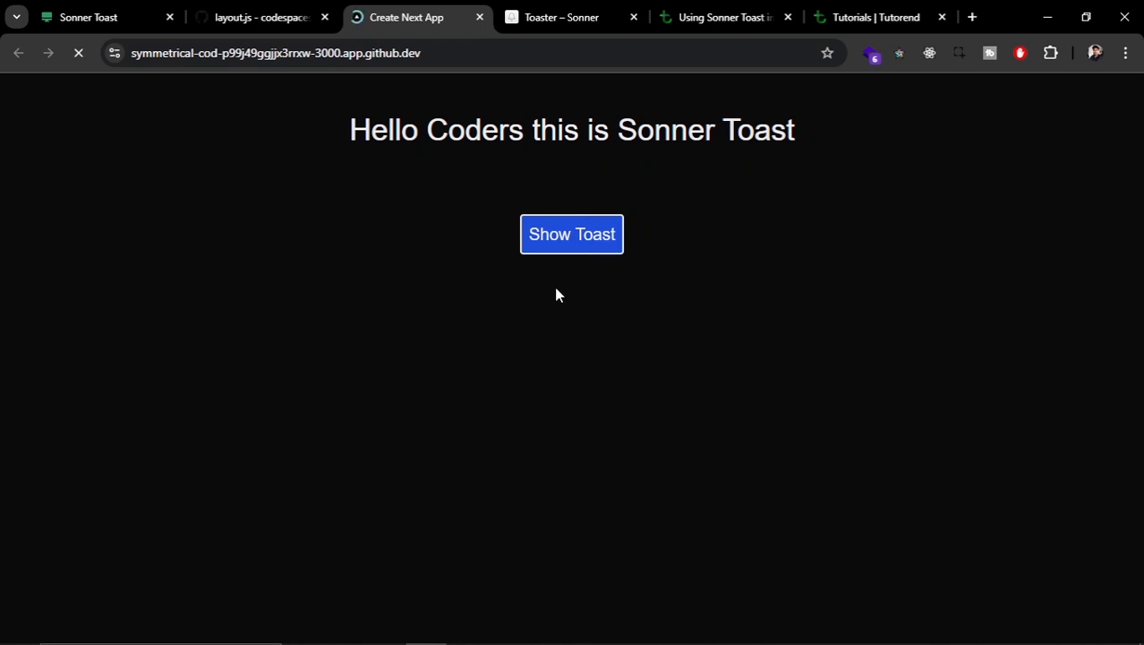
{"action": "left_click", "coordinate": [571, 233]}
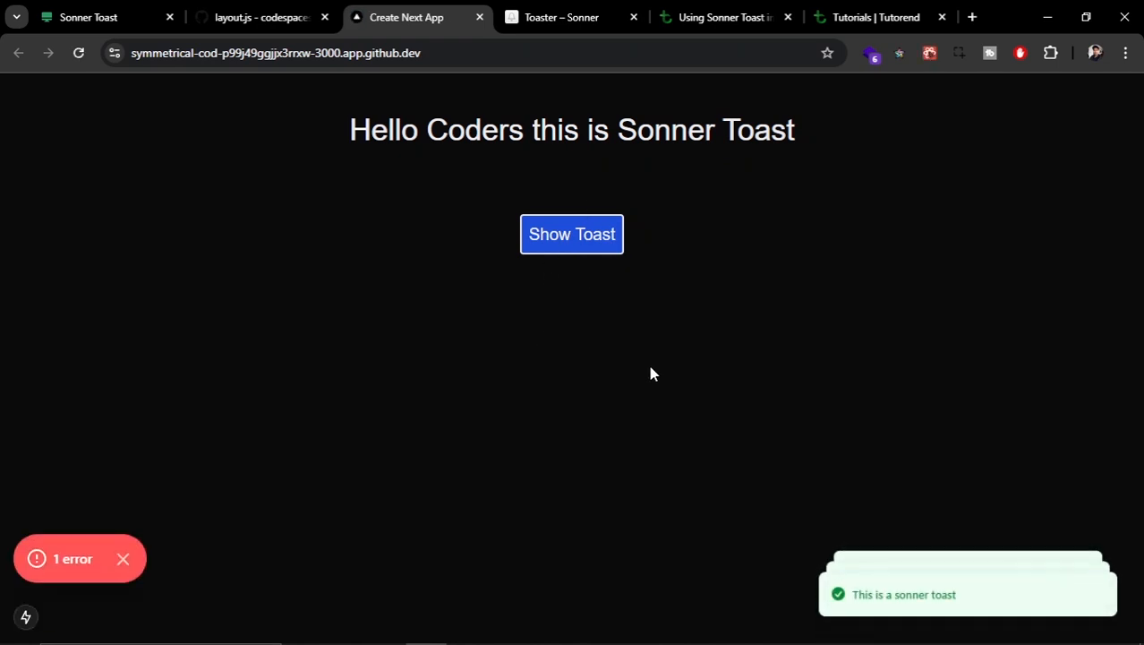
{"action": "key", "text": "ctrl+plus"}
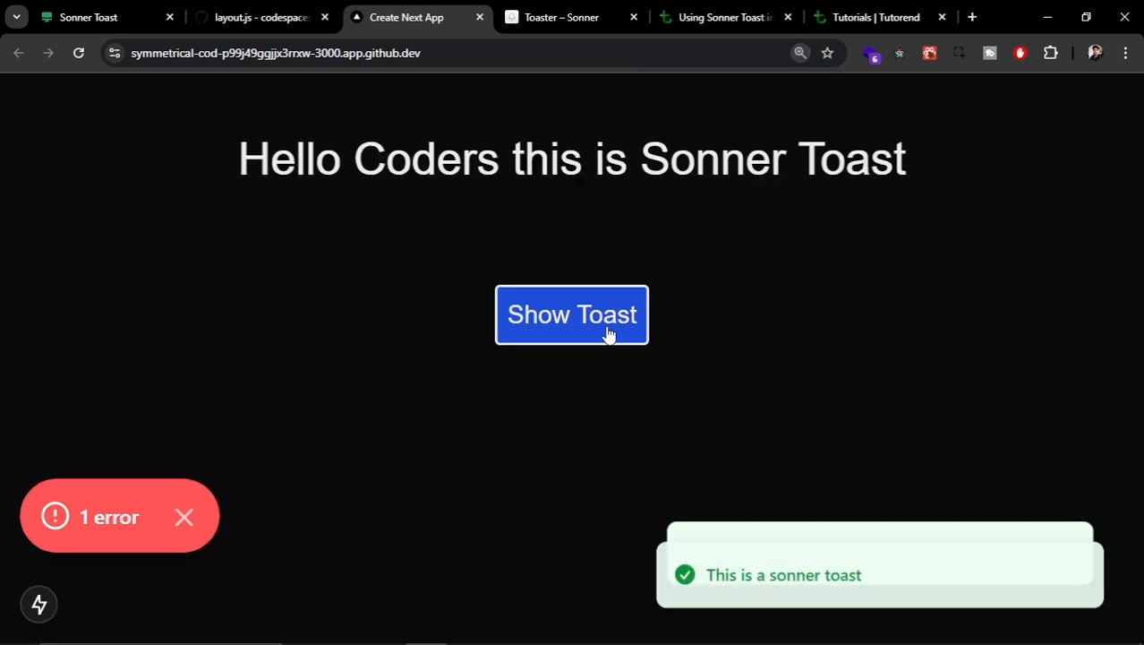
{"action": "left_click", "coordinate": [573, 315]}
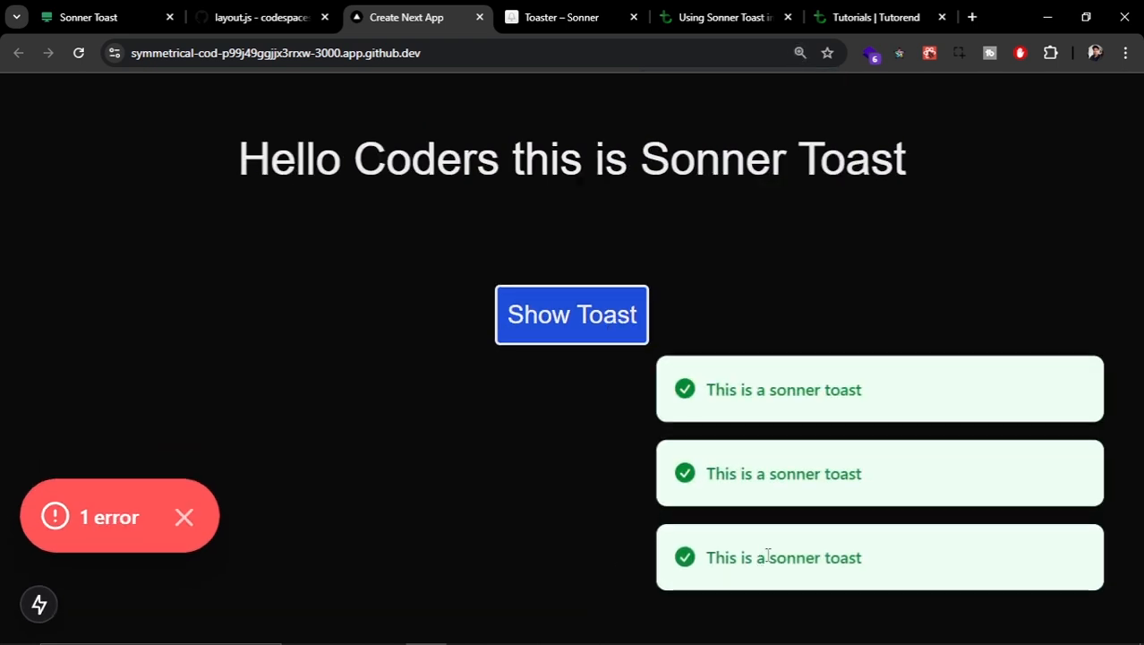
{"action": "left_click", "coordinate": [259, 18]}
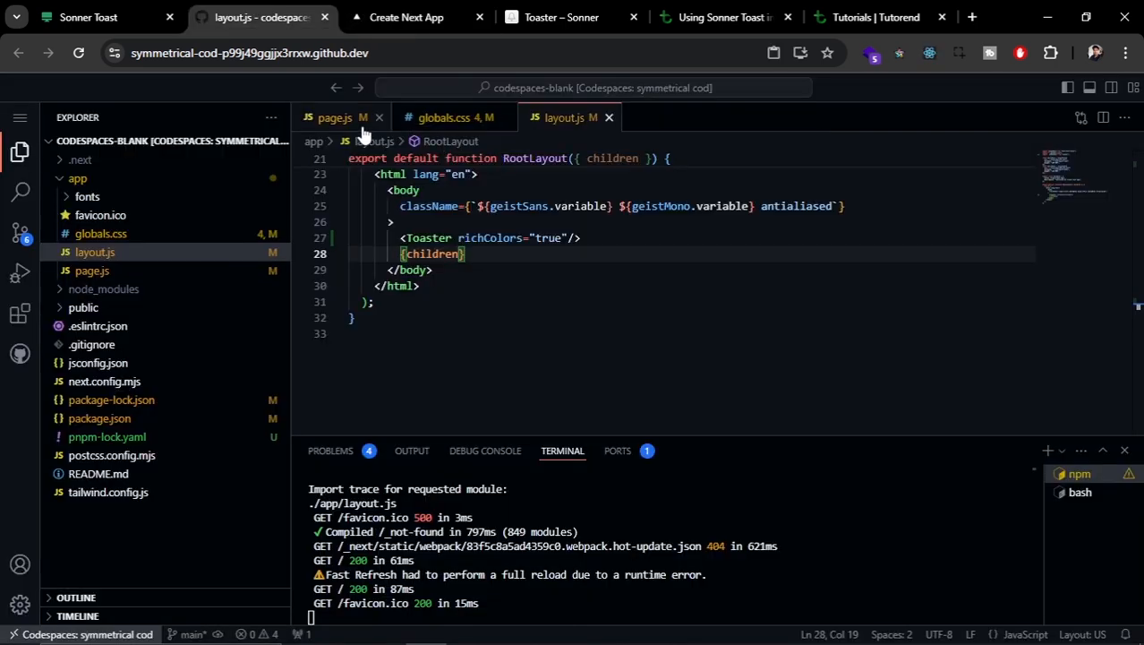
Change Notify in page.js to toast.error and confirm Show Toast stacks red error toasts
{"action": "left_click", "coordinate": [333, 118]}
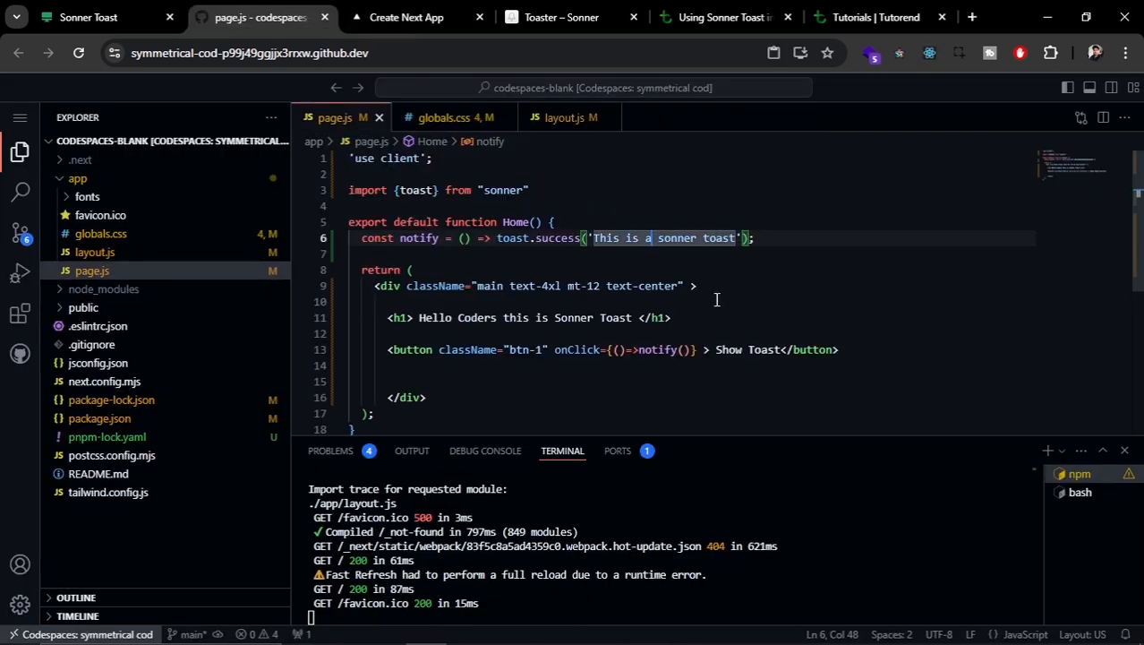
{"action": "mouse_move", "coordinate": [541, 236]}
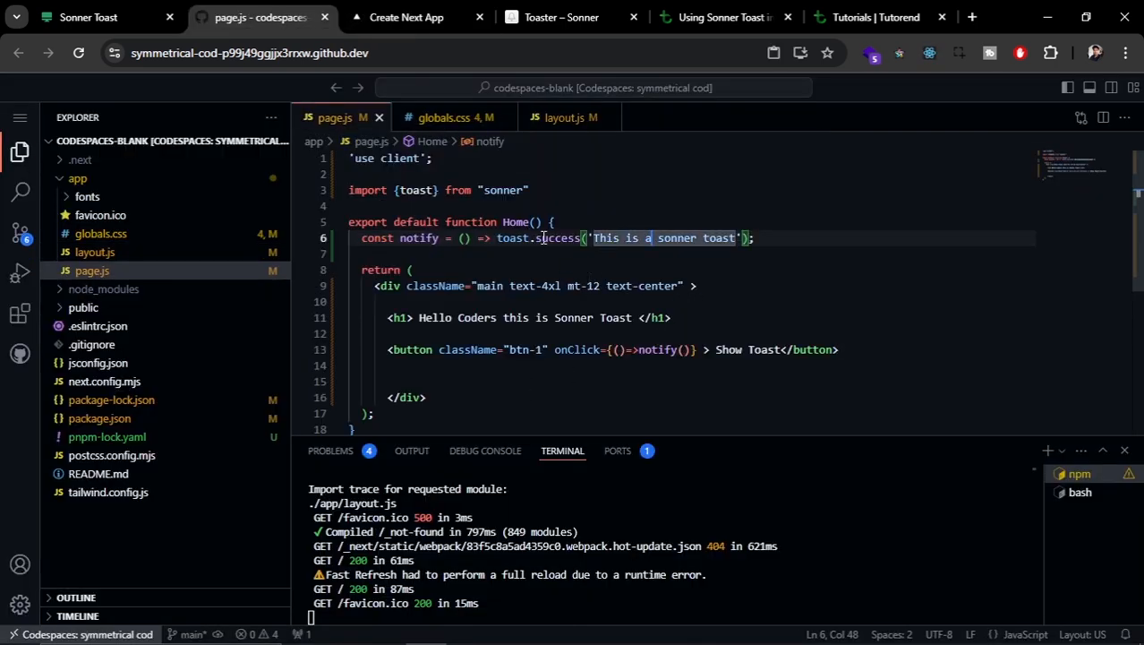
{"action": "type", "text": "err"}
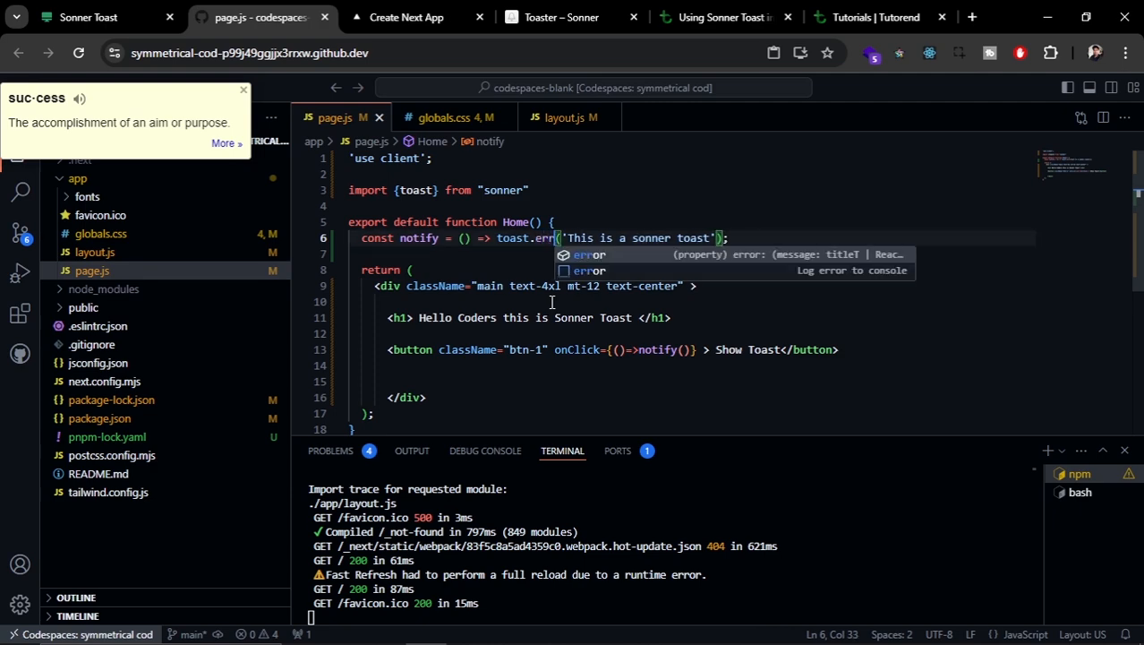
{"action": "left_click", "coordinate": [405, 18]}
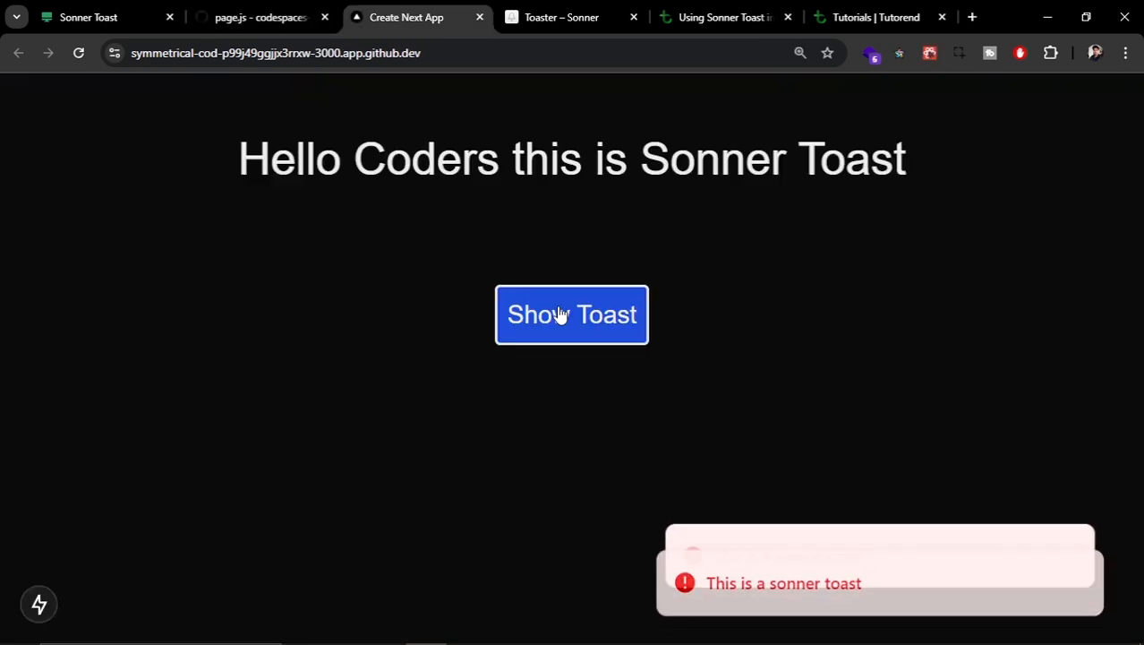
{"action": "left_click", "coordinate": [571, 315]}
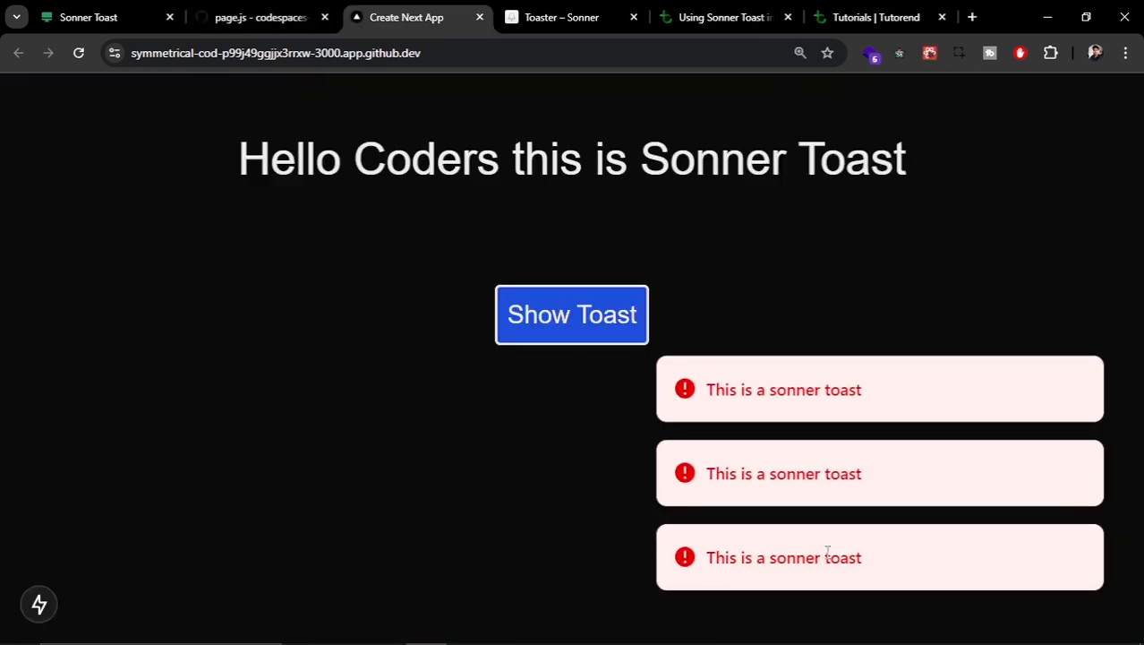
Copy the action object from the Sonner docs Action example into page.js's toast.error call
{"action": "left_click", "coordinate": [562, 18]}
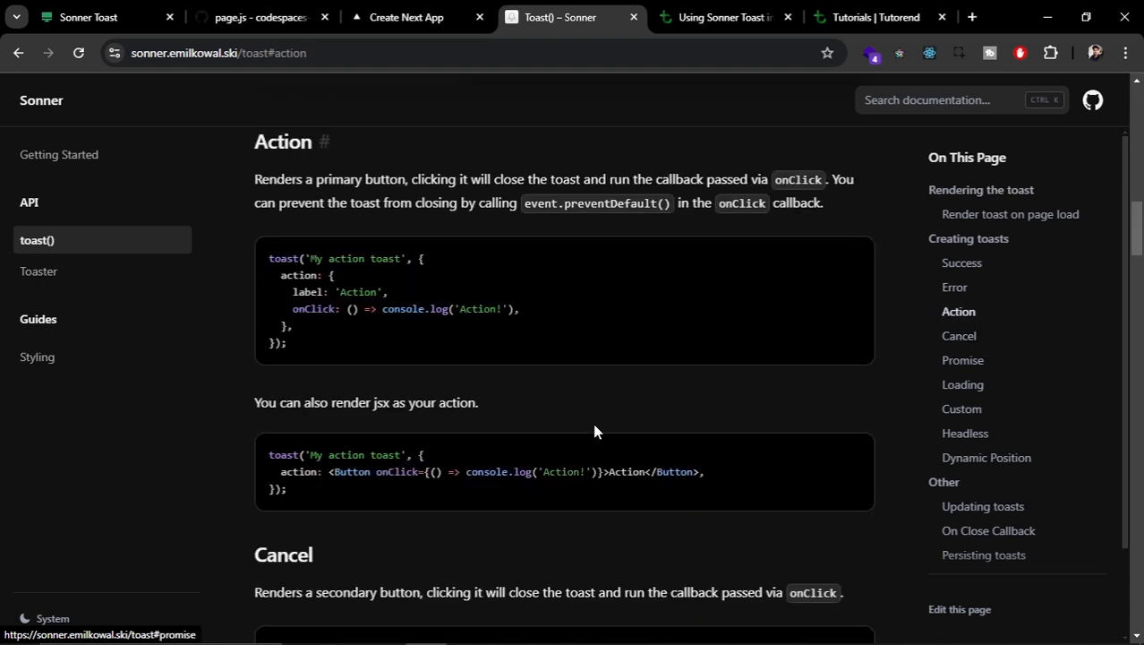
{"action": "mouse_move", "coordinate": [483, 396]}
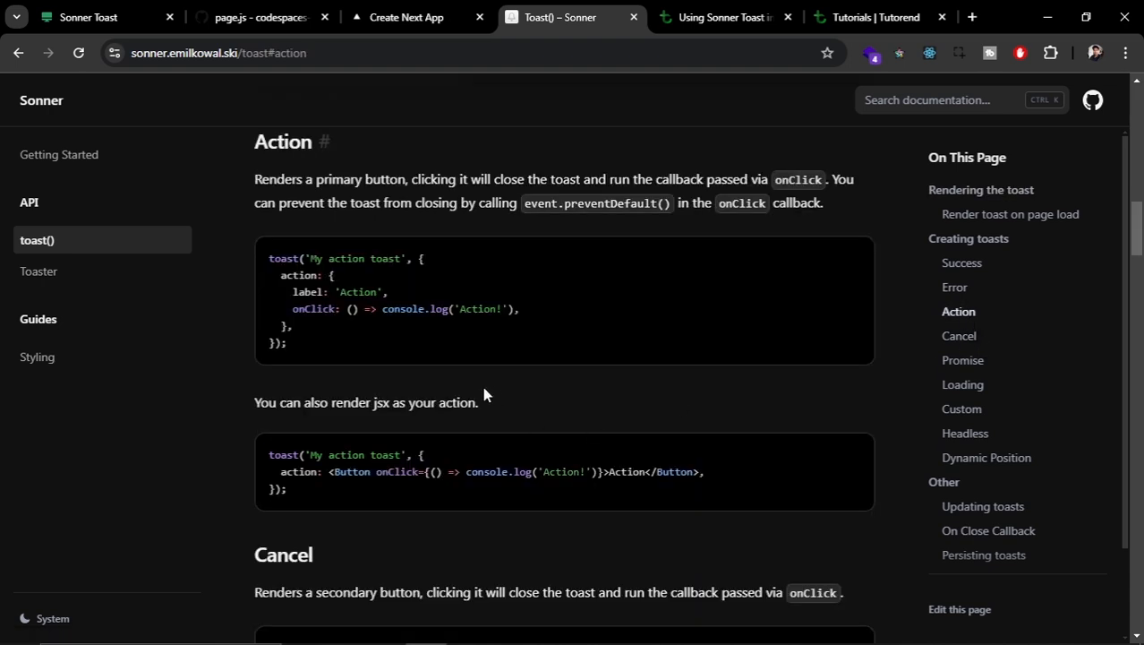
{"action": "mouse_move", "coordinate": [965, 319]}
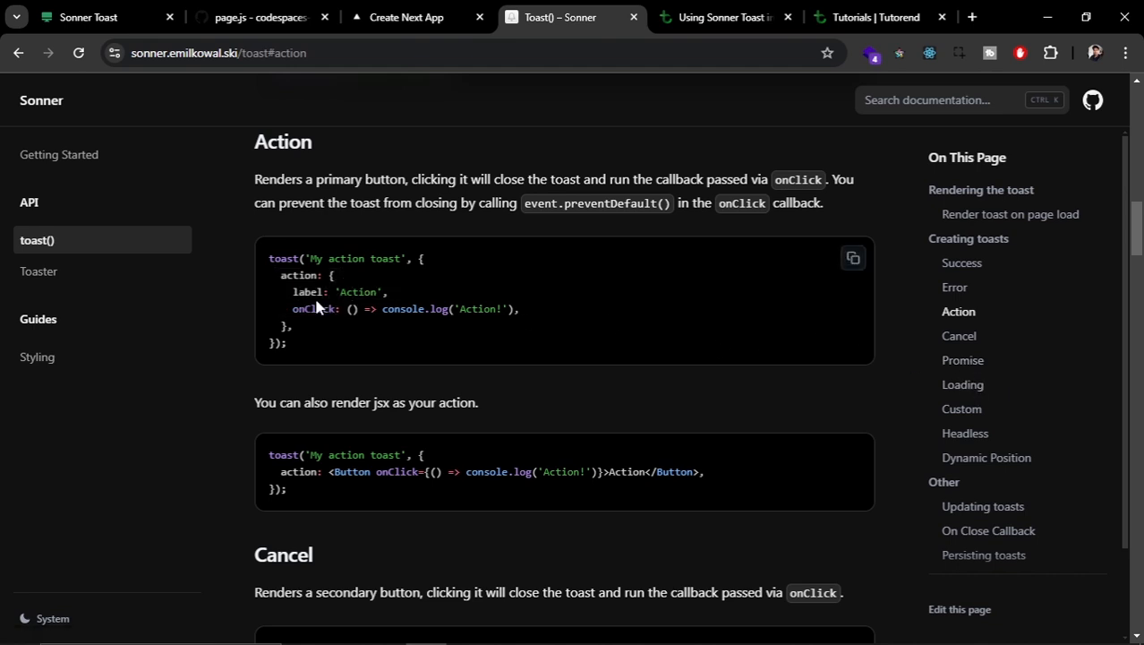
{"action": "mouse_move", "coordinate": [444, 374]}
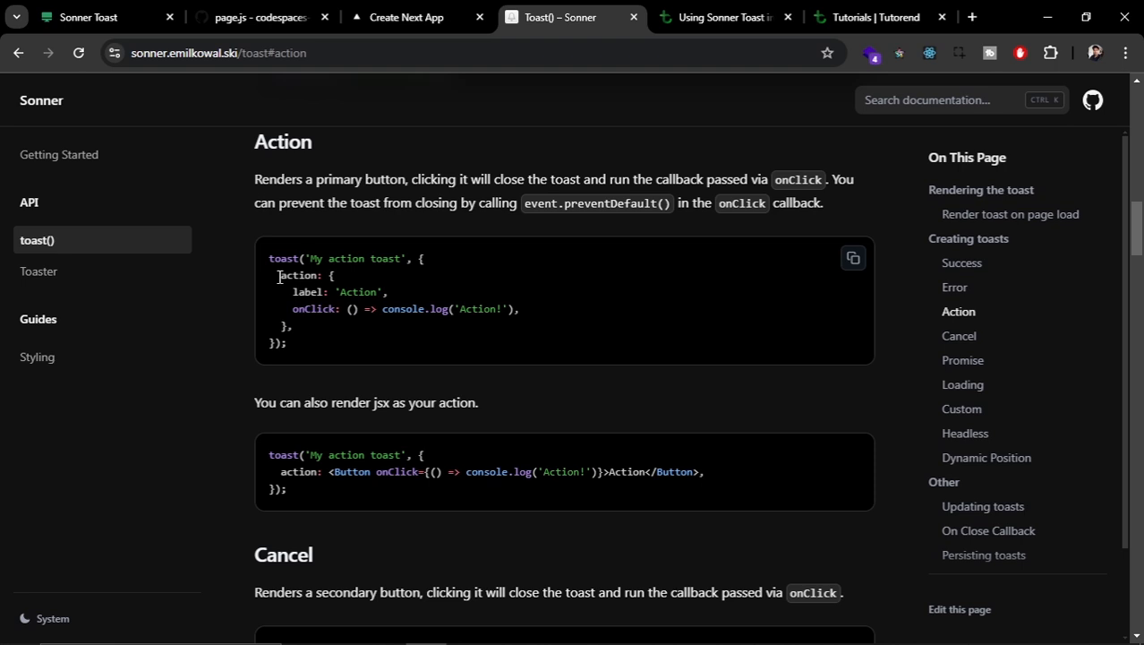
{"action": "left_click_drag", "start_coordinate": [278, 275], "coordinate": [292, 326]}
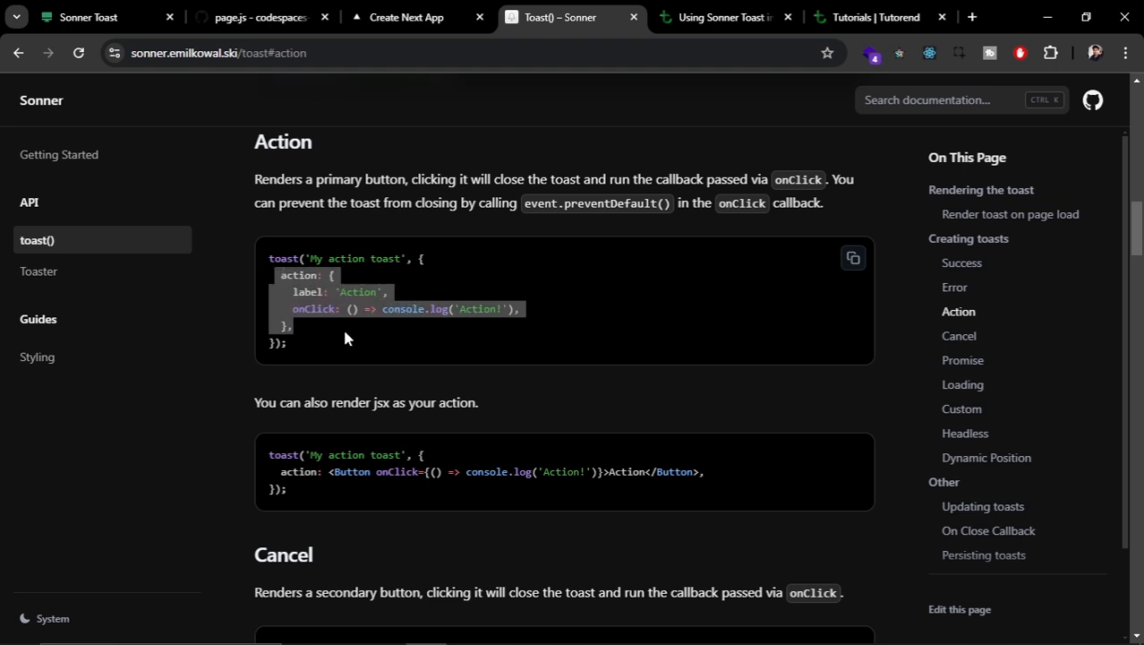
{"action": "left_click", "coordinate": [258, 18]}
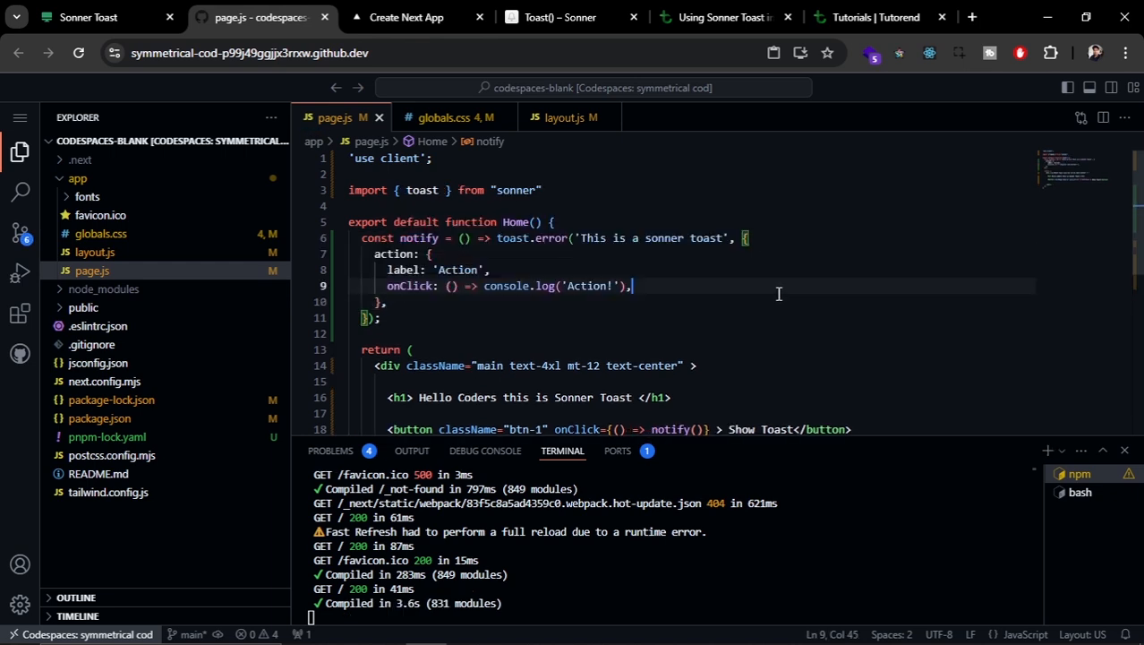
Check the toast's new Action button in the app, then review the docs' Cancel section
{"action": "left_click", "coordinate": [407, 18]}
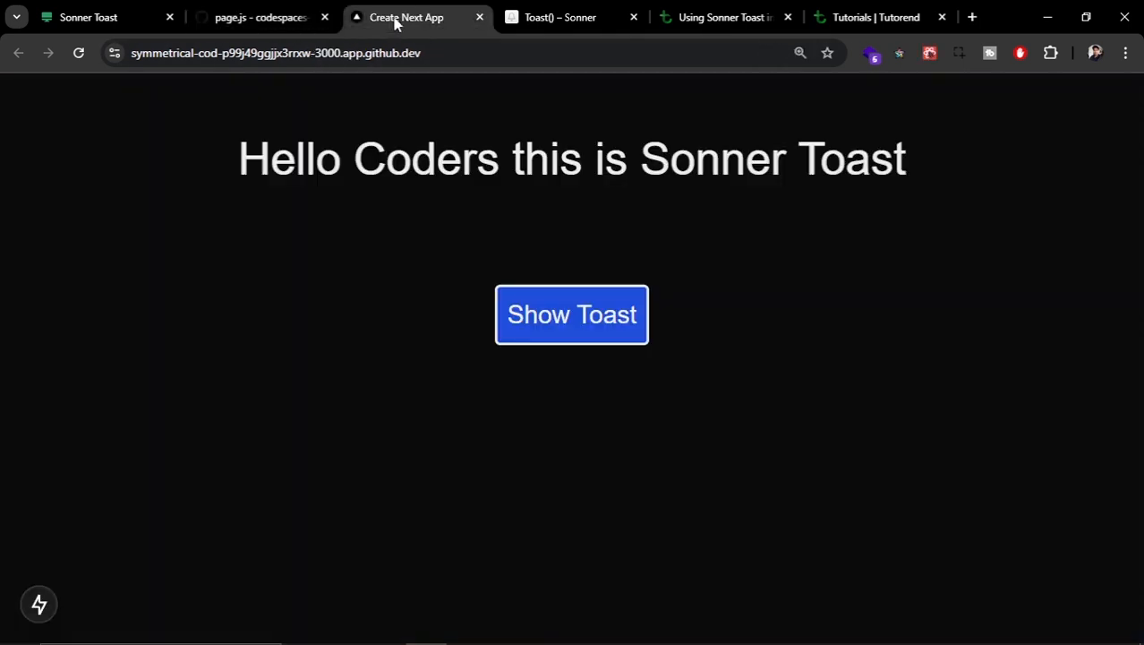
{"action": "left_click", "coordinate": [571, 316]}
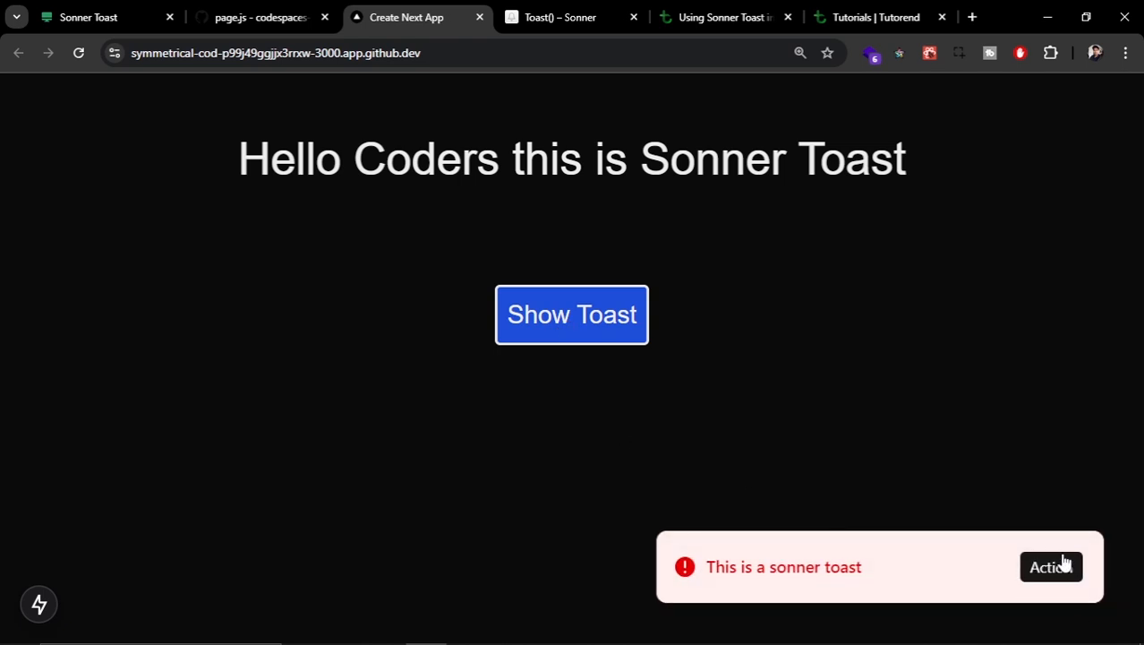
{"action": "left_click", "coordinate": [558, 18]}
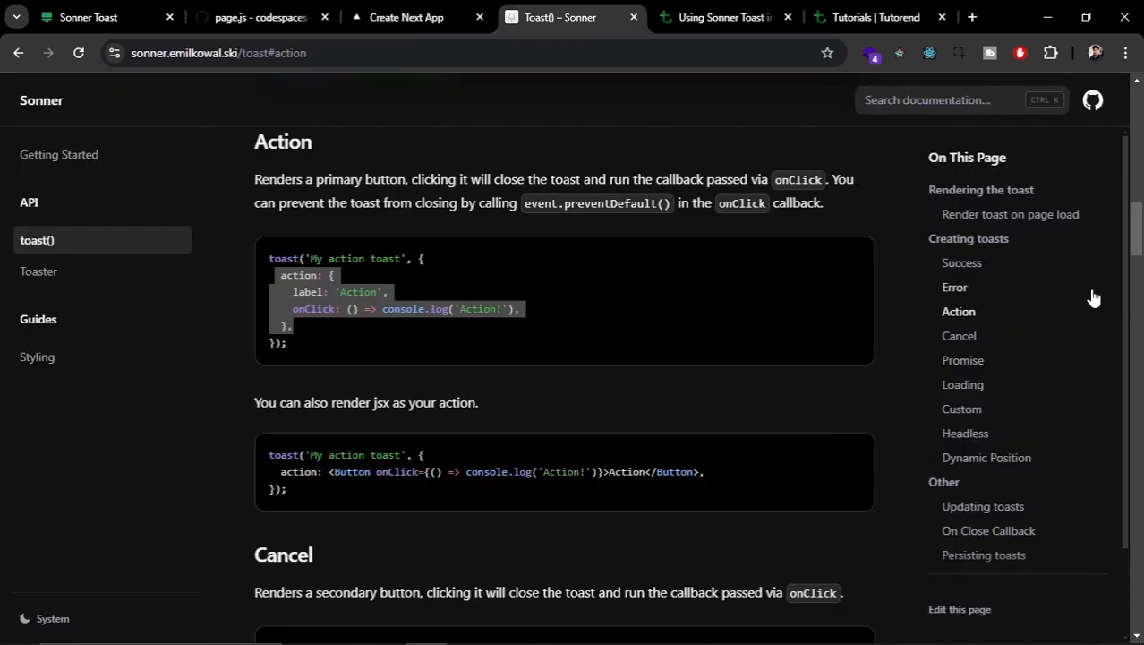
{"action": "left_click", "coordinate": [959, 336]}
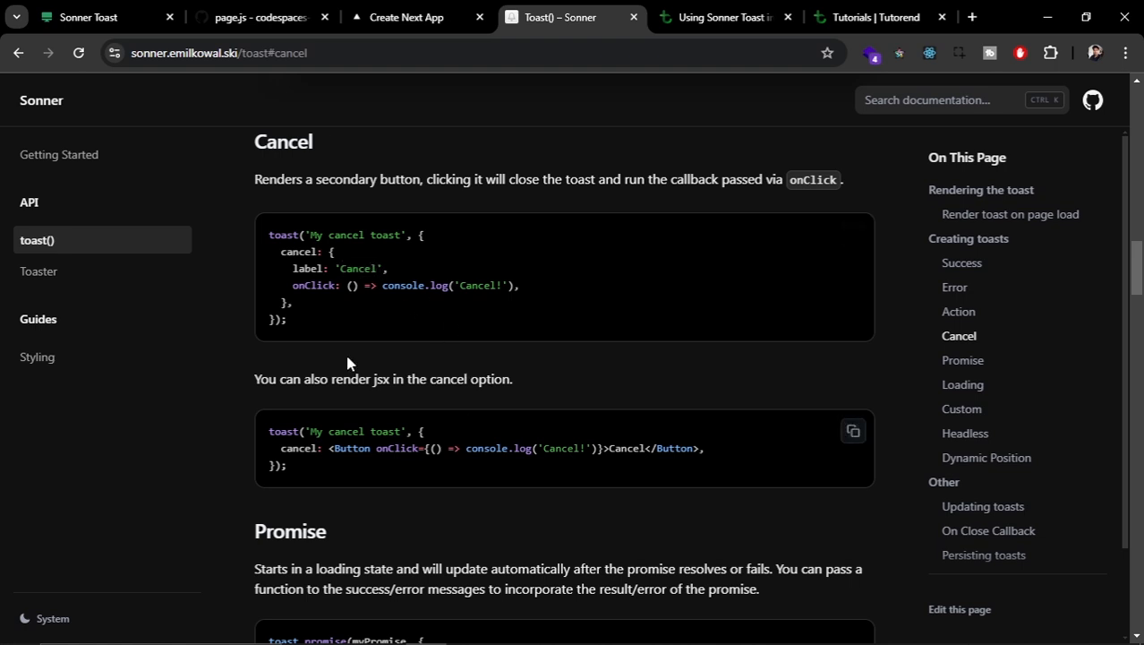
Rename the action to cancel with label 'cancel' in page.js and dismiss a toast with it
{"action": "left_click", "coordinate": [260, 18]}
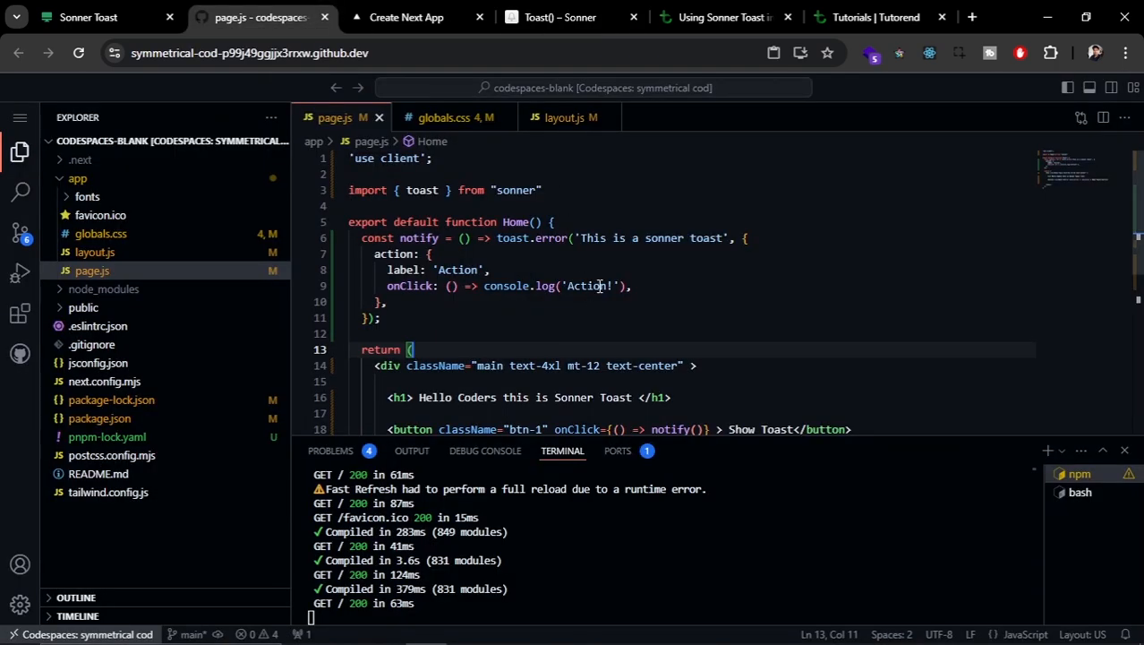
{"action": "double_click", "coordinate": [459, 269]}
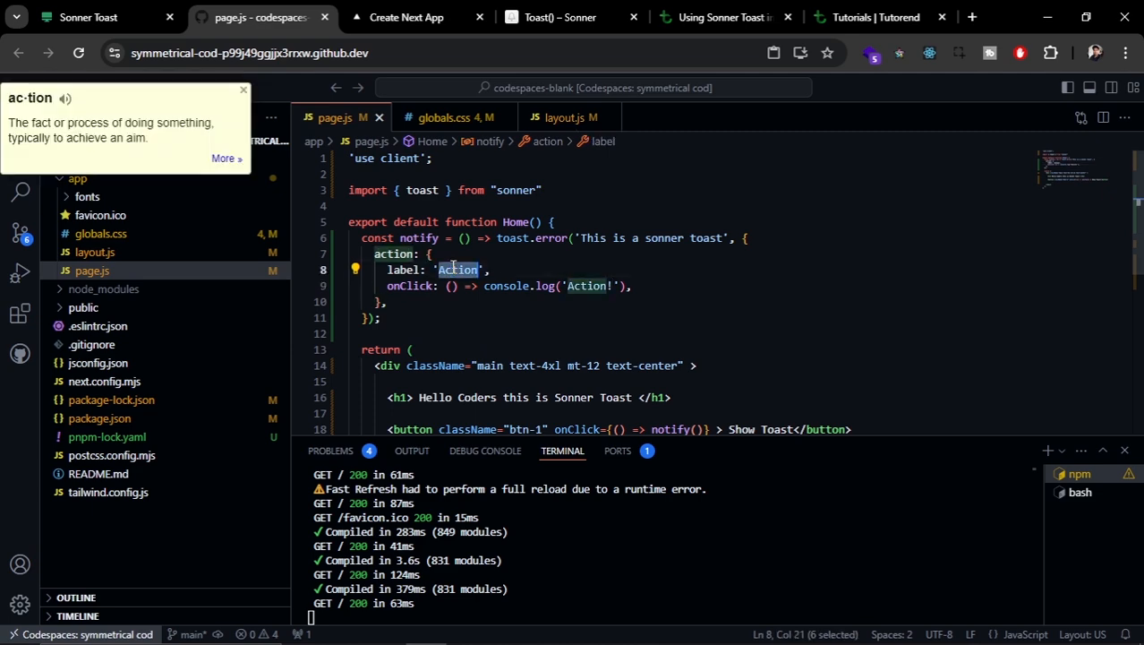
{"action": "left_click", "coordinate": [404, 18]}
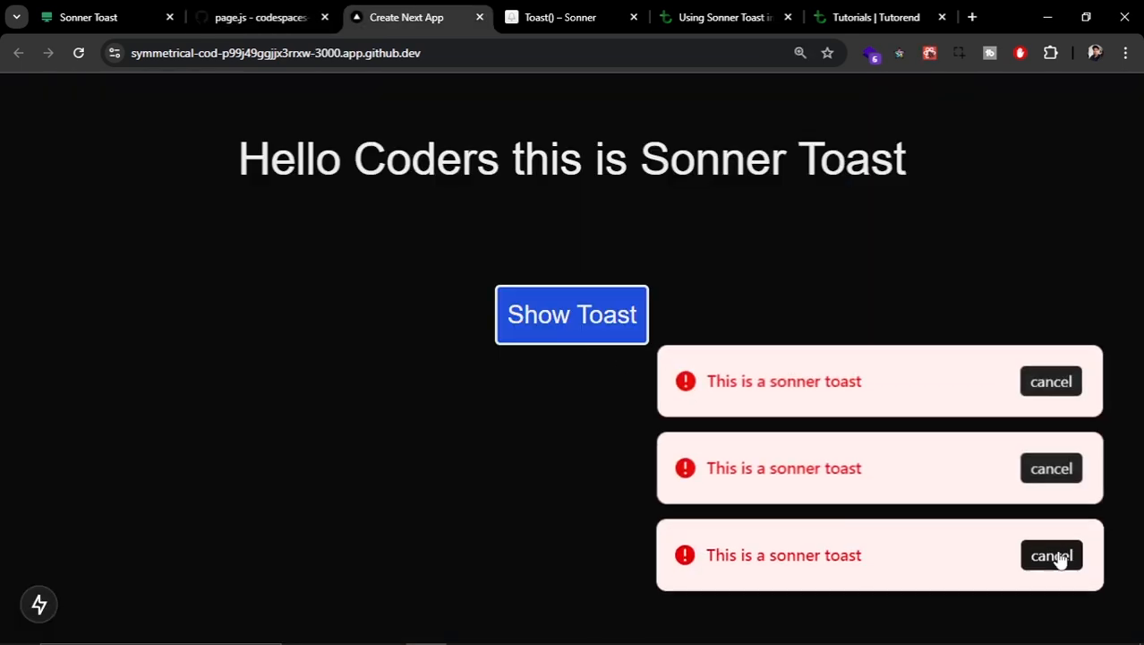
{"action": "left_click", "coordinate": [723, 18]}
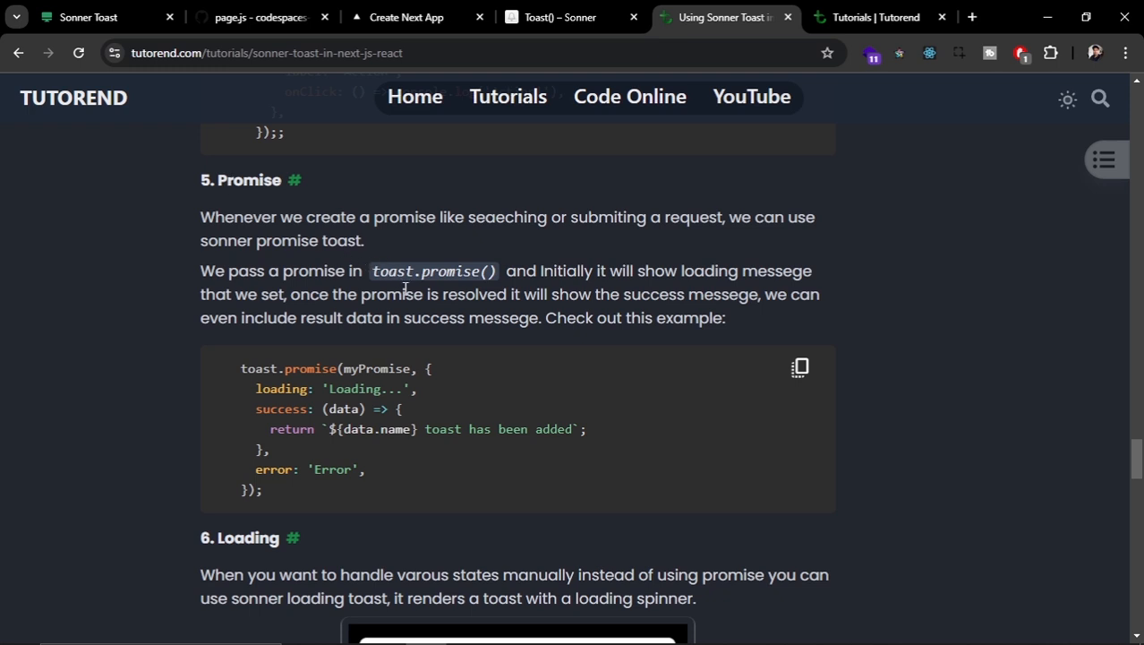
{"action": "mouse_move", "coordinate": [404, 278]}
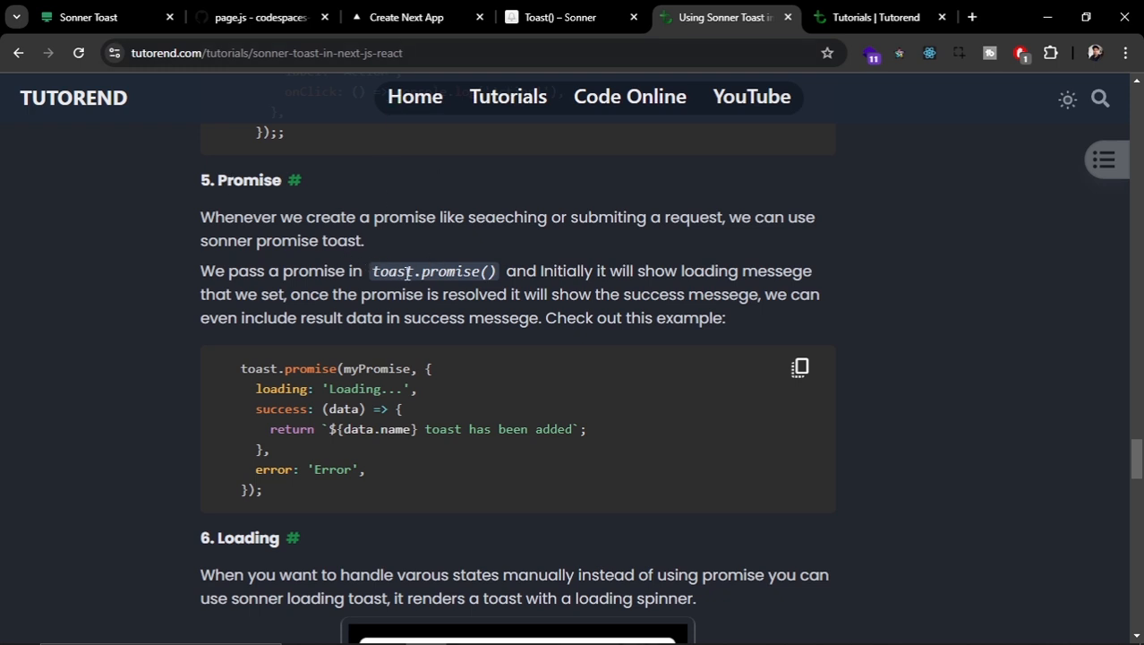
Review the docs' Promise and Loading examples, then bring up the Toaster page's API reference
{"action": "left_click", "coordinate": [406, 18]}
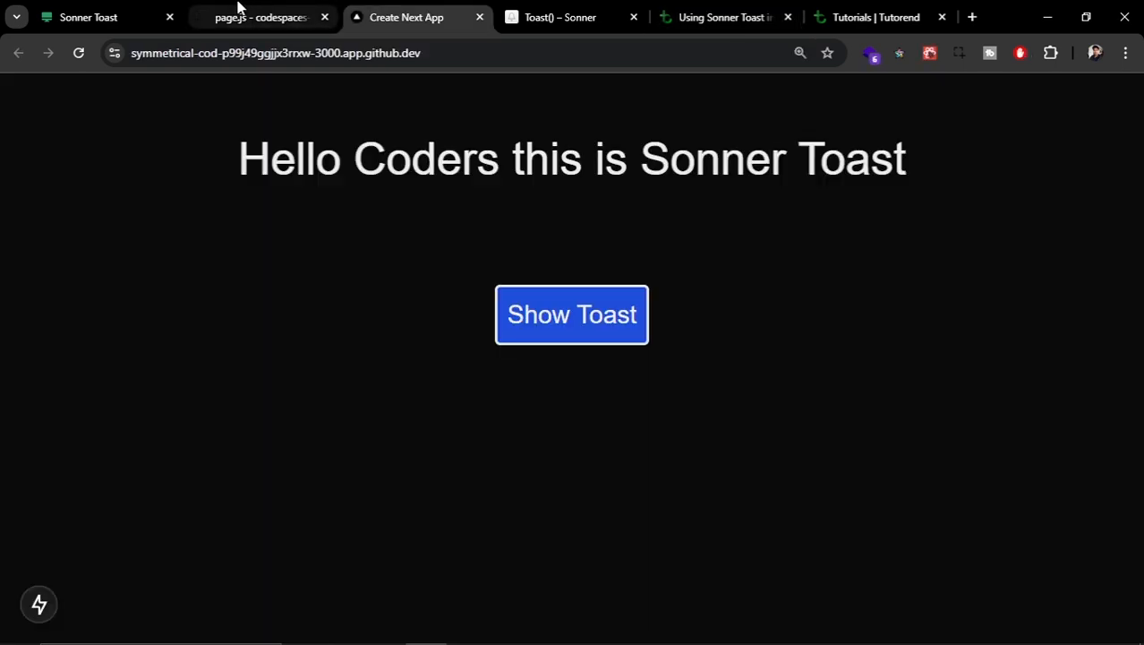
{"action": "mouse_move", "coordinate": [385, 7]}
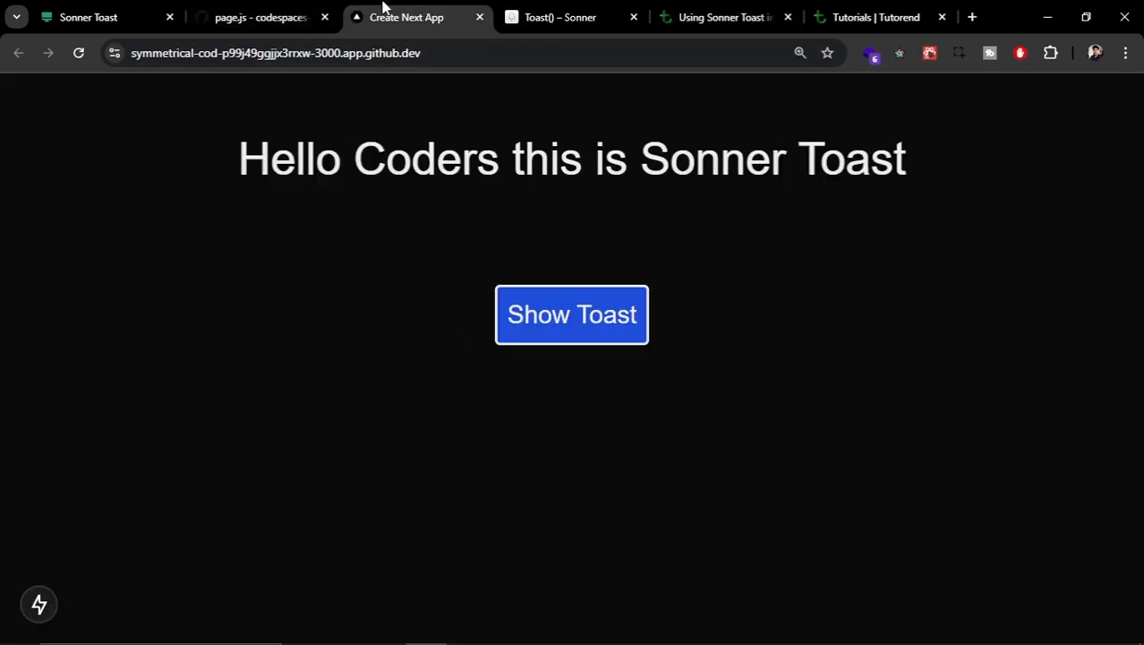
{"action": "left_click", "coordinate": [260, 18]}
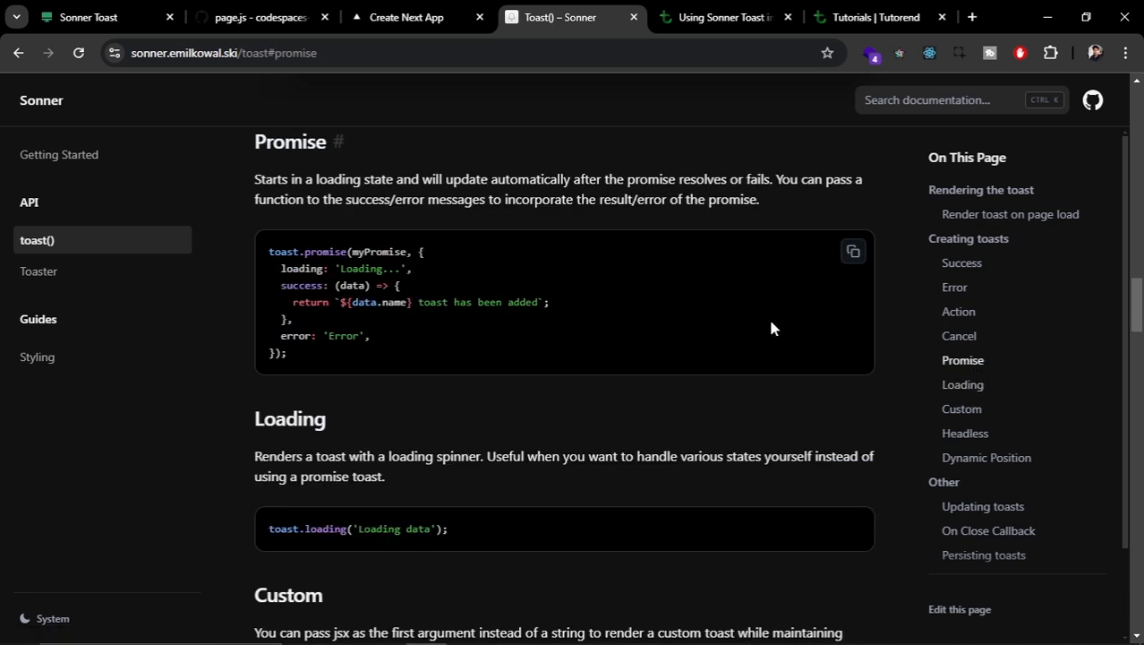
{"action": "mouse_move", "coordinate": [300, 287]}
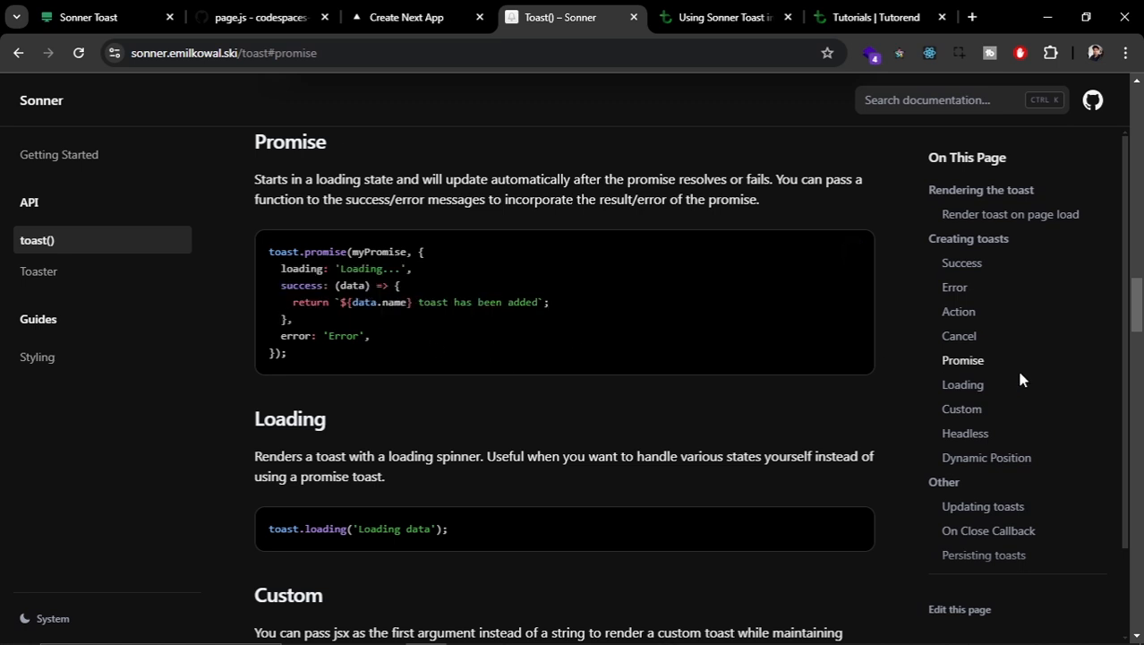
{"action": "mouse_move", "coordinate": [963, 383]}
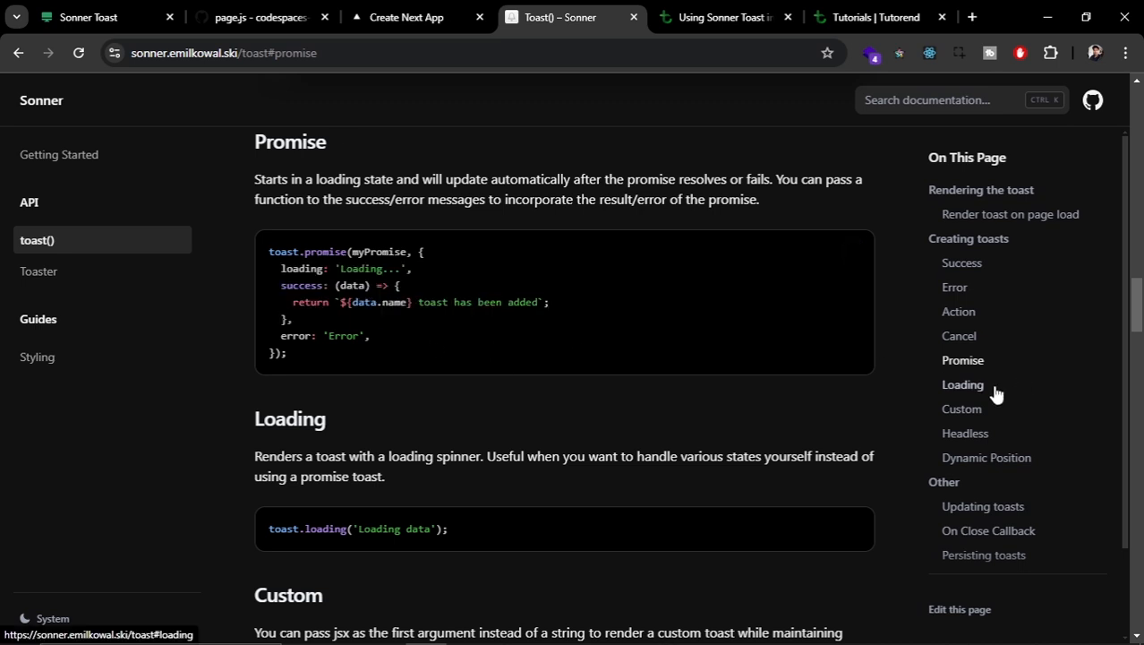
{"action": "mouse_move", "coordinate": [989, 394]}
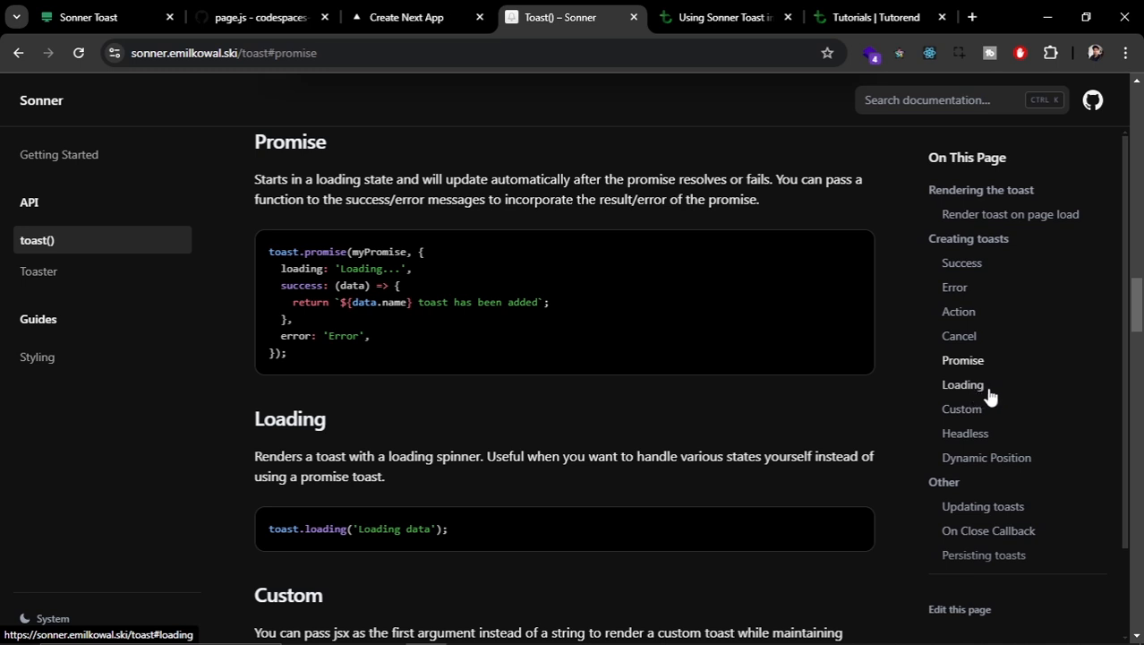
{"action": "left_click", "coordinate": [963, 383]}
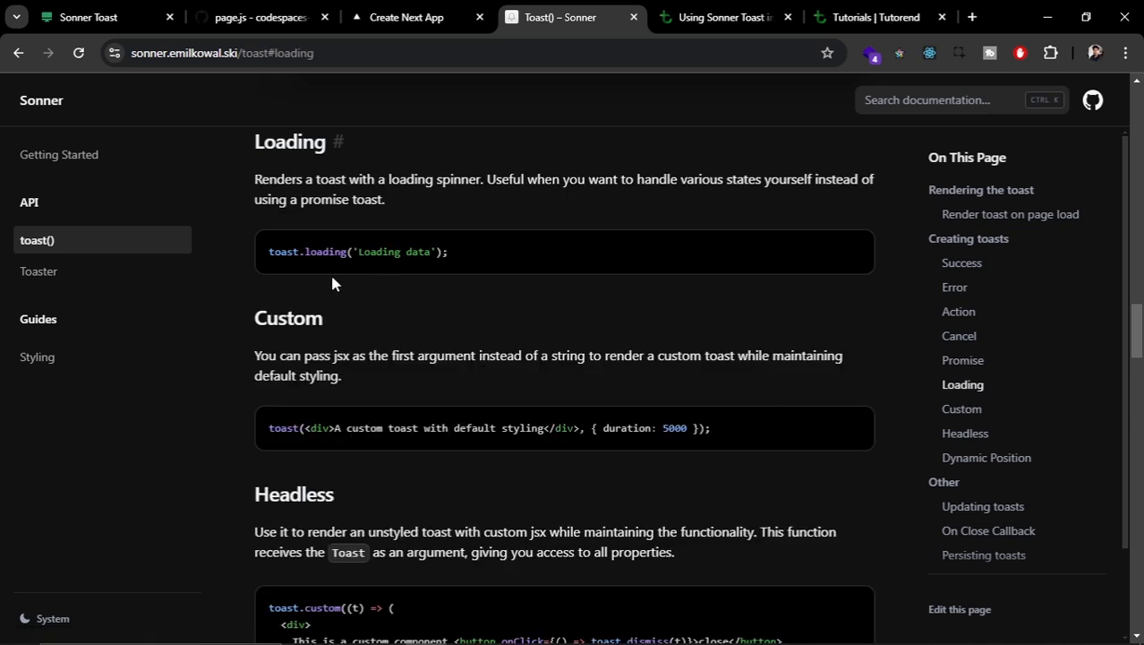
{"action": "left_click", "coordinate": [963, 360]}
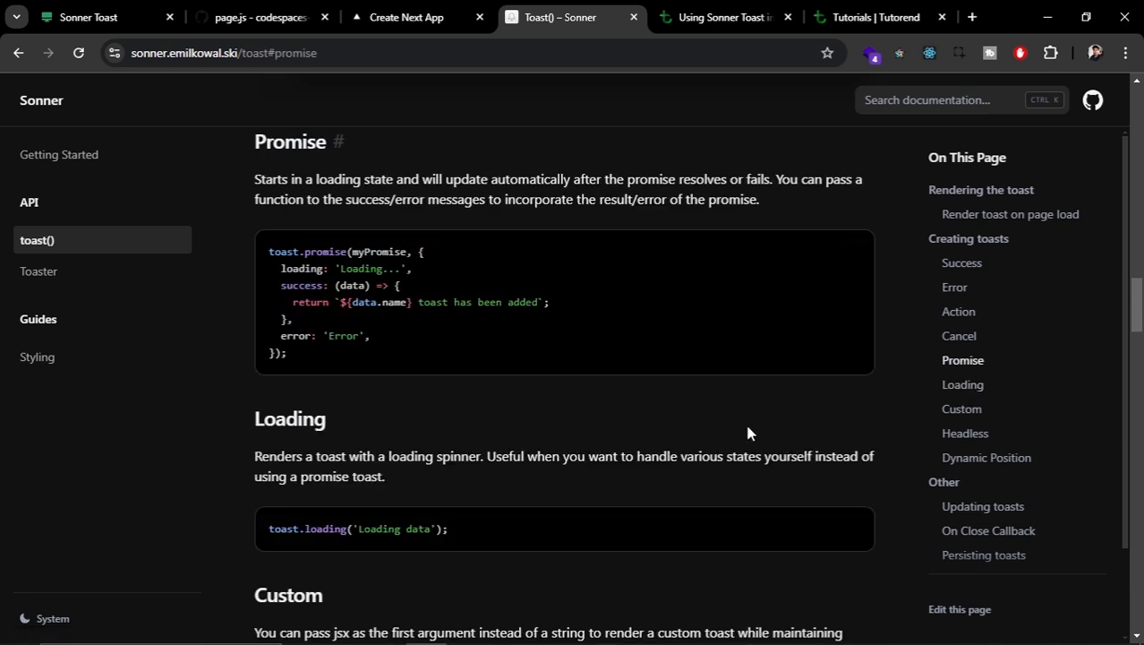
{"action": "left_click", "coordinate": [39, 270]}
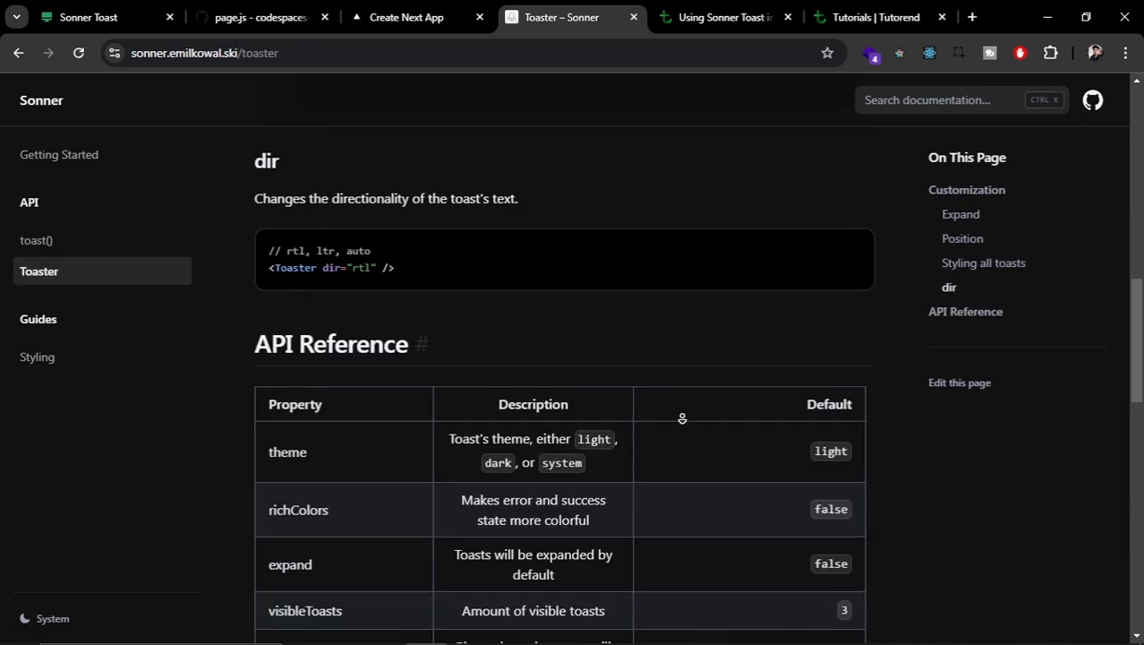
{"action": "scroll", "scroll_direction": "down", "scroll_amount": 3}
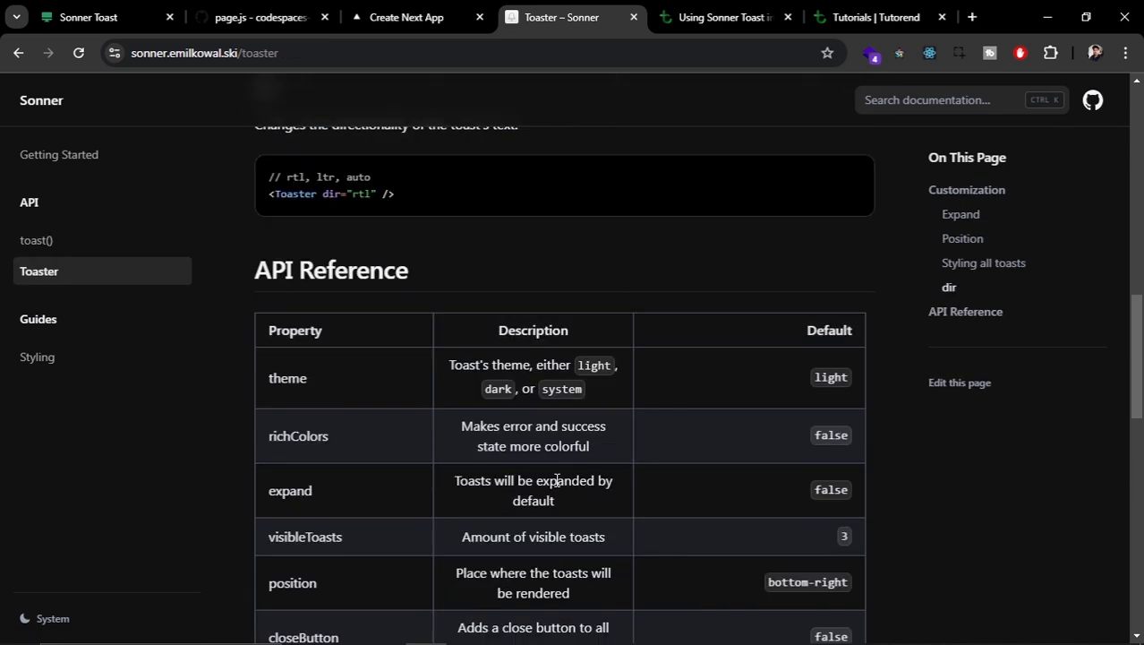
{"action": "double_click", "coordinate": [287, 378]}
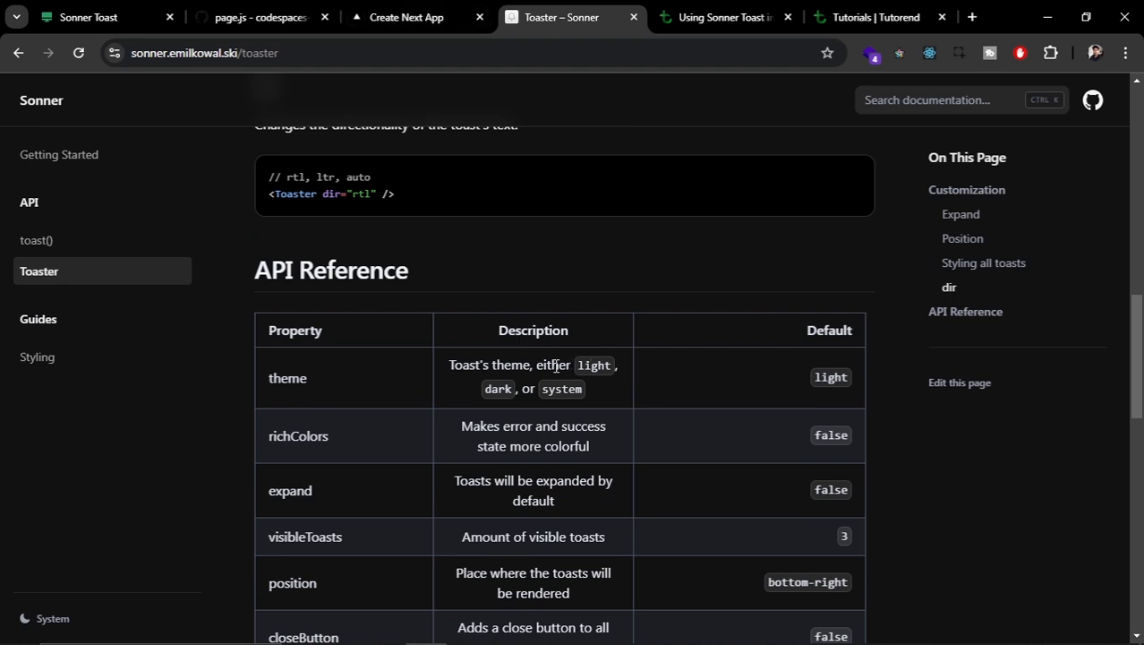
{"action": "left_click", "coordinate": [405, 18]}
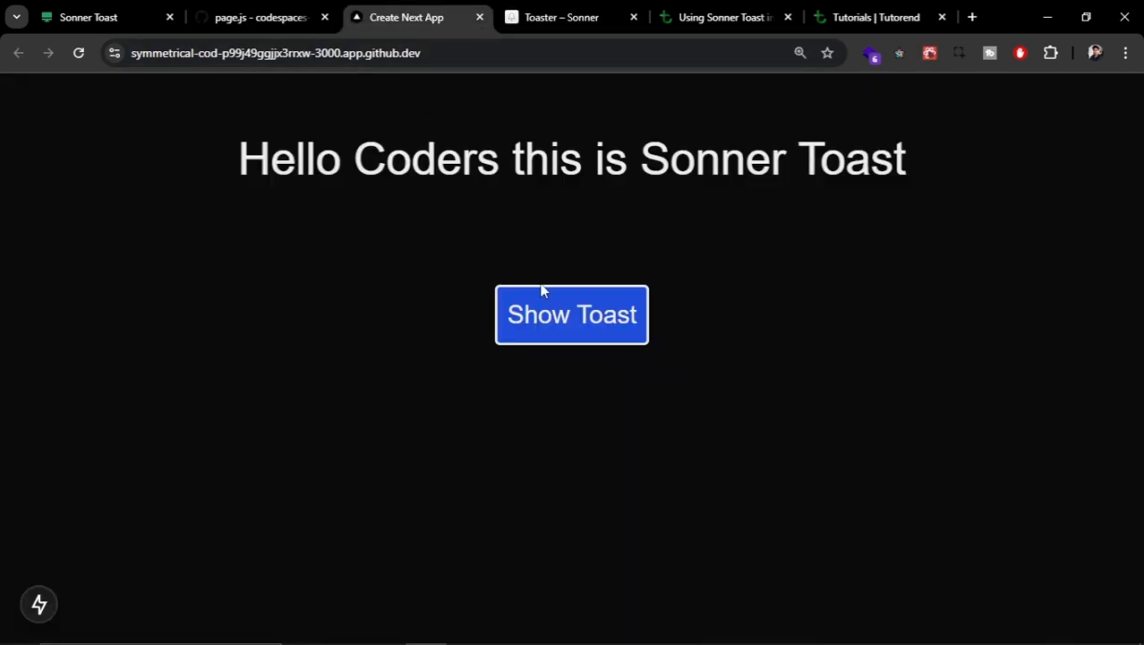
{"action": "left_click", "coordinate": [571, 316]}
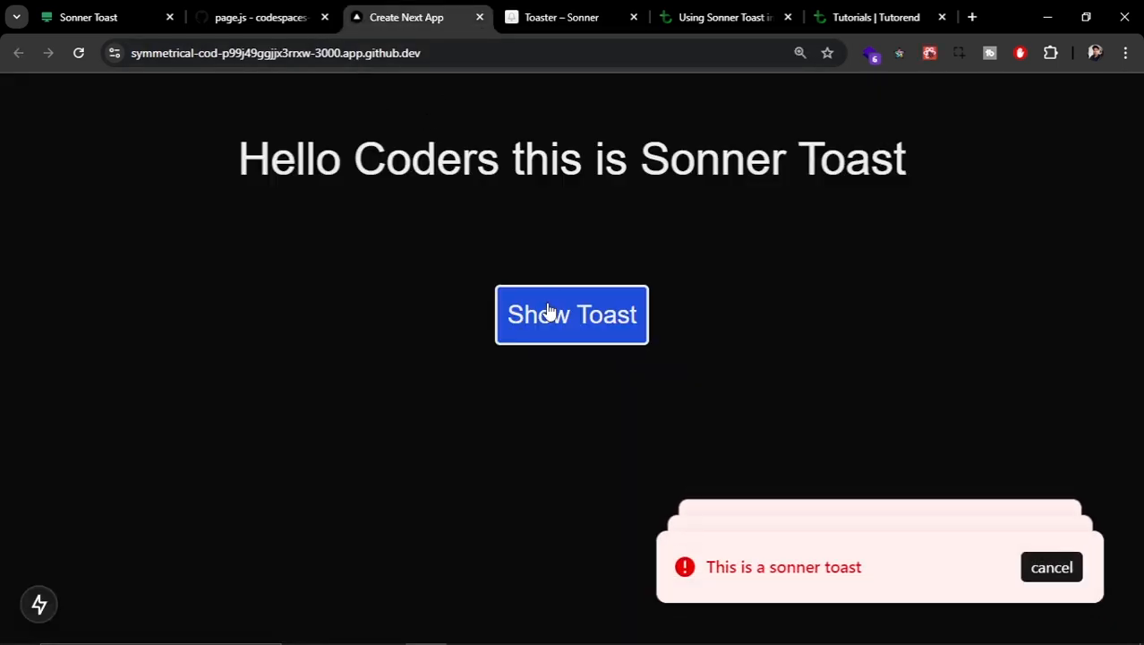
{"action": "left_click", "coordinate": [562, 18]}
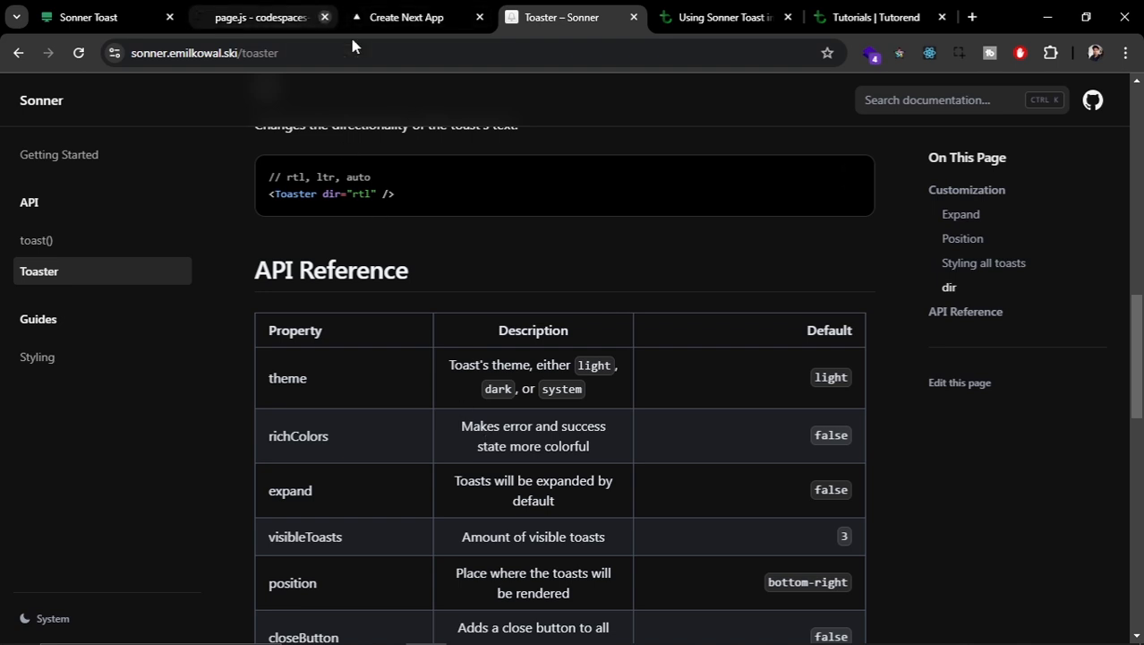
{"action": "mouse_move", "coordinate": [259, 18]}
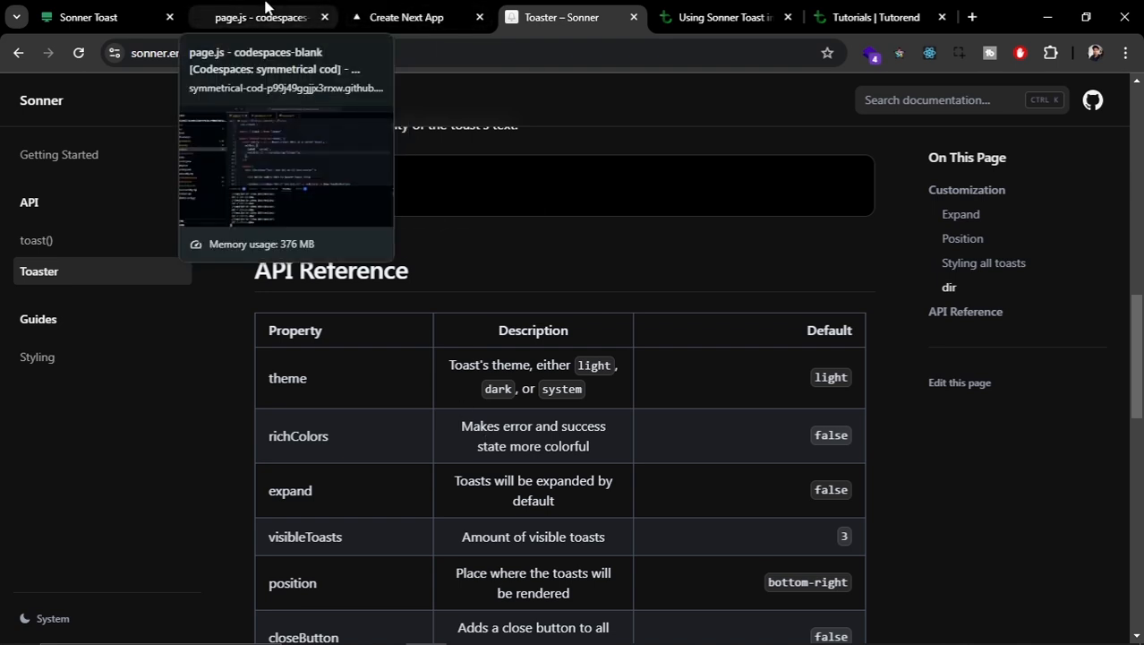
Add theme="dark" to the Toaster tag in layout.js
{"action": "left_click", "coordinate": [257, 18]}
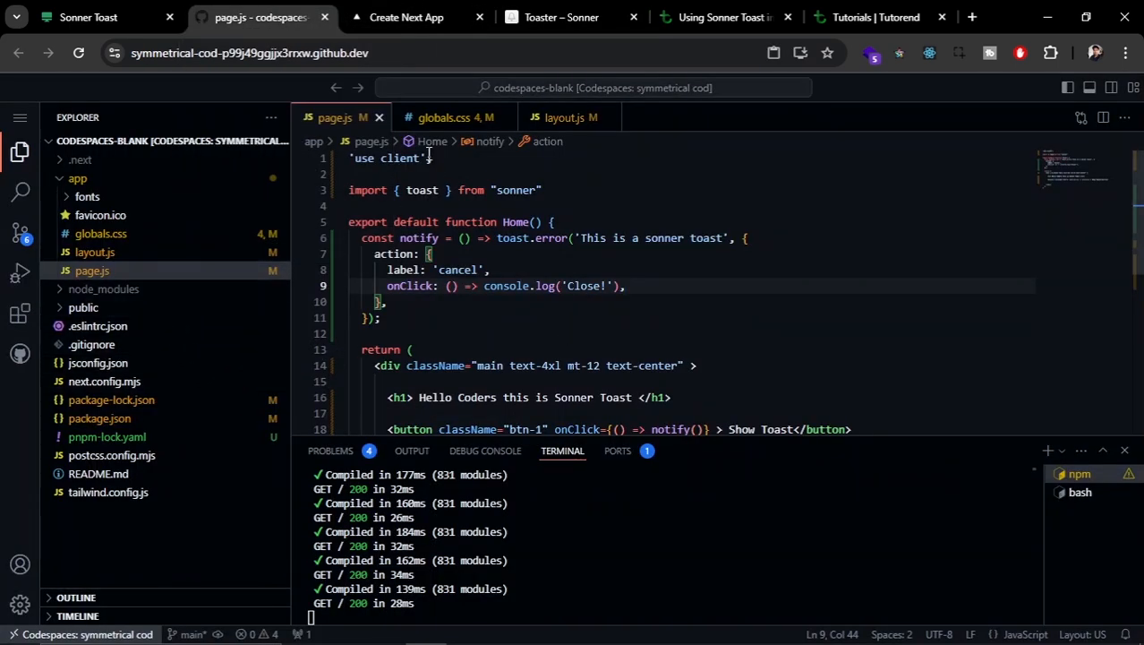
{"action": "left_click", "coordinate": [566, 118]}
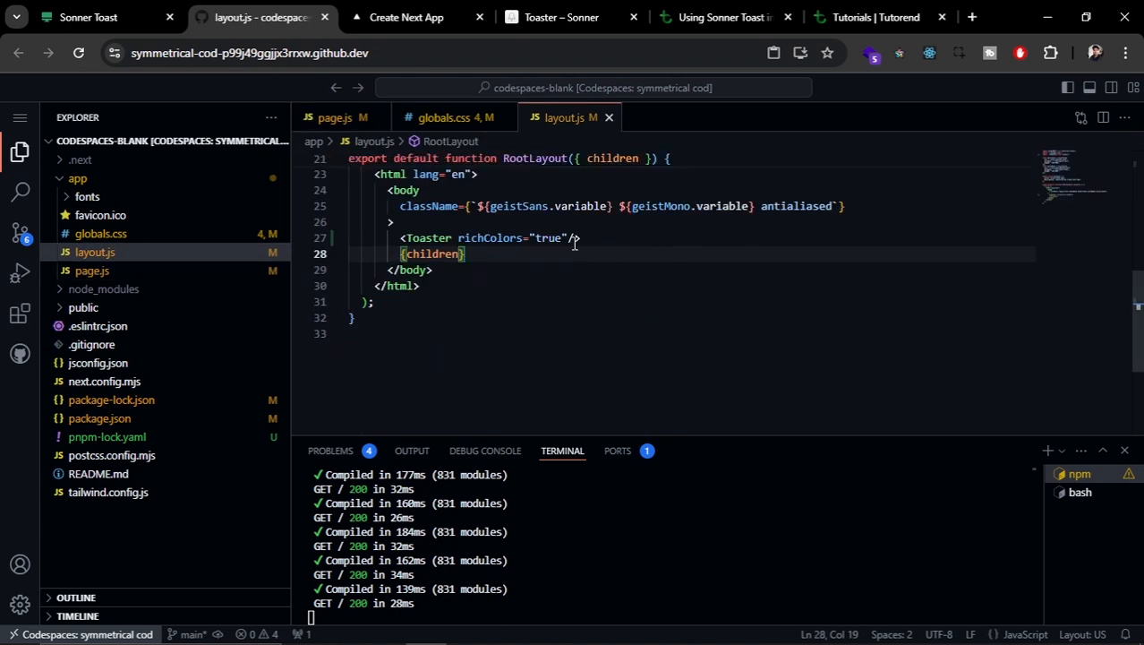
{"action": "type", "text": "theme=\"dark"}
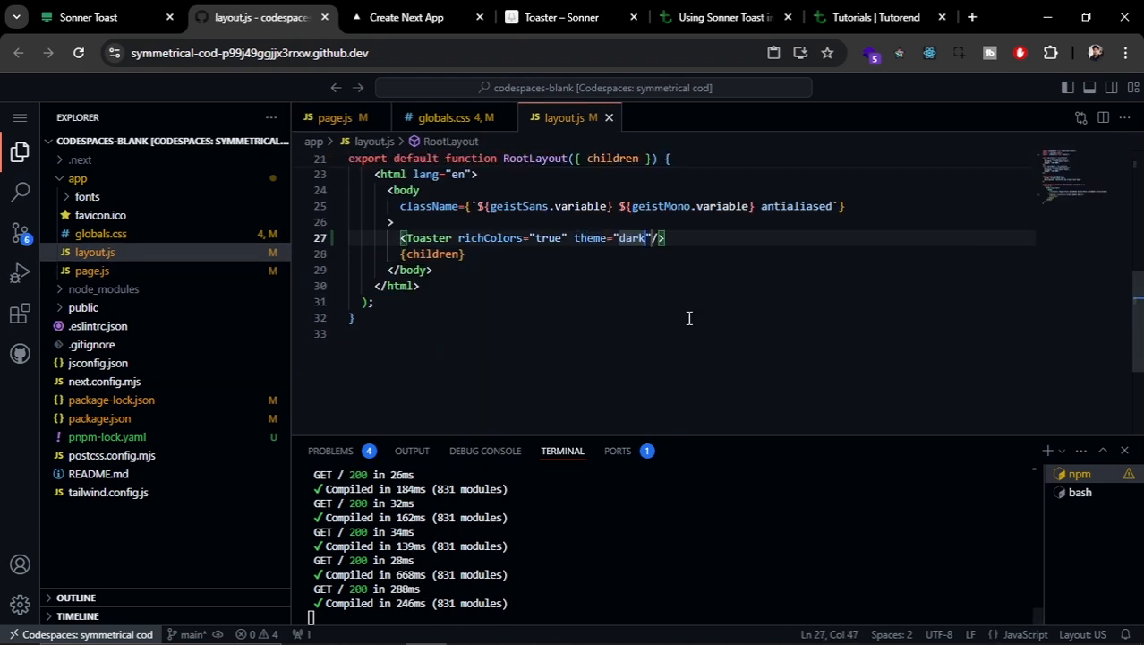
Verify in the app that Show Toast stacks dark-tinted red error toasts with cancel
{"action": "left_click", "coordinate": [404, 18]}
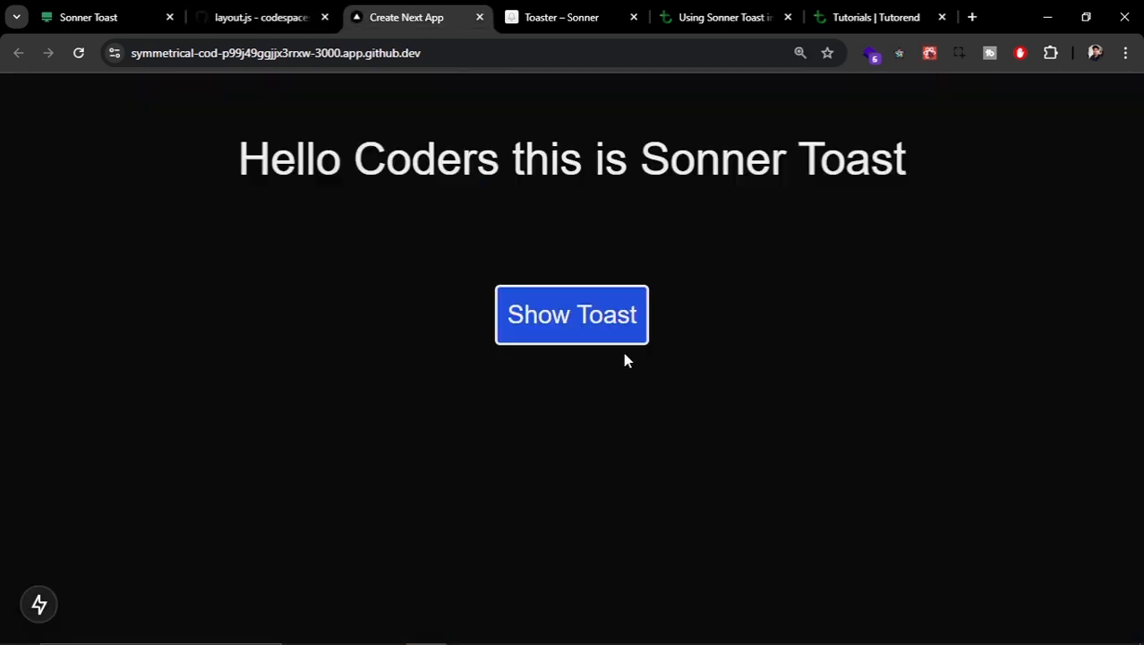
{"action": "left_click", "coordinate": [571, 315]}
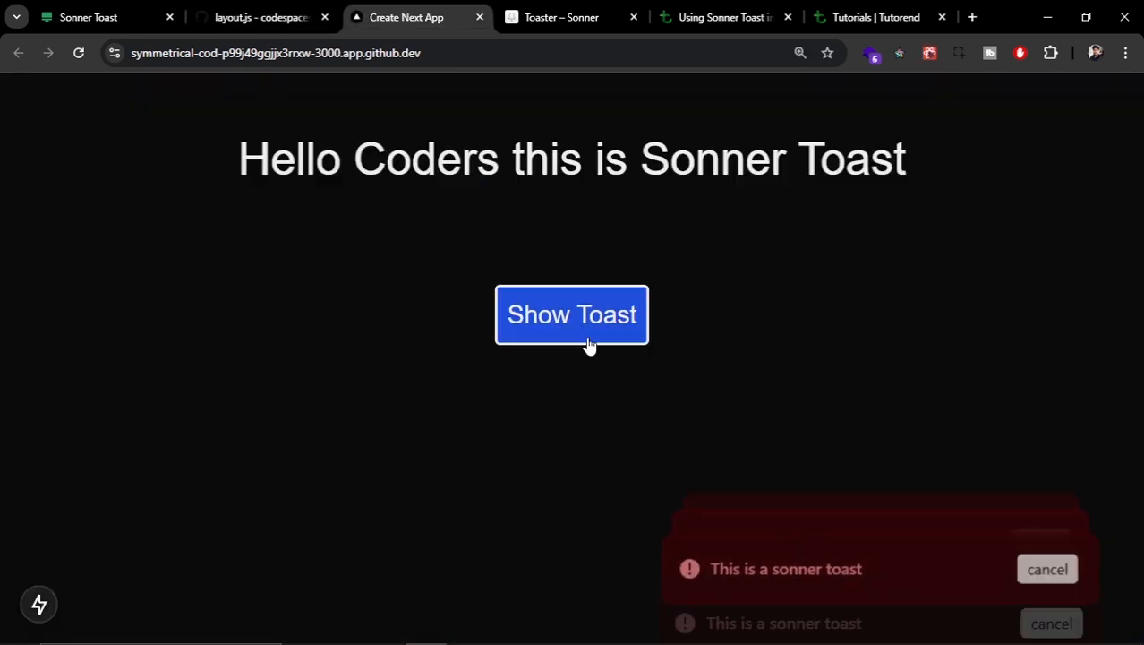
{"action": "left_click", "coordinate": [571, 315]}
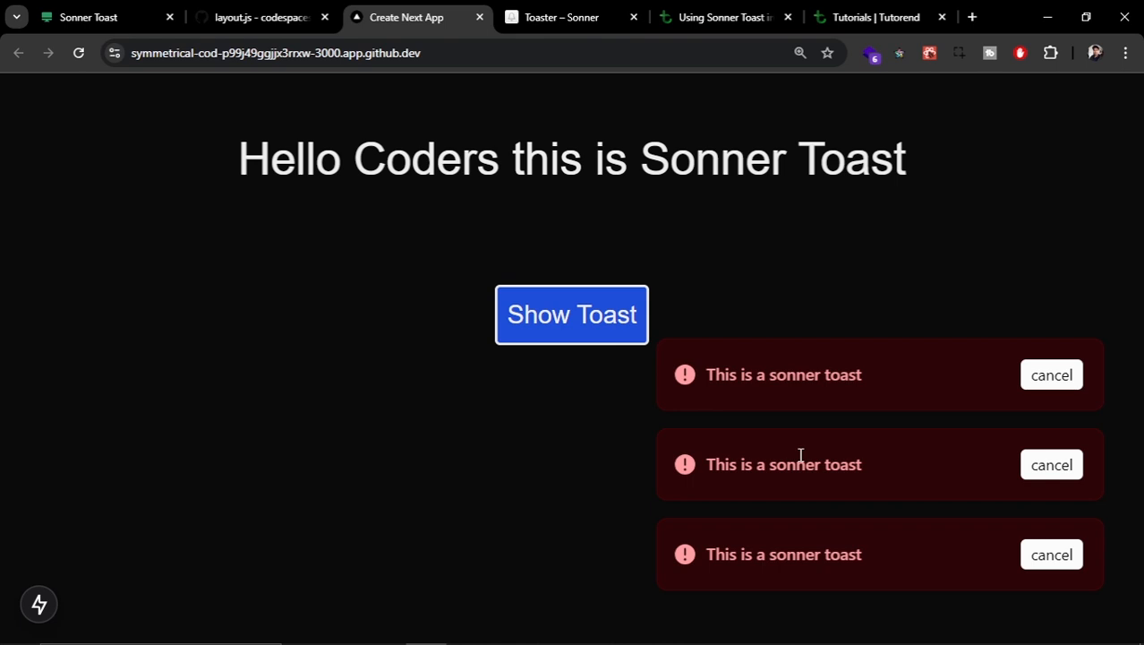
{"action": "left_click", "coordinate": [260, 16]}
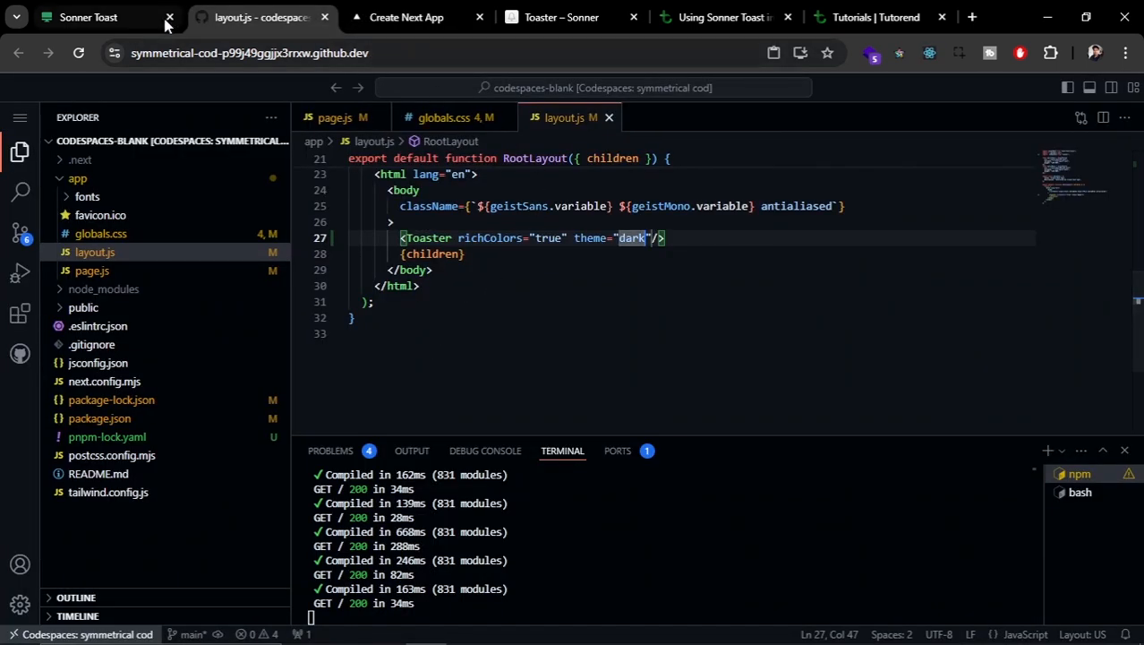
Switch Notify back to toast.success and confirm dark green success toasts with cancel in the app
{"action": "left_click", "coordinate": [335, 118]}
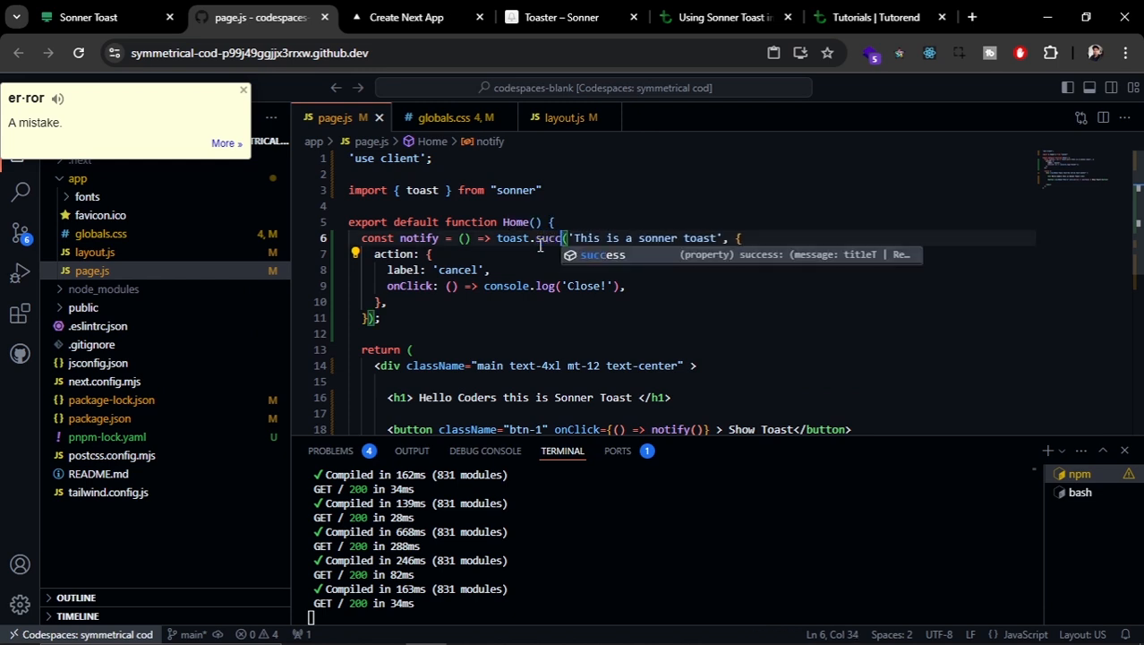
{"action": "left_click", "coordinate": [404, 17]}
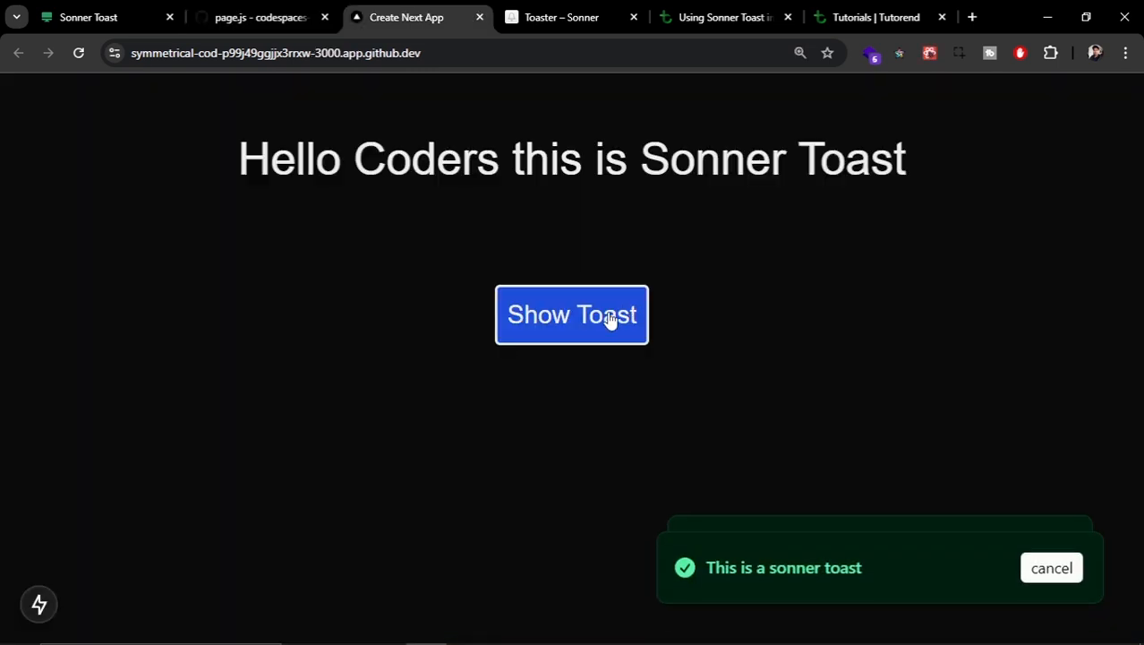
{"action": "left_click", "coordinate": [571, 316]}
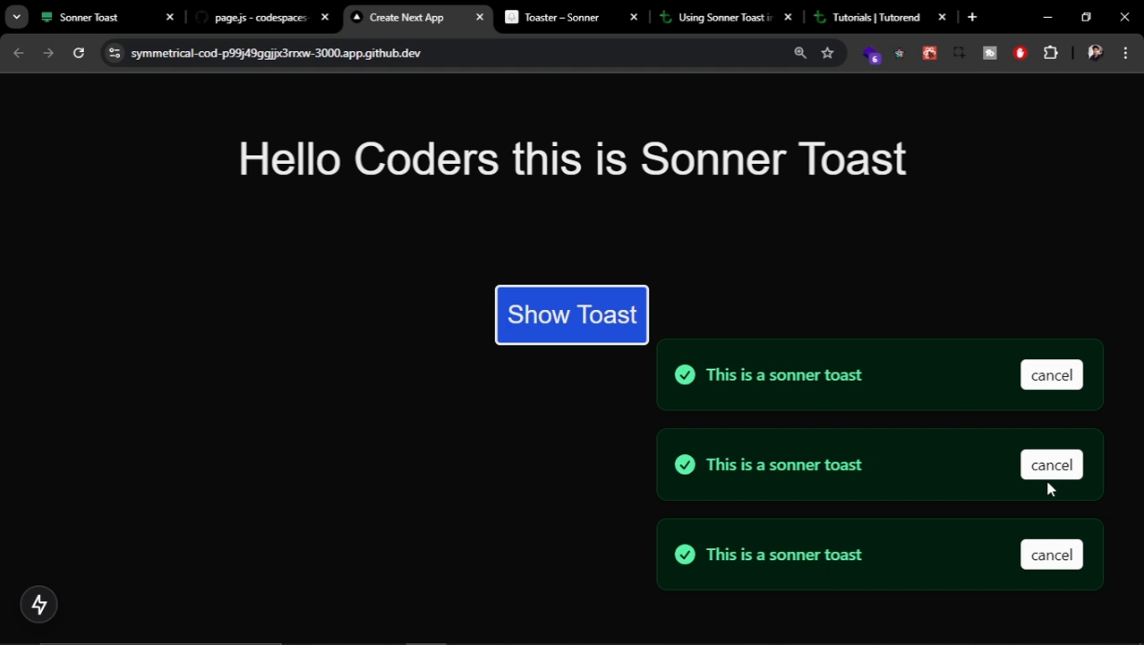
{"action": "mouse_move", "coordinate": [981, 475]}
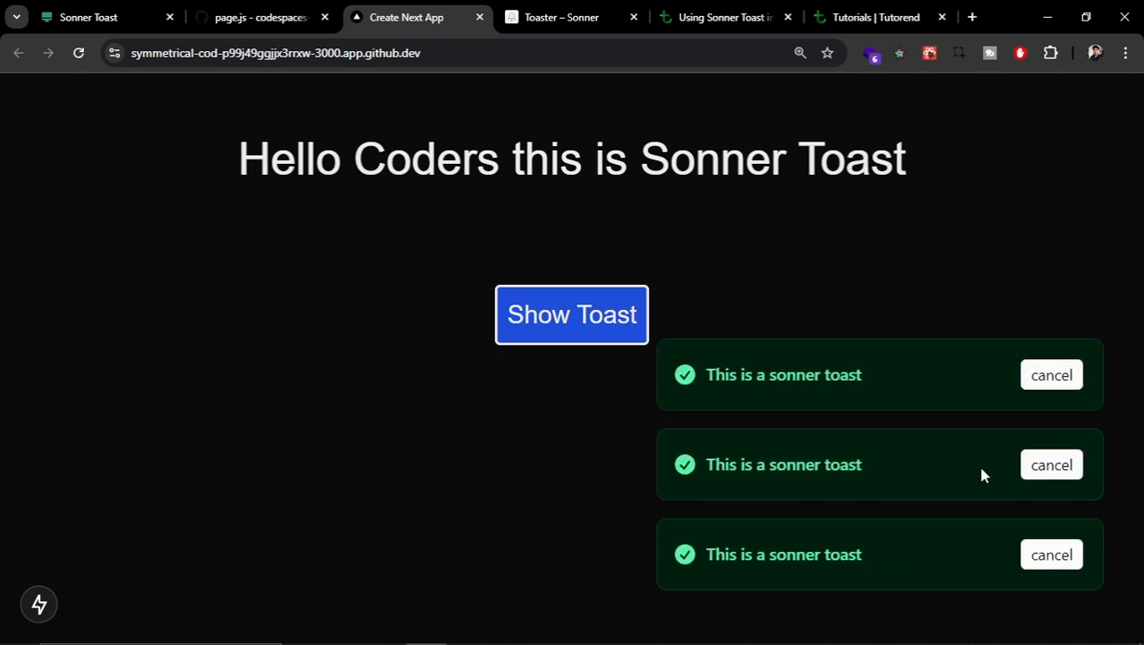
{"action": "left_click", "coordinate": [564, 18]}
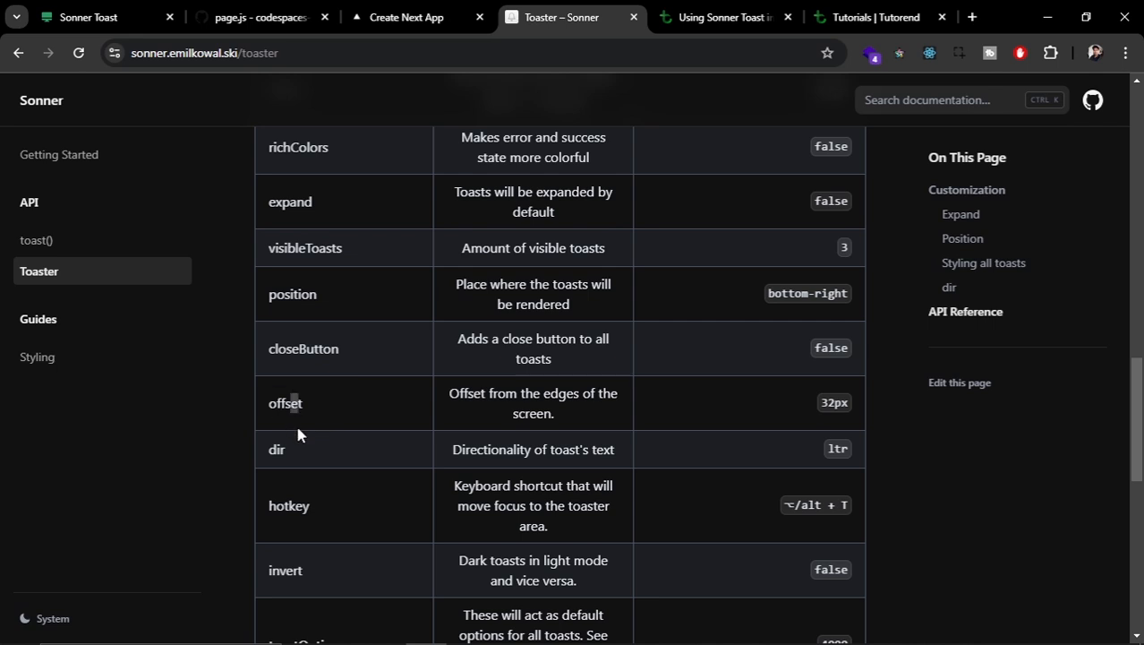
Review the Toaster API reference down to toastOptions, gap and loadingIcon, then move to the Tutorend tutorial
{"action": "scroll", "scroll_direction": "down", "scroll_amount": 3}
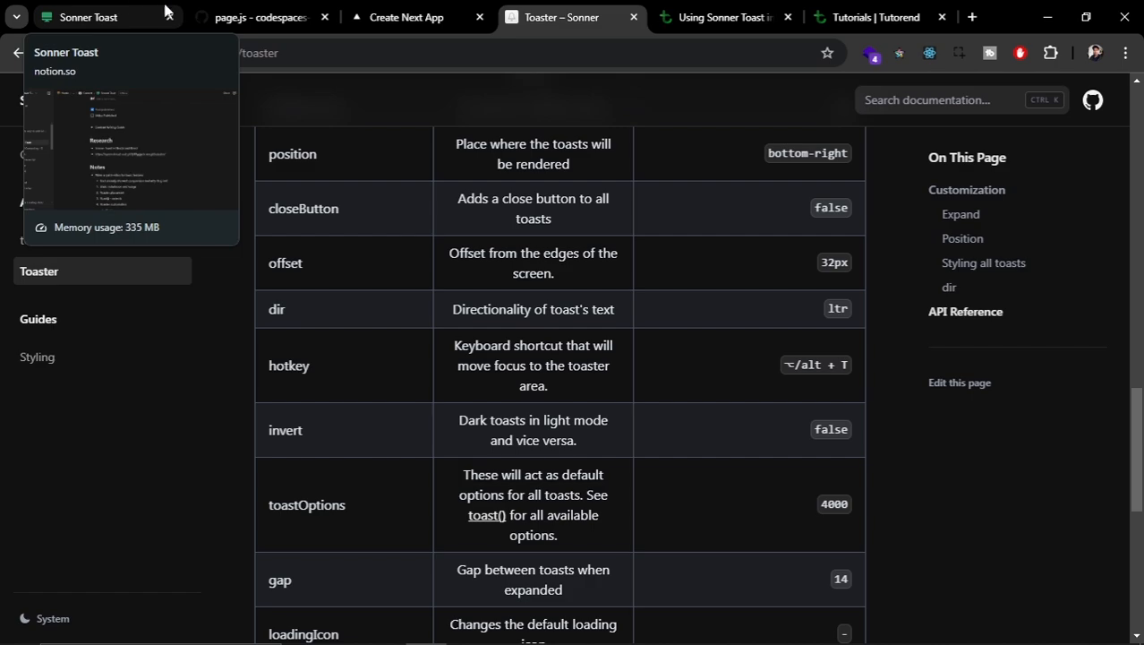
{"action": "left_click", "coordinate": [723, 18]}
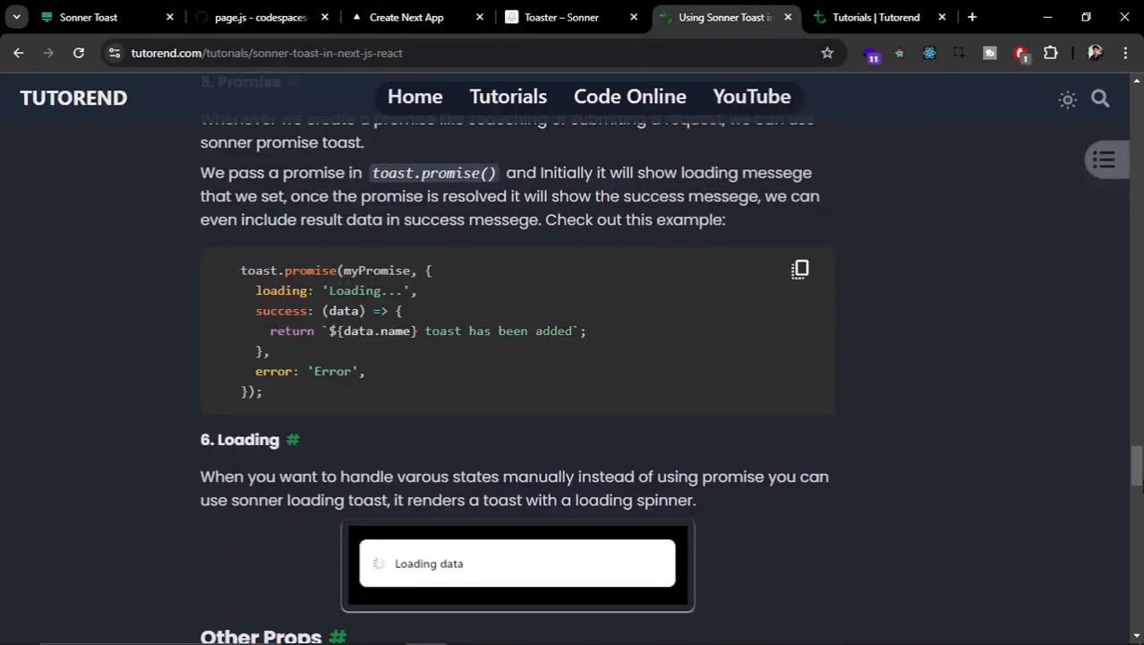